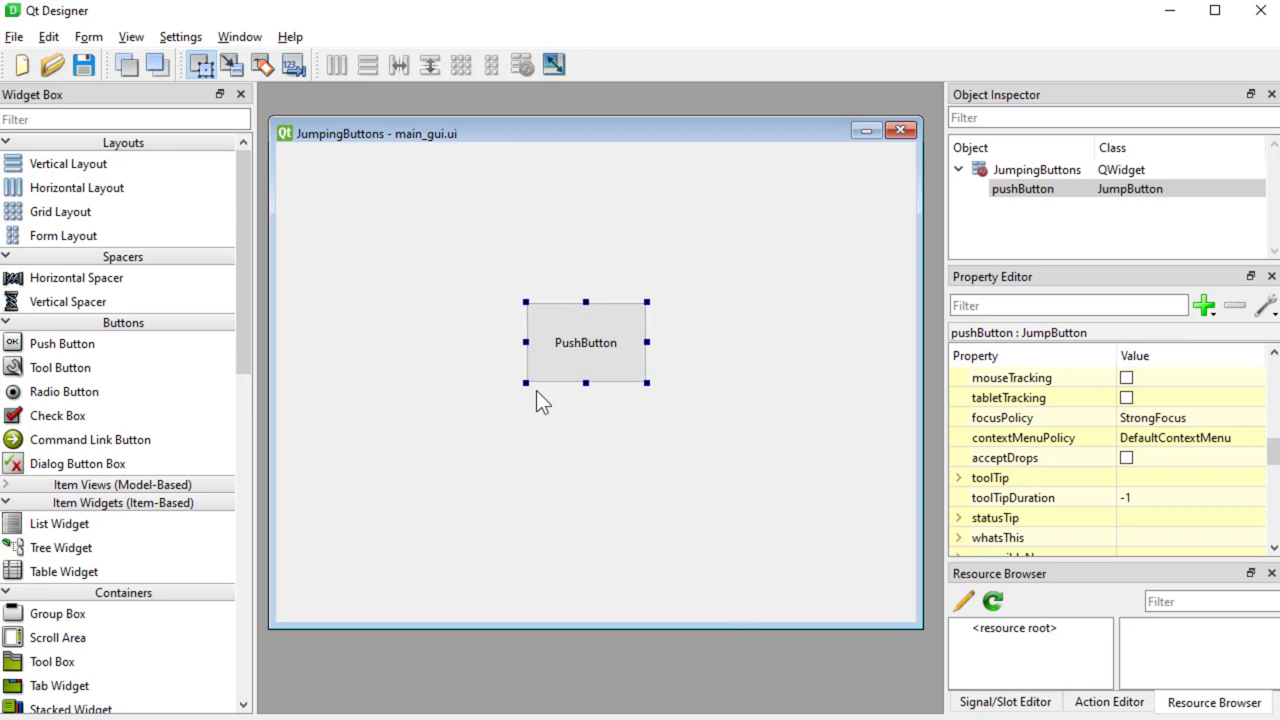
pyautogui.moveTo(560, 444)
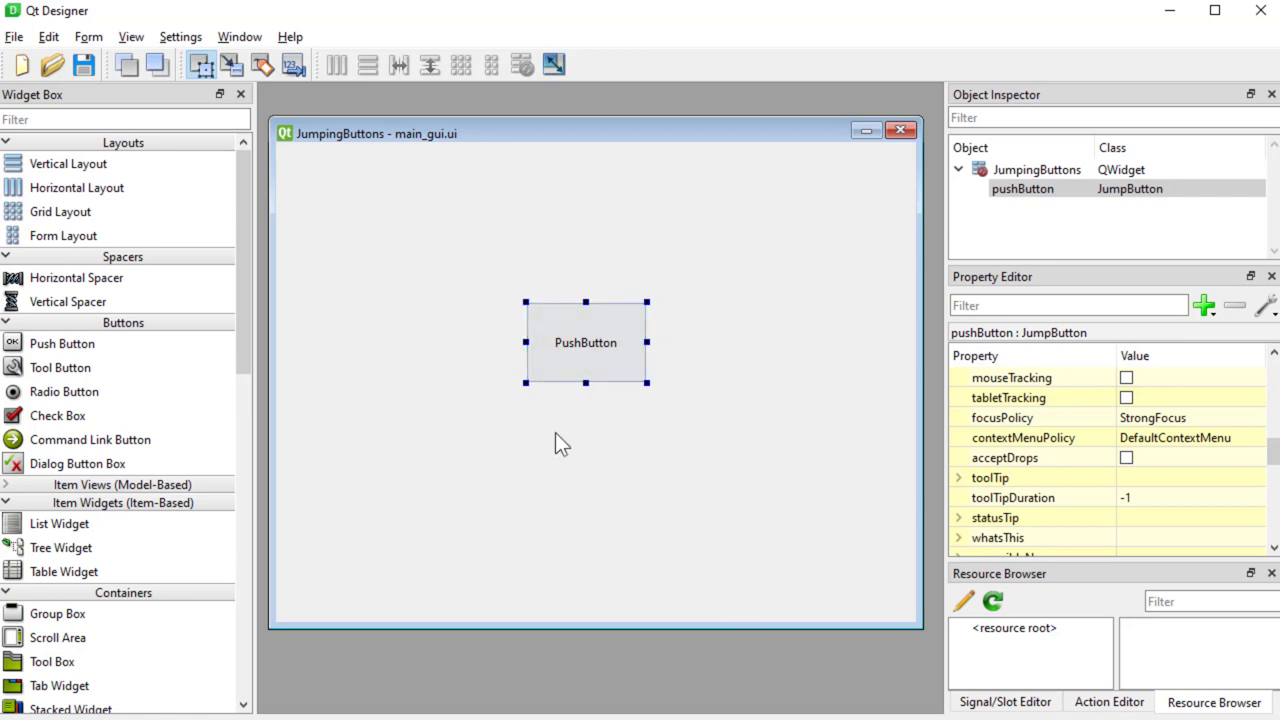
pyautogui.moveTo(720, 432)
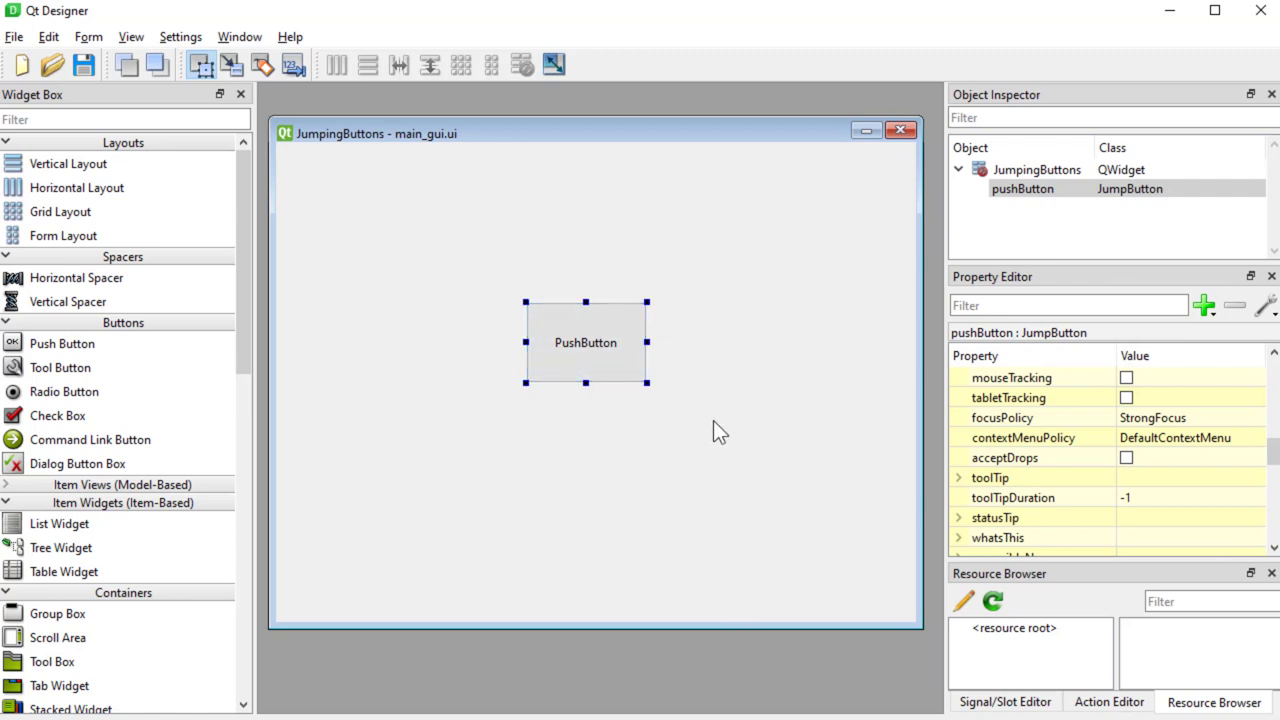
# Show and dismiss the context menu of the button promoted to JumpButton
pyautogui.rightClick(584, 342)
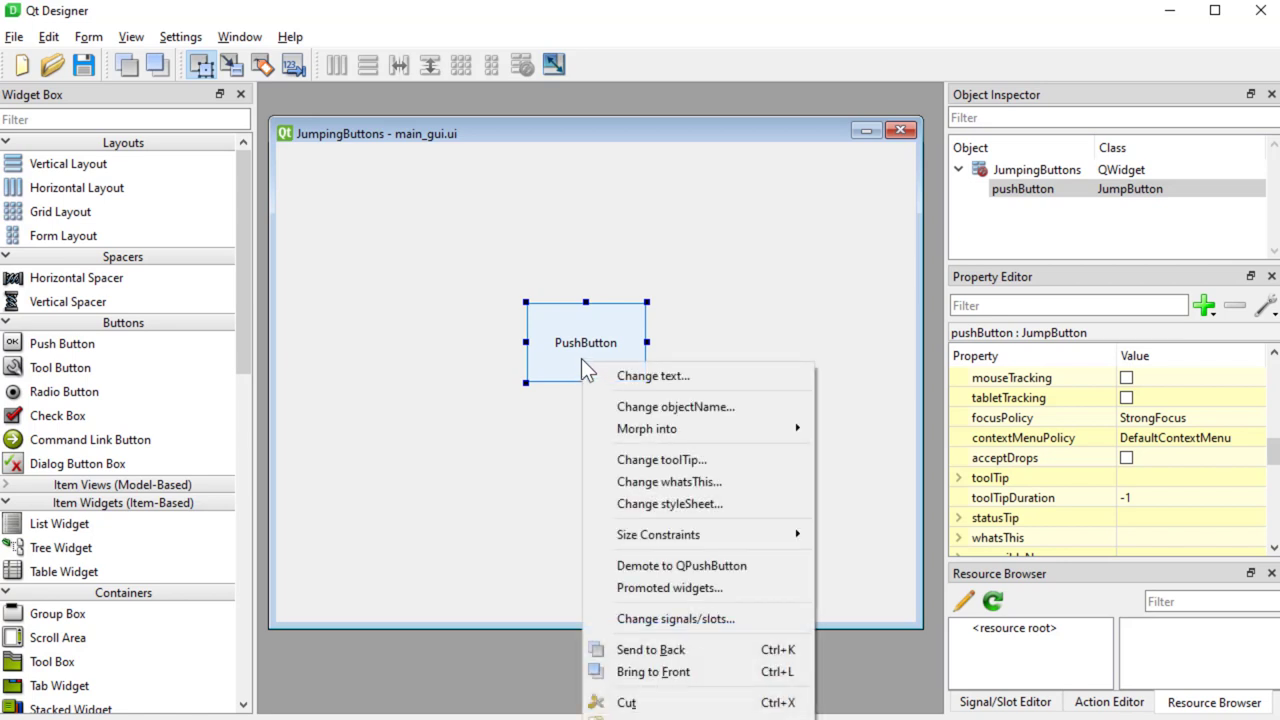
pyautogui.moveTo(522, 466)
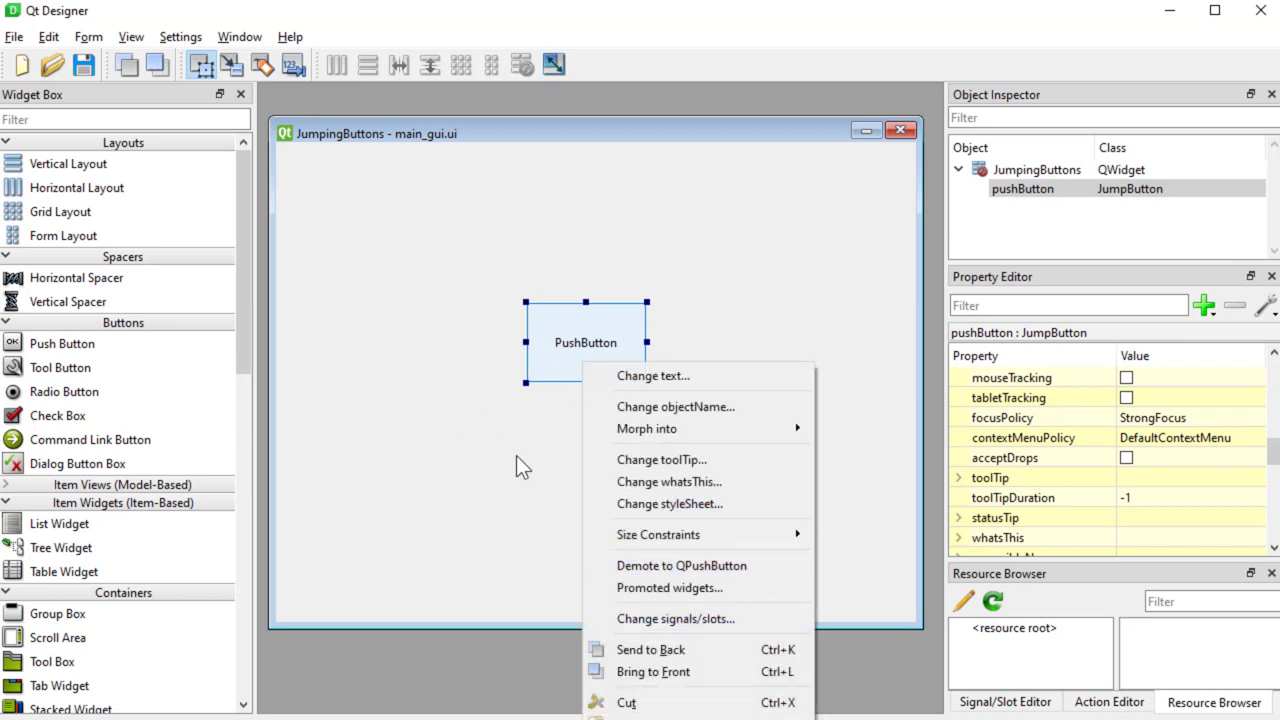
pyautogui.click(620, 600)
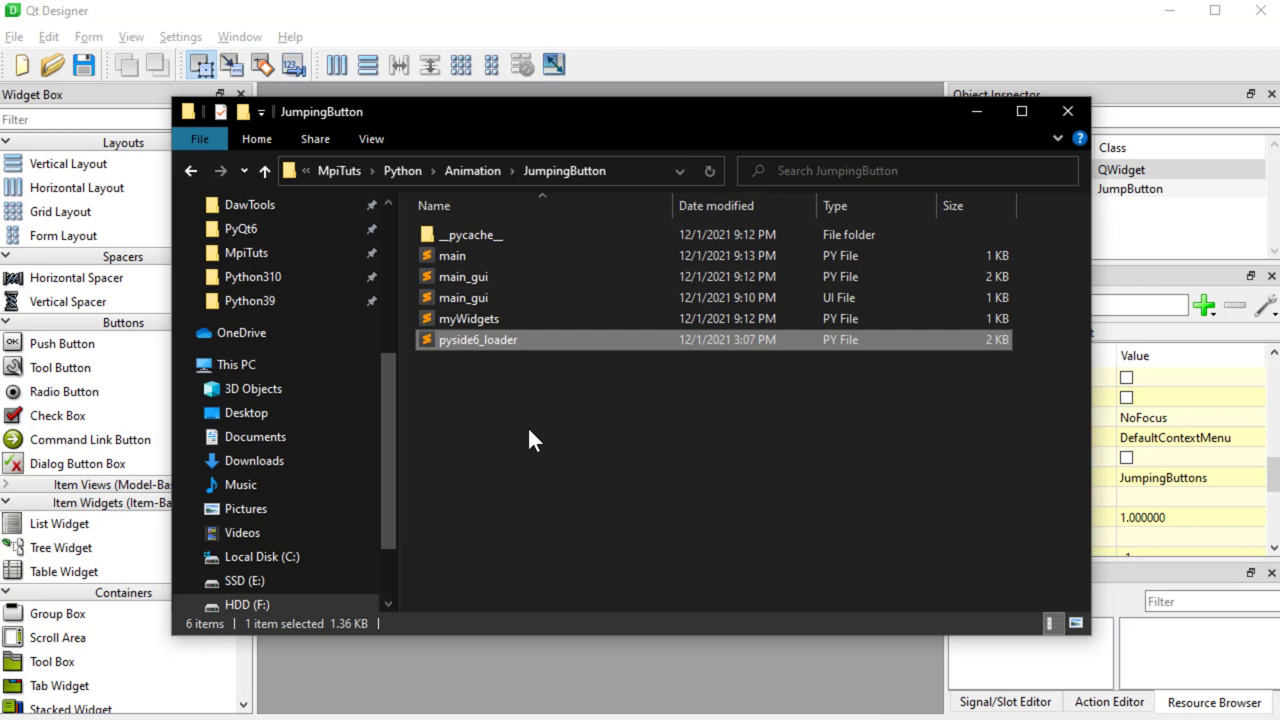
pyautogui.moveTo(538, 456)
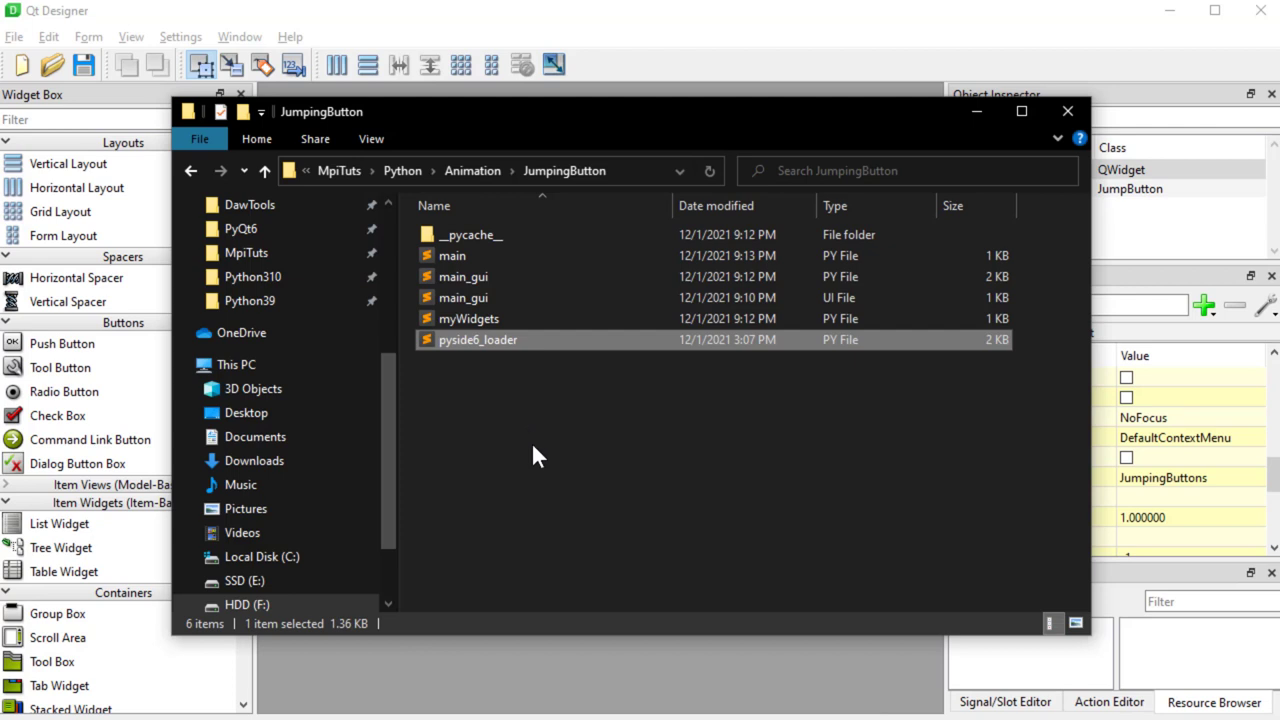
pyautogui.moveTo(576, 184)
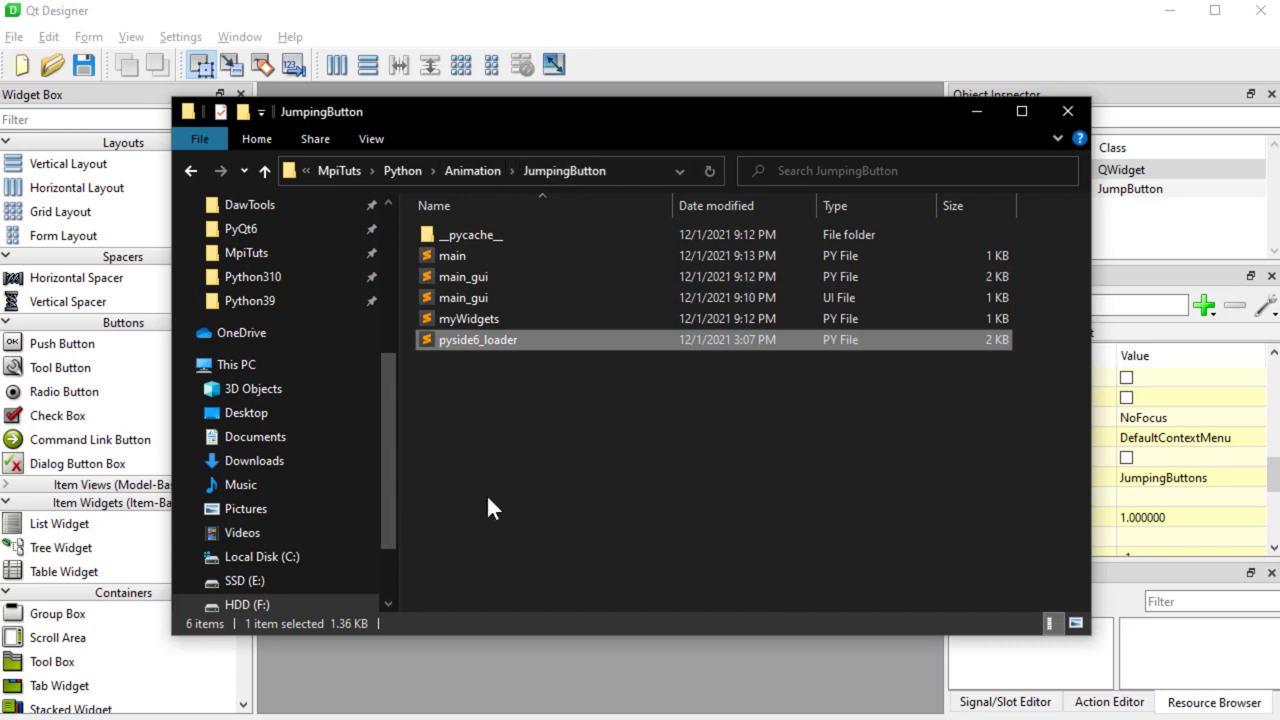
pyautogui.moveTo(560, 408)
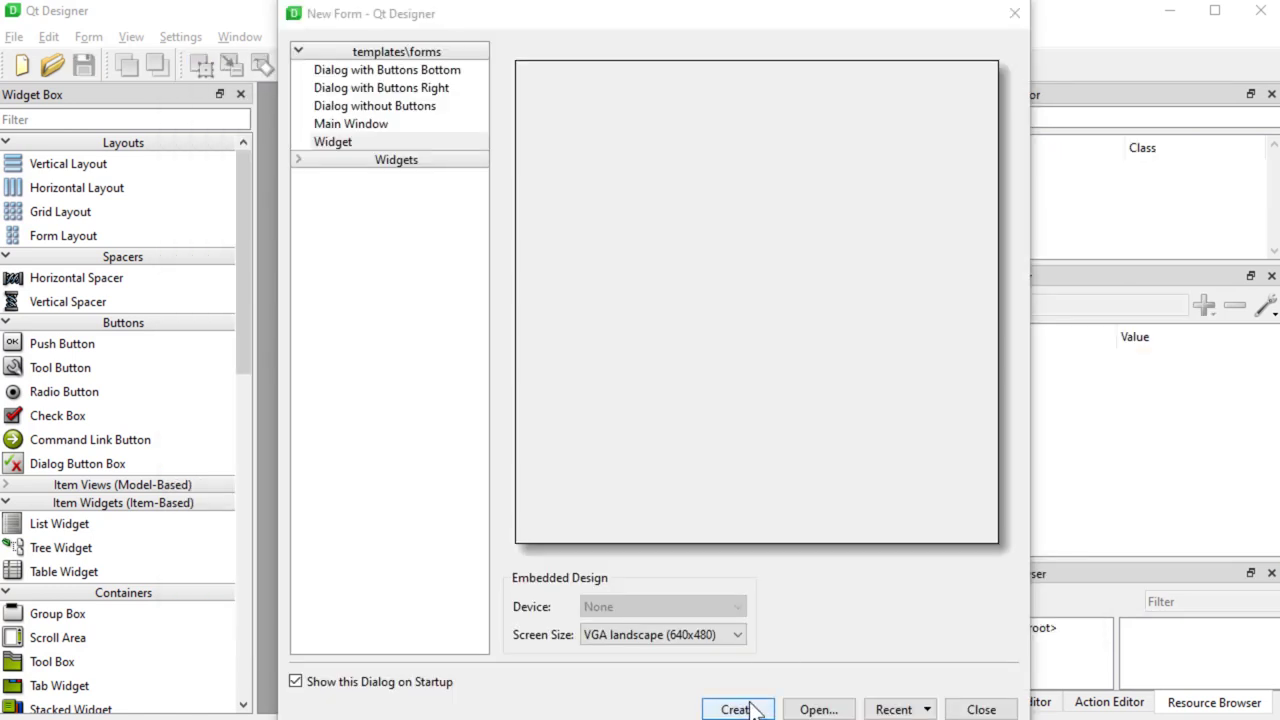
# Create a new blank form from the Widget template
pyautogui.click(332, 140)
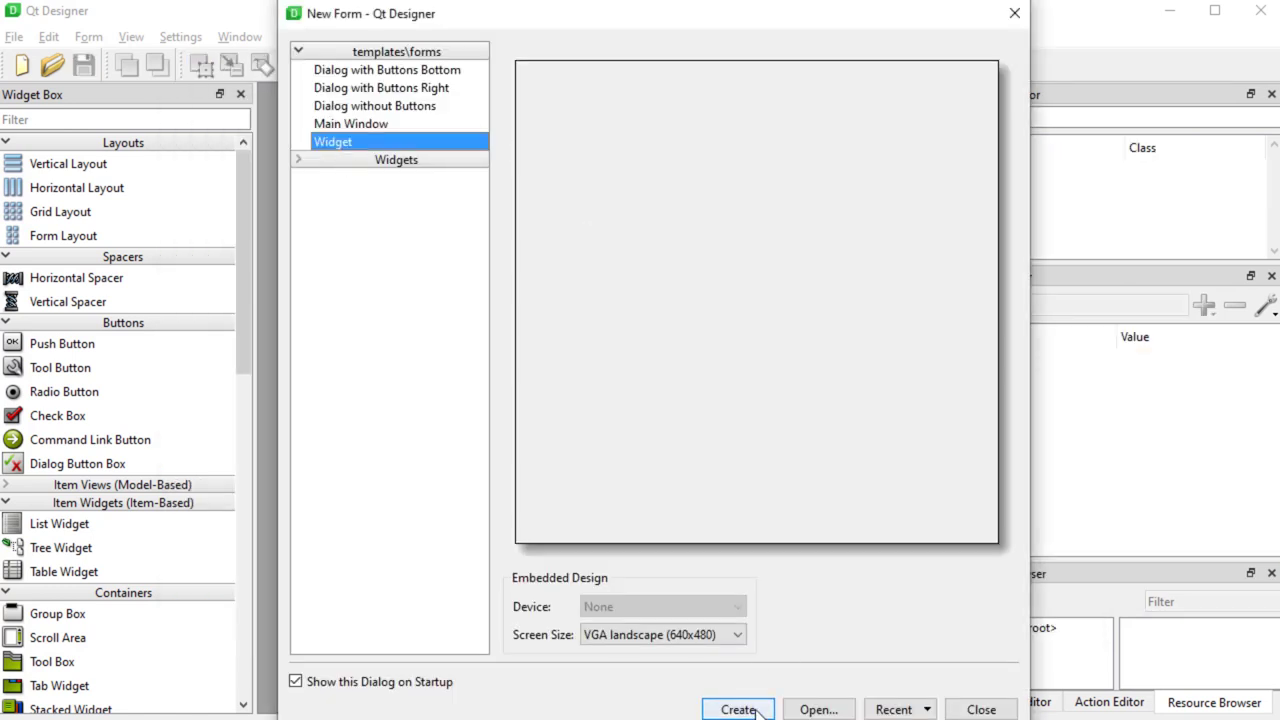
pyautogui.click(736, 708)
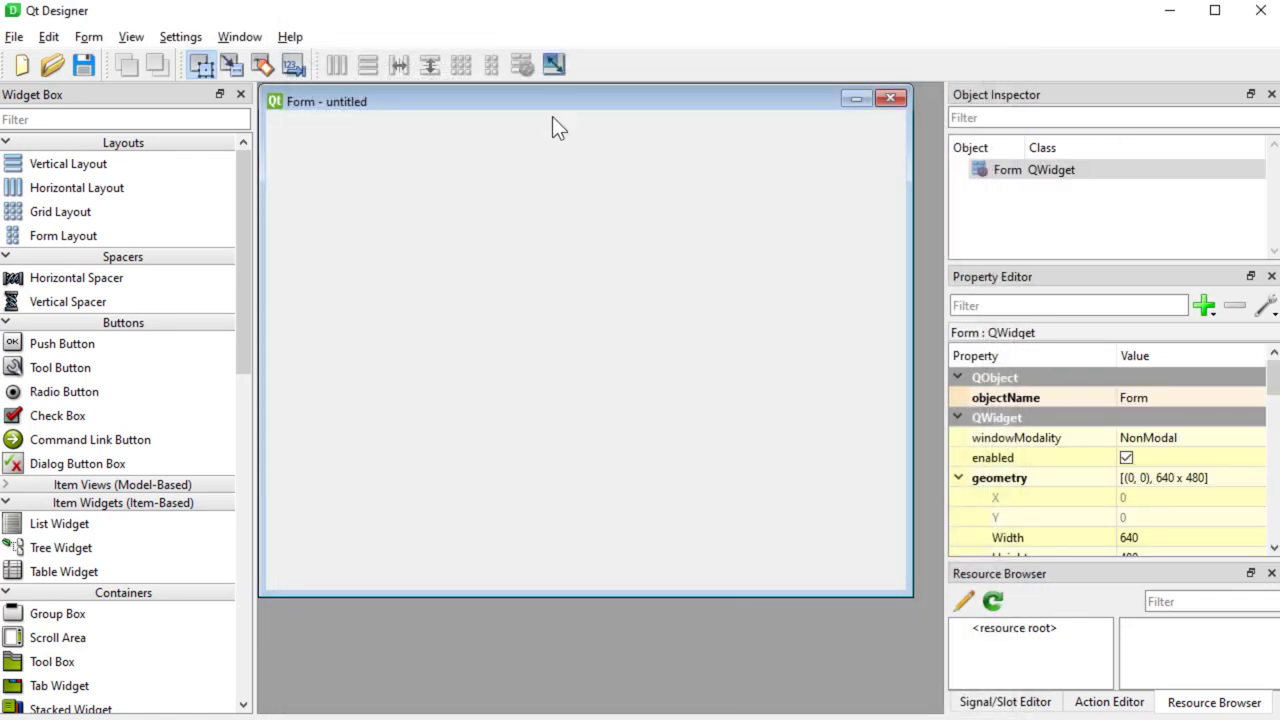
# Set the form's objectName and windowTitle both to JumpingButtons
pyautogui.click(1008, 168)
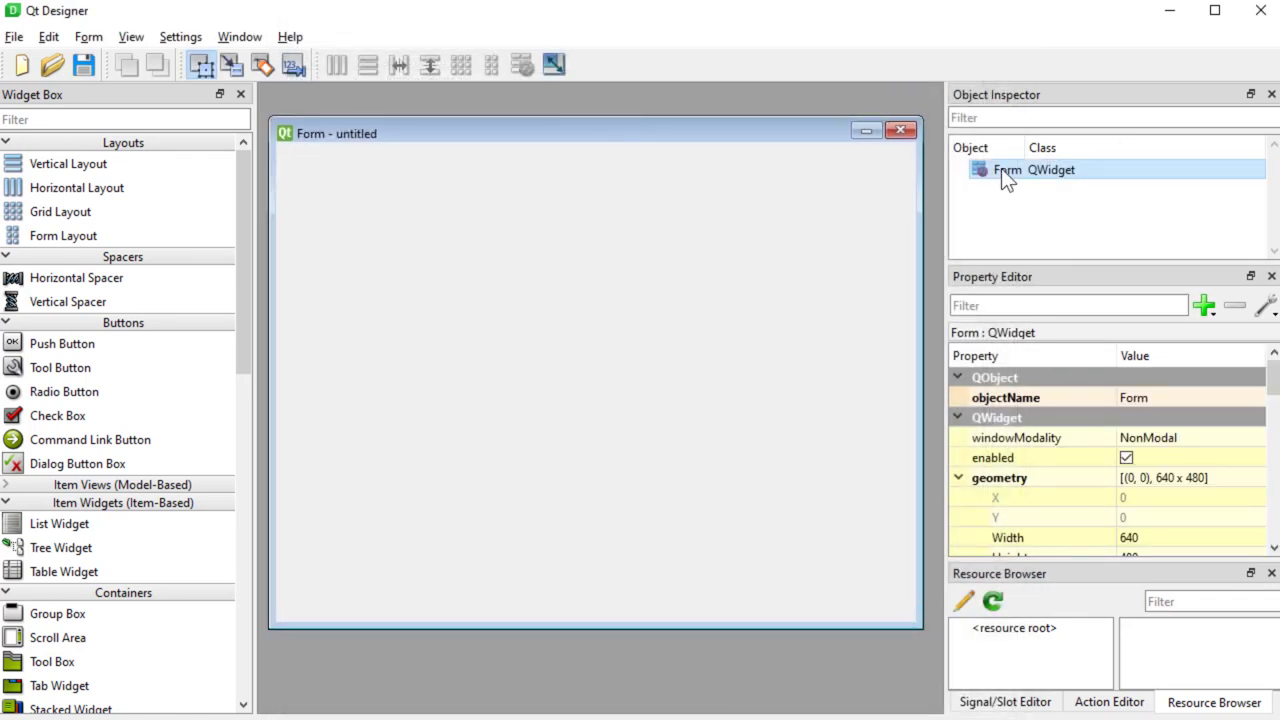
pyautogui.write('JumpingButtons')
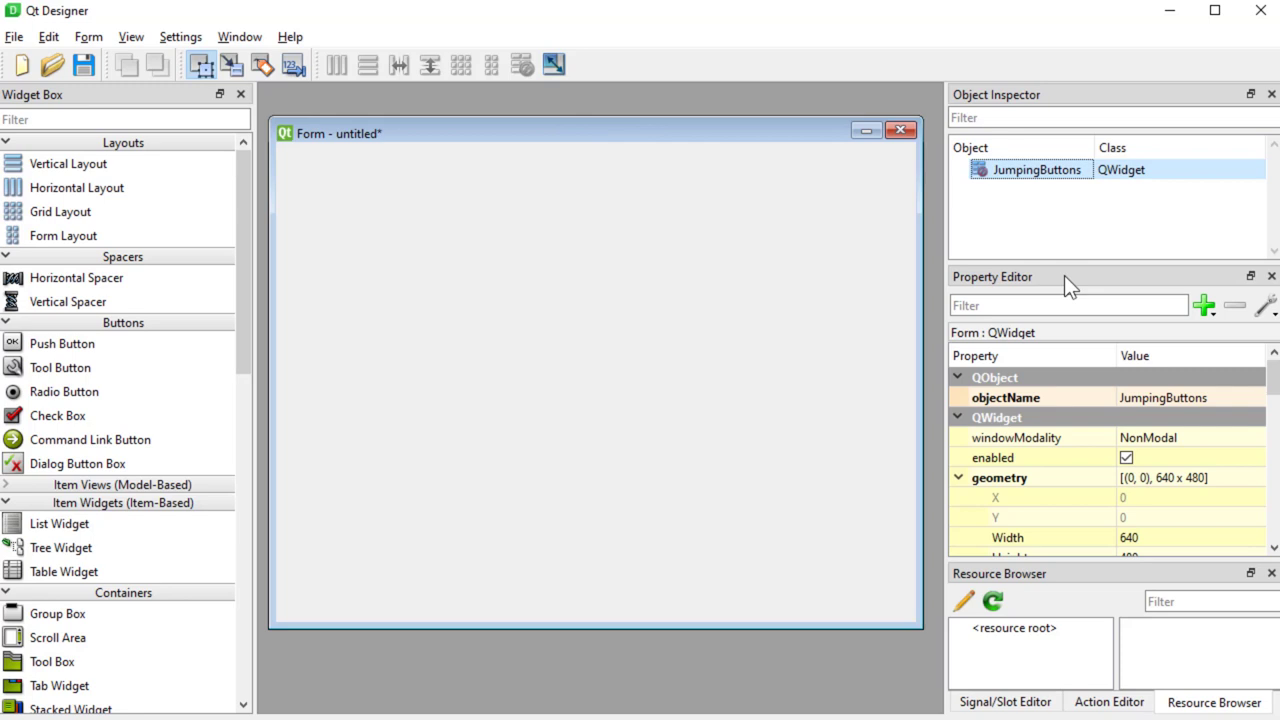
pyautogui.doubleClick(1032, 168)
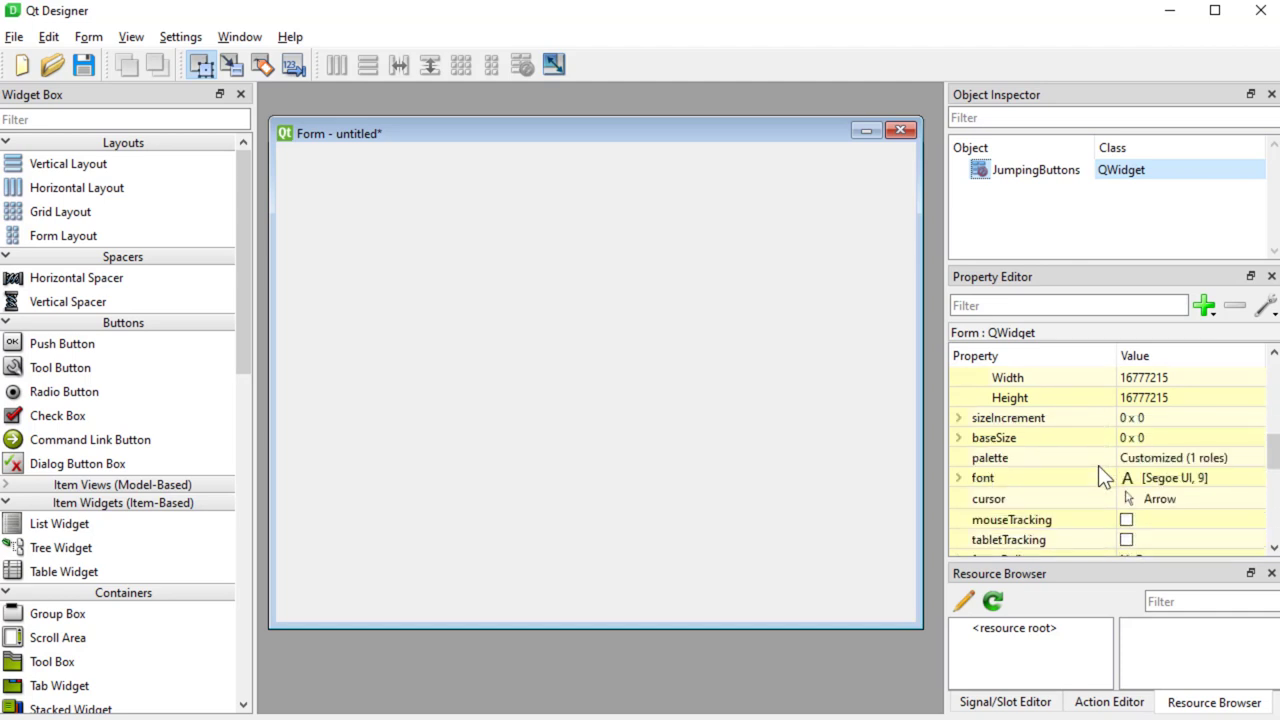
pyautogui.scroll(-3)
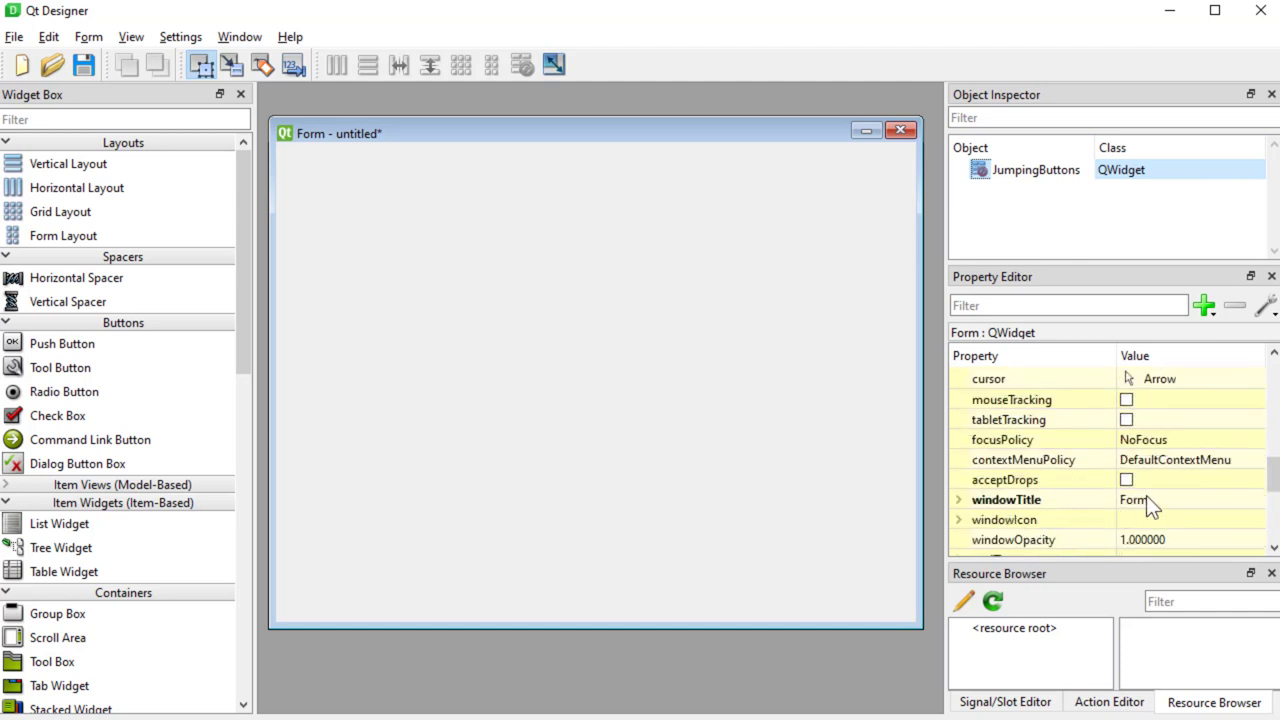
pyautogui.write('JumpingButtons')
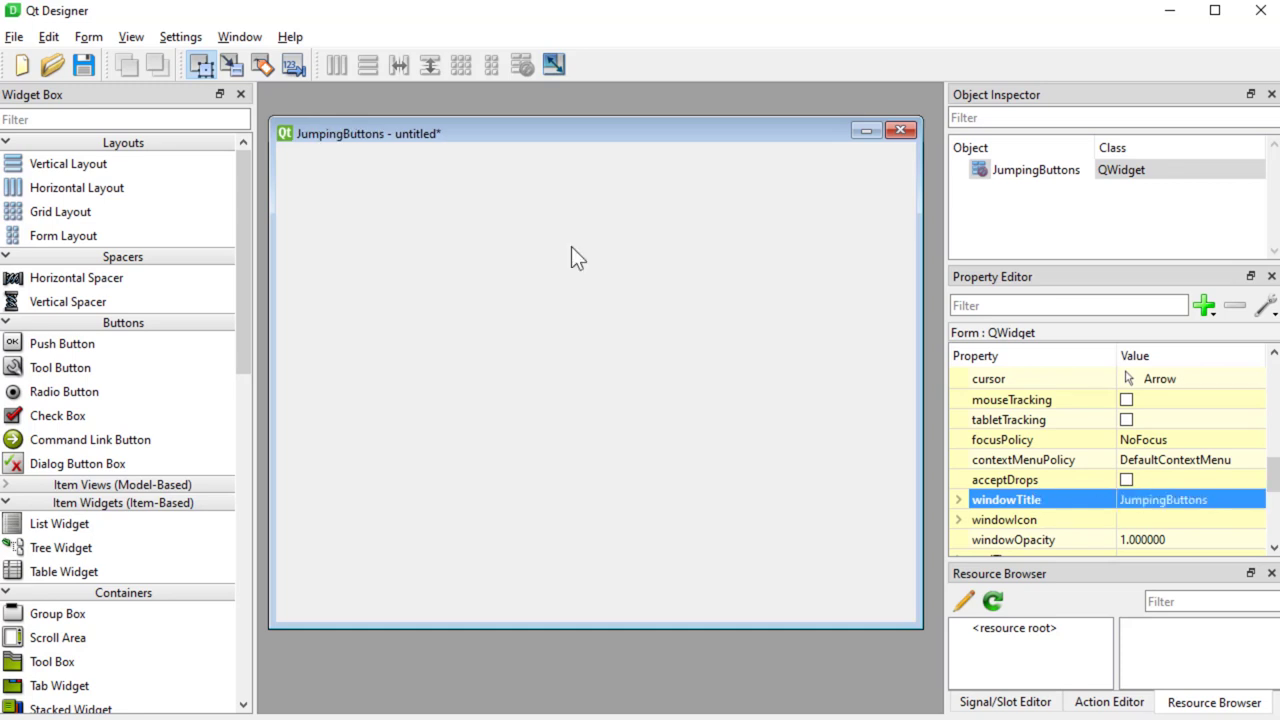
pyautogui.moveTo(362, 158)
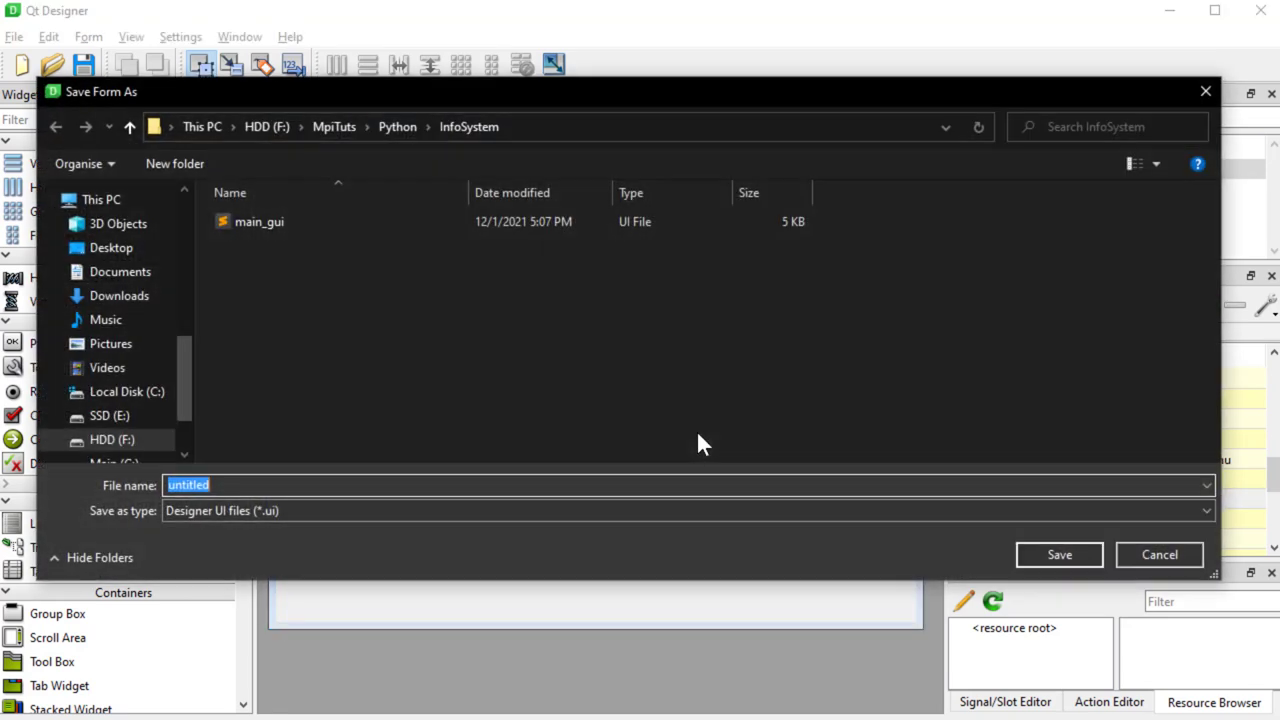
# Save the form as main_gui.ui in the JumpingButton project folder
pyautogui.write('main_')
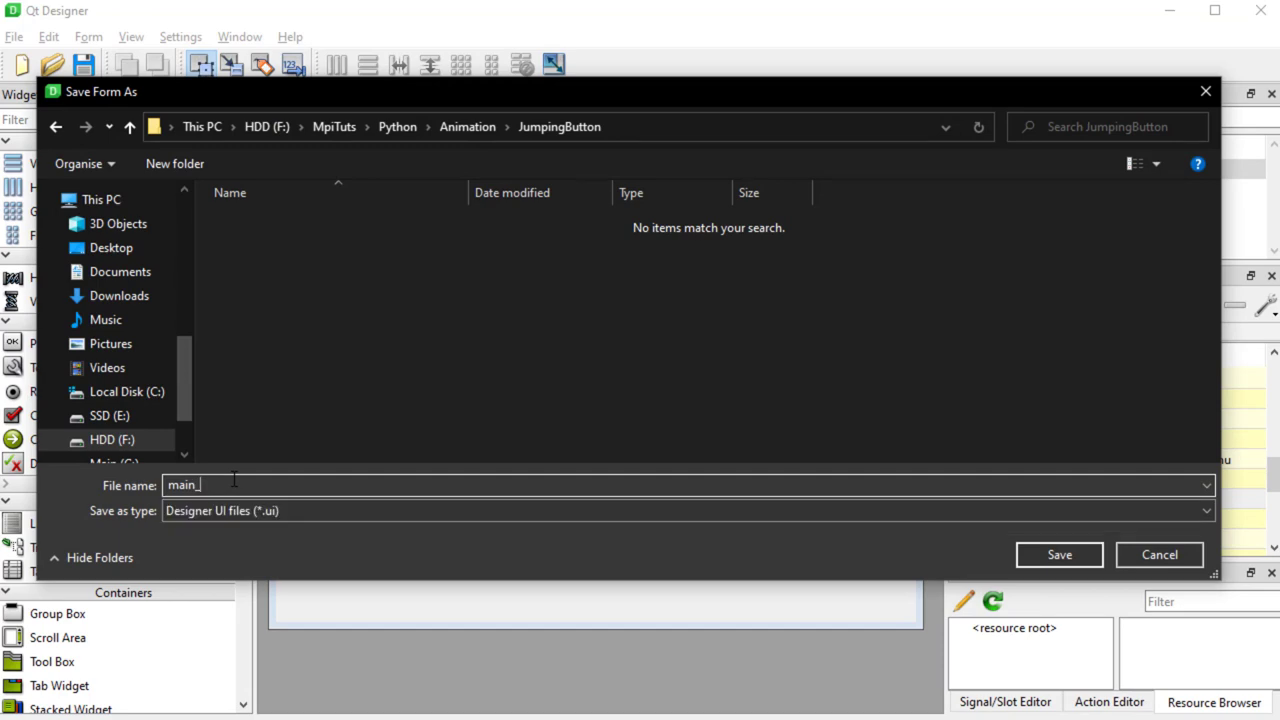
pyautogui.write('gui')
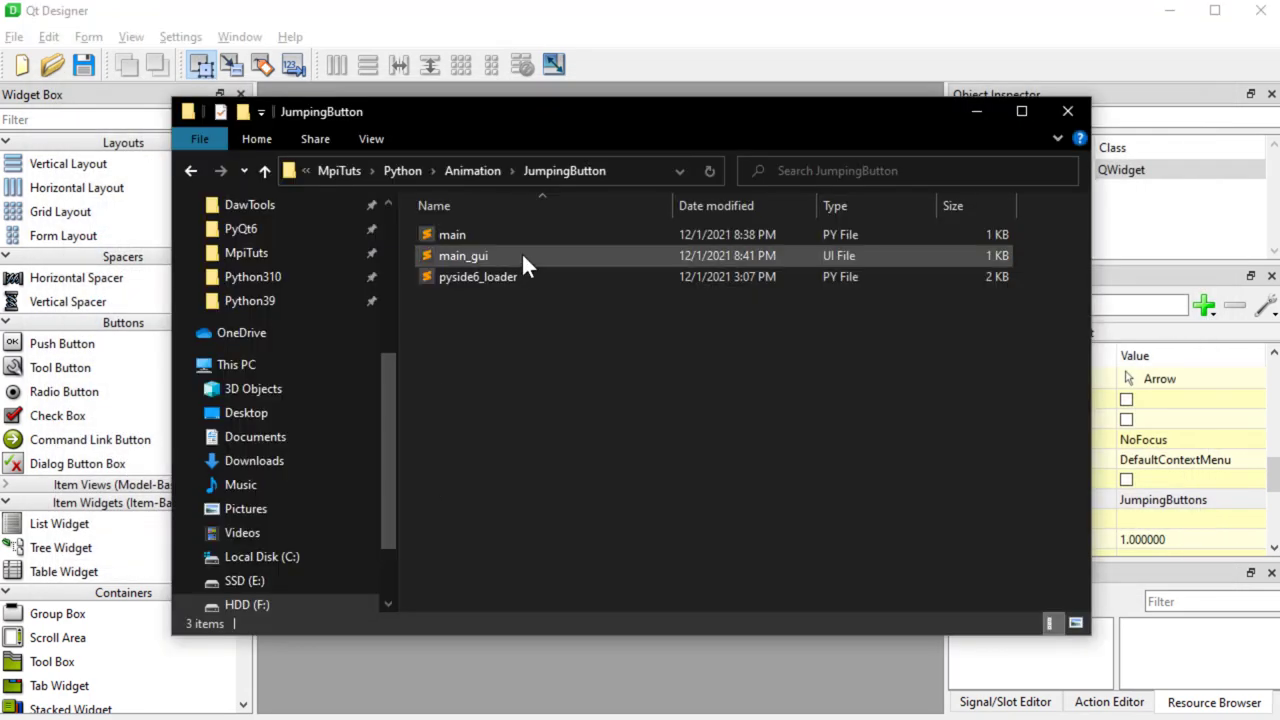
pyautogui.click(476, 276)
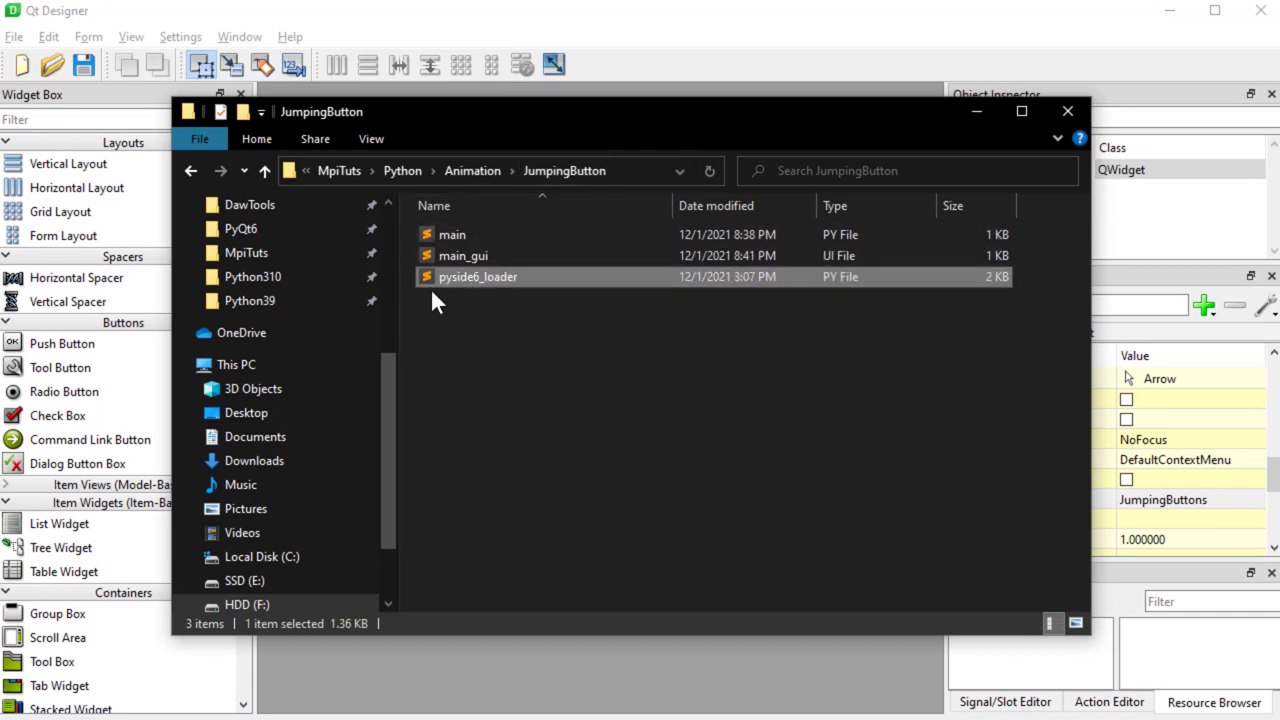
pyautogui.moveTo(520, 300)
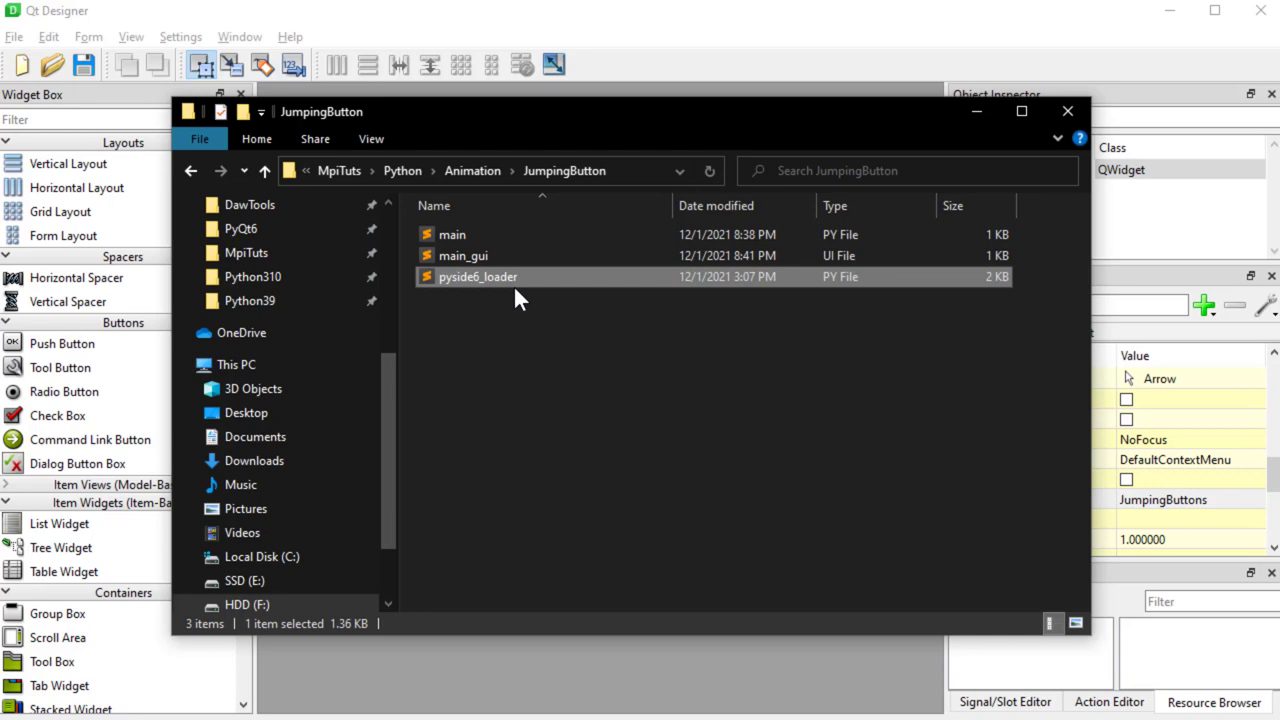
pyautogui.moveTo(612, 348)
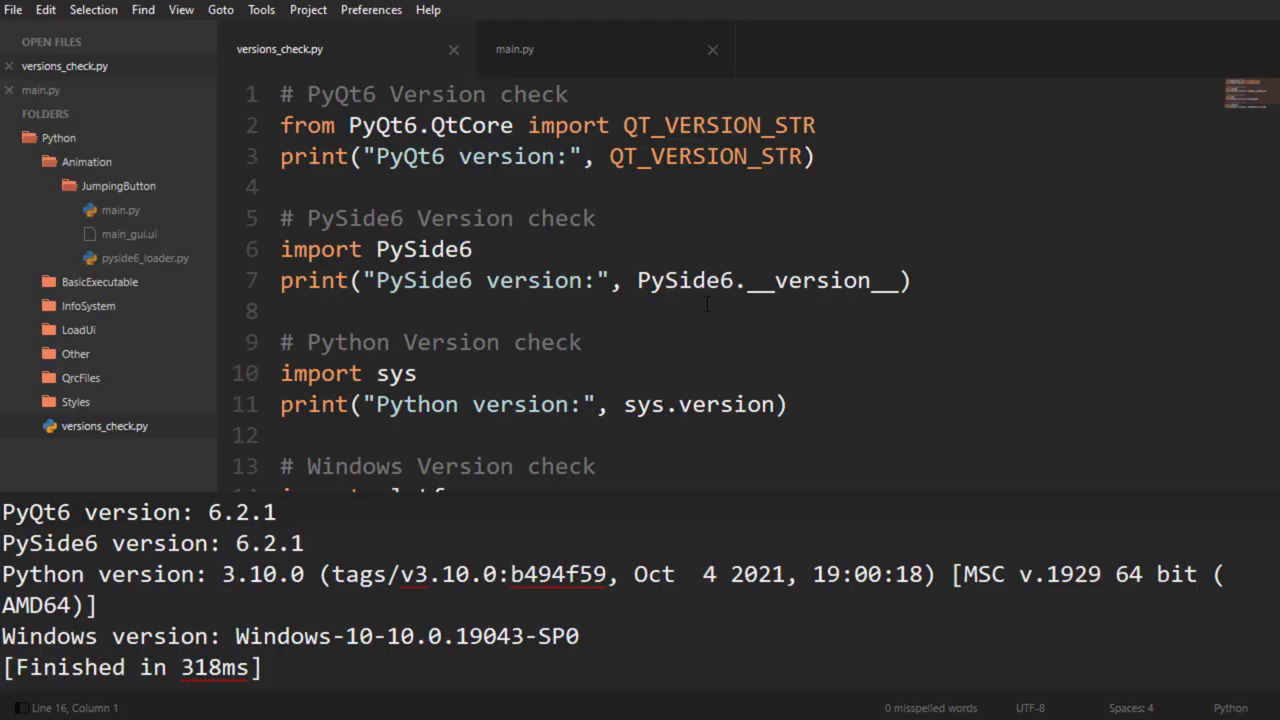
# Open main.py from the JumpingButton folder and scroll through the loader script
pyautogui.scroll(-3)
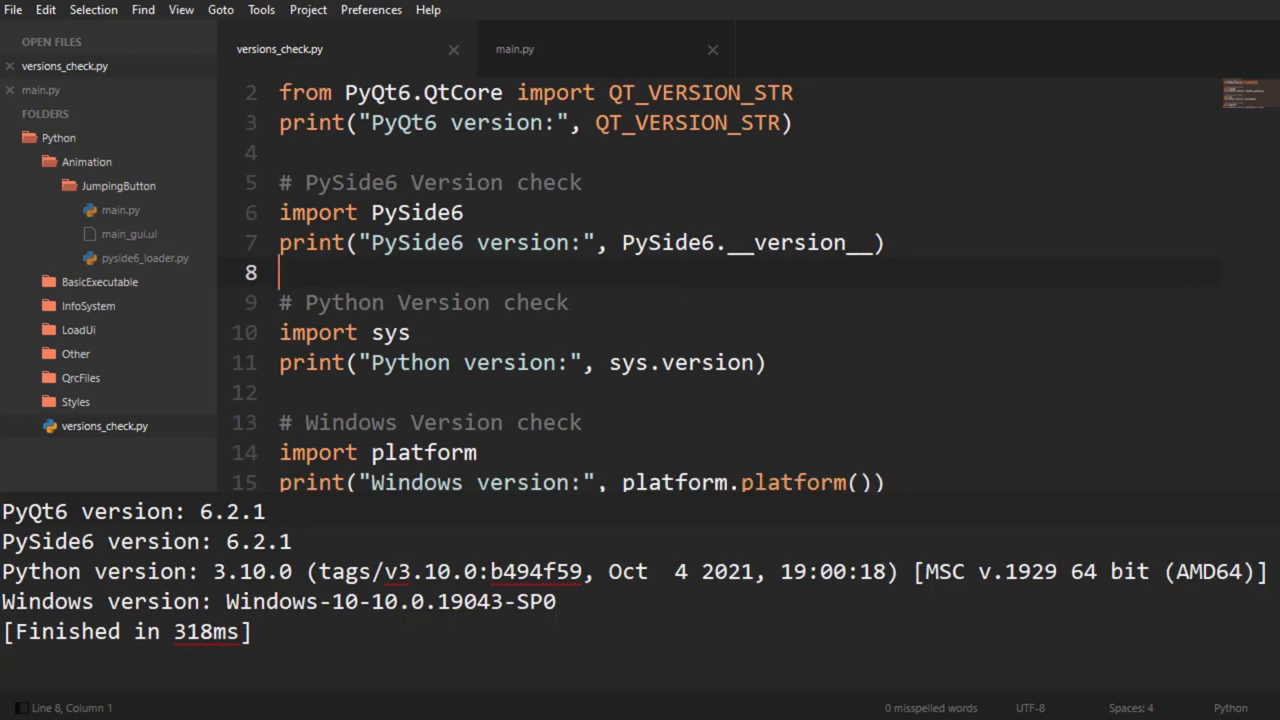
pyautogui.moveTo(120, 204)
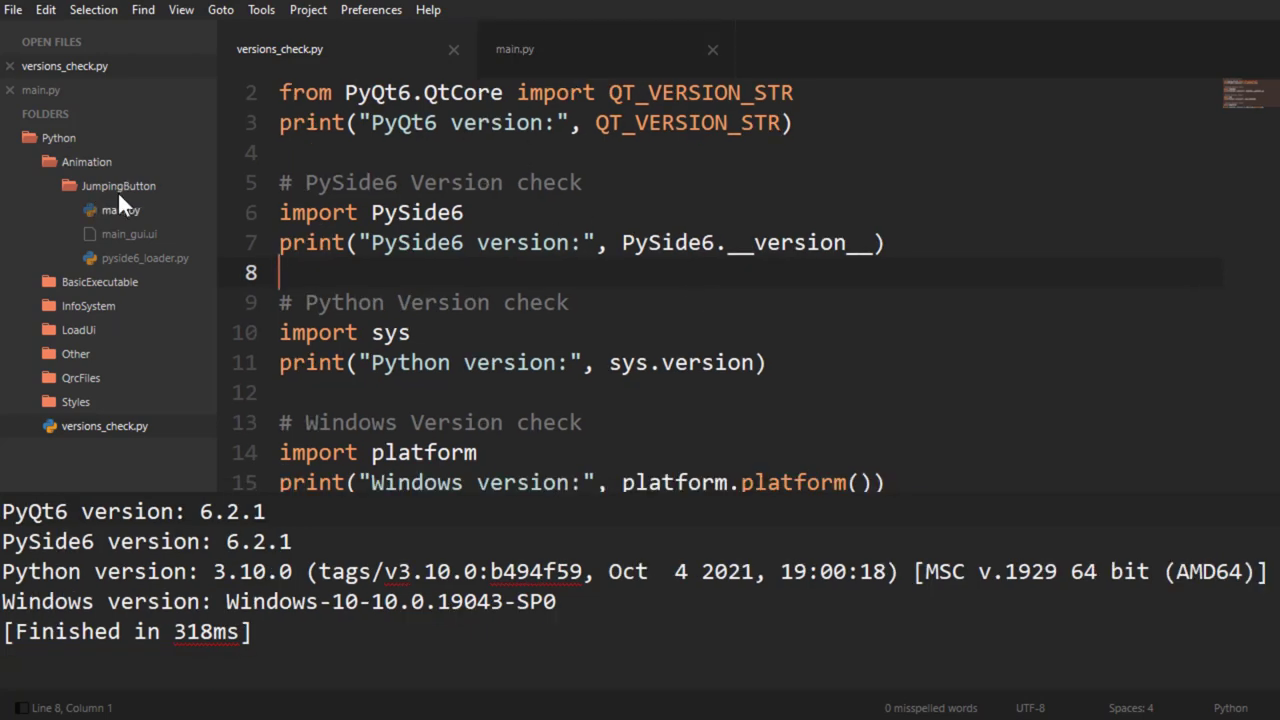
pyautogui.click(516, 48)
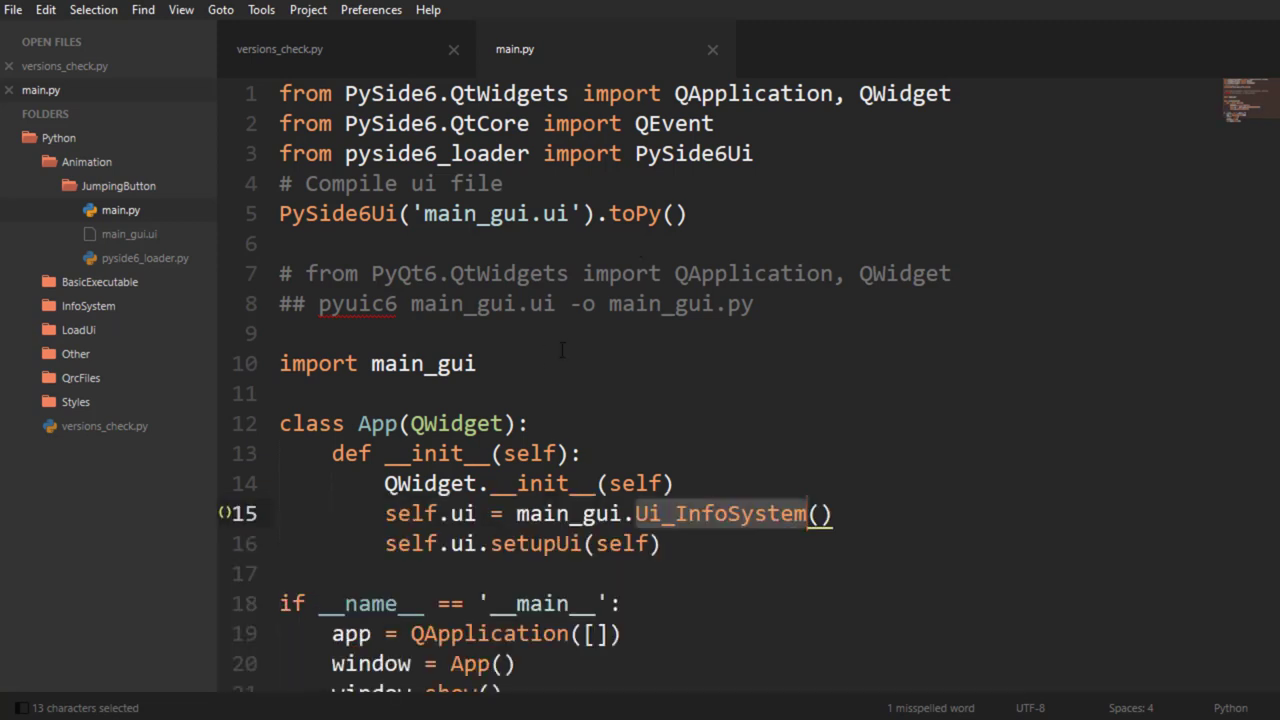
pyautogui.scroll(-3)
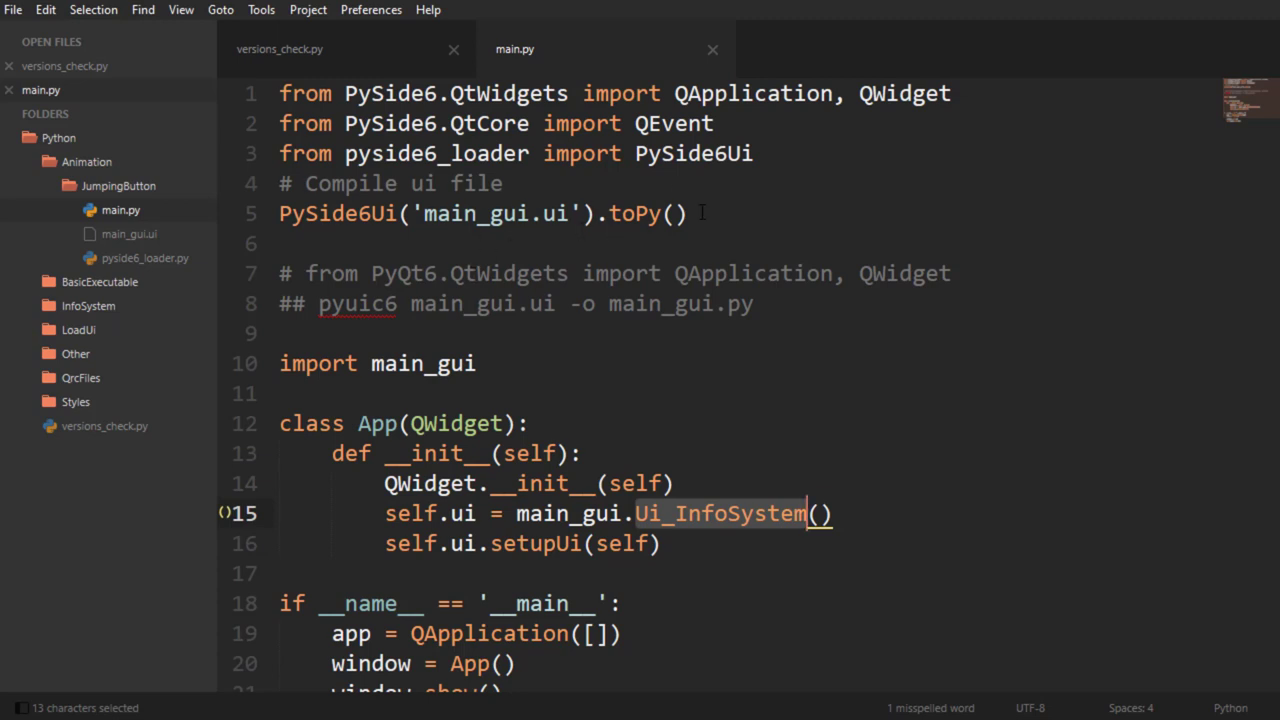
pyautogui.moveTo(678, 528)
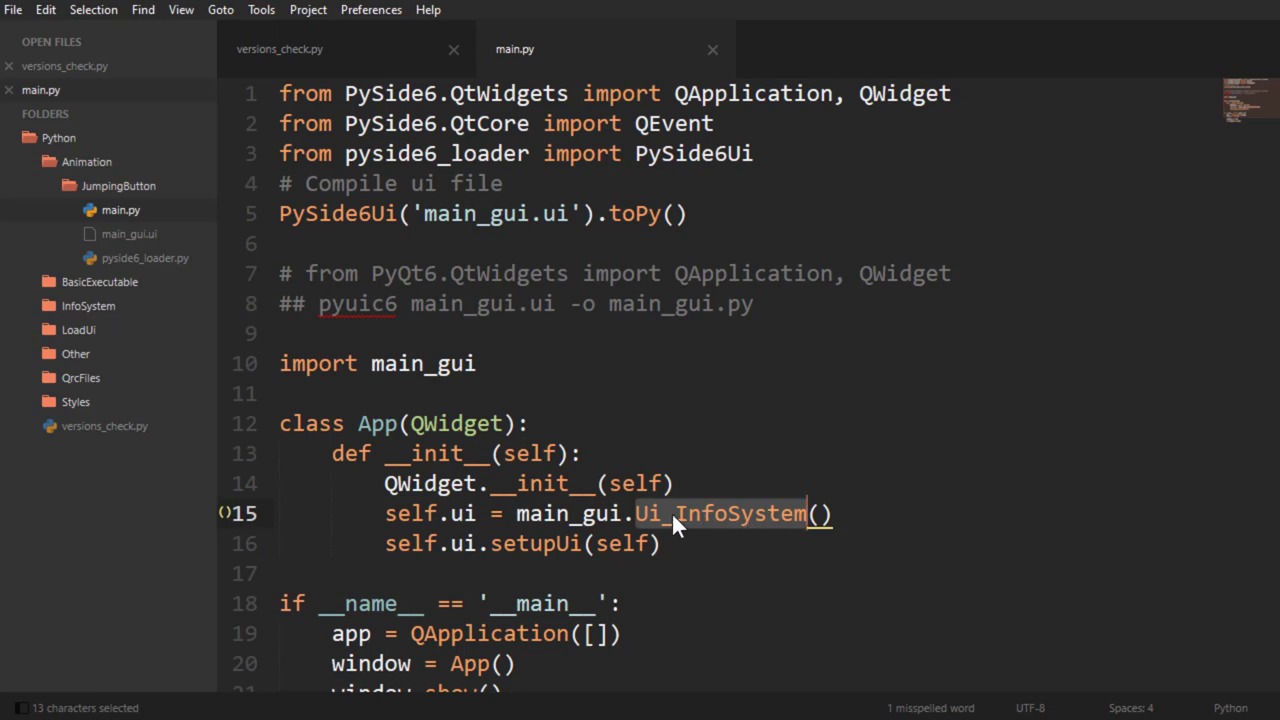
pyautogui.moveTo(756, 530)
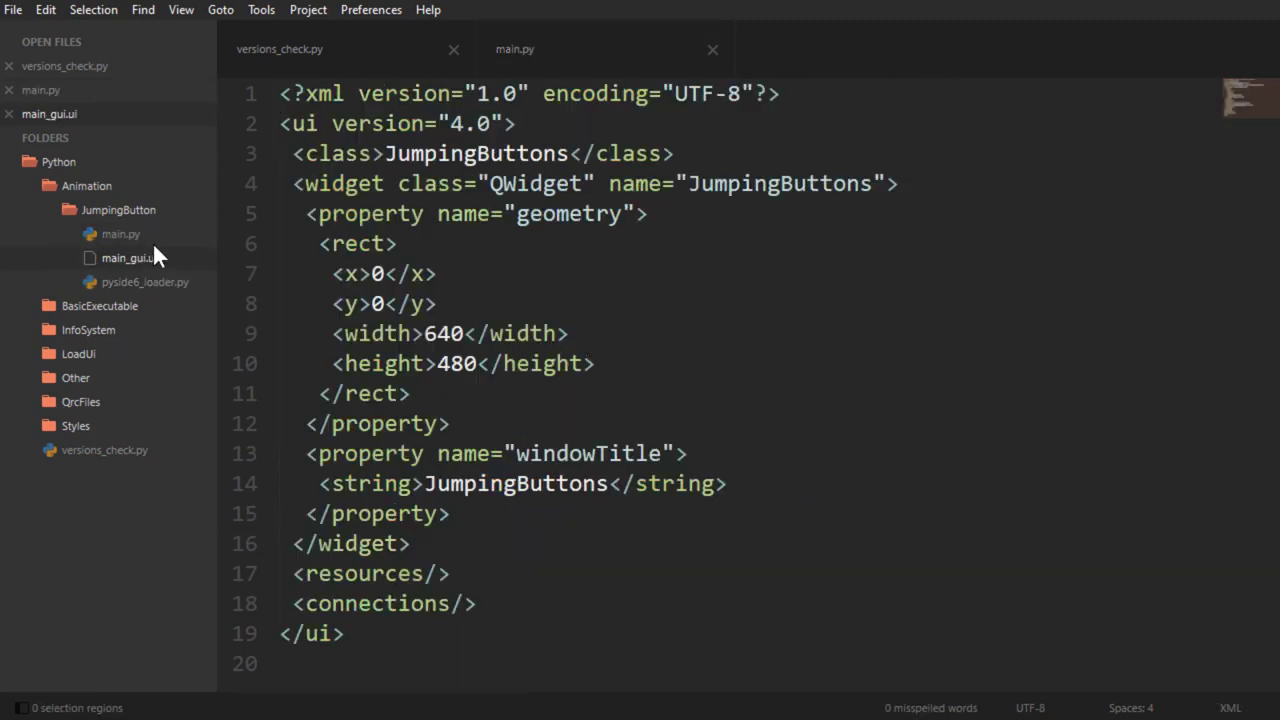
# Copy the JumpingButtons name from main_gui.ui so App builds from main_gui.Ui_JumpingButtons
pyautogui.doubleClick(128, 256)
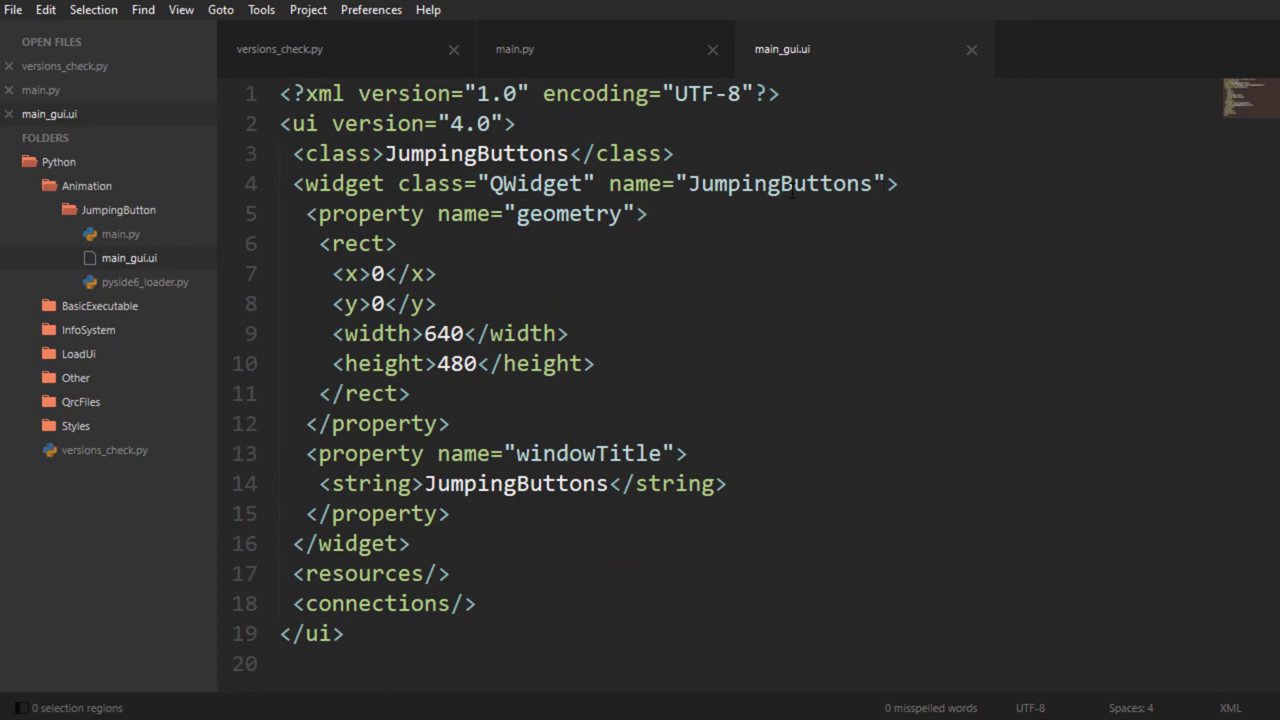
pyautogui.doubleClick(780, 184)
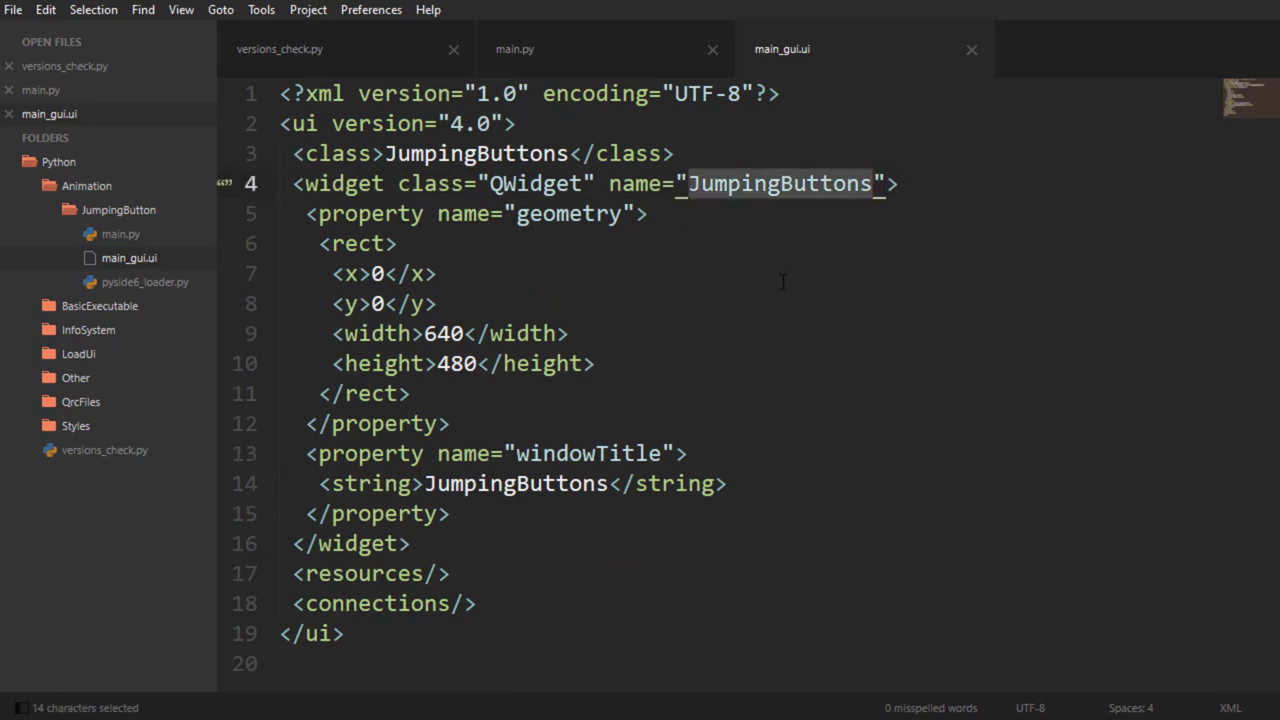
pyautogui.click(514, 48)
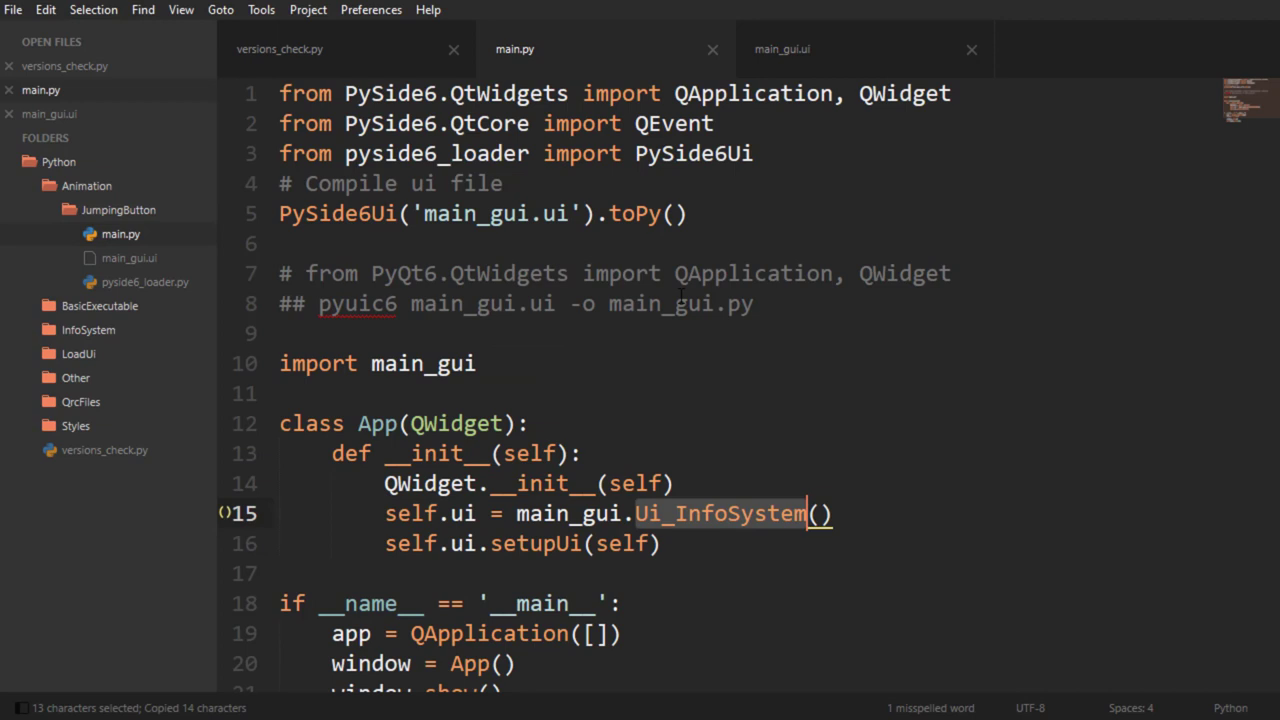
pyautogui.click(702, 512)
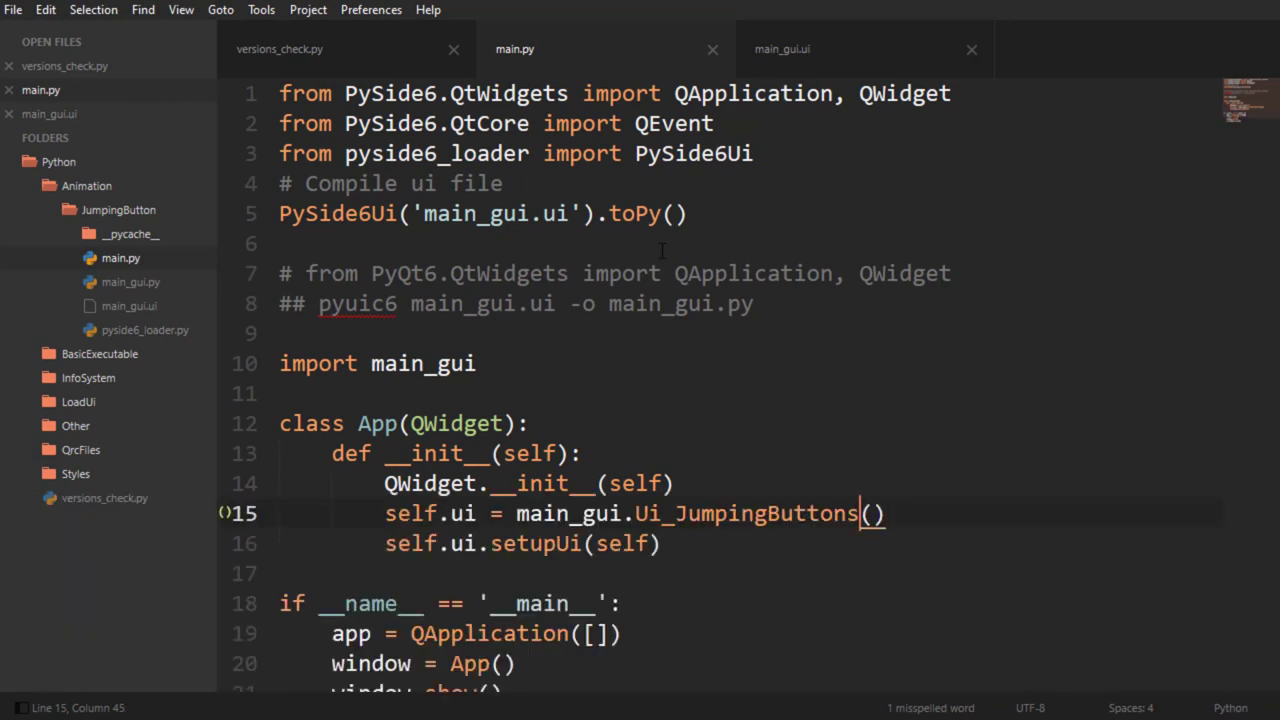
pyautogui.moveTo(880, 140)
pyautogui.write(', QPushButton')
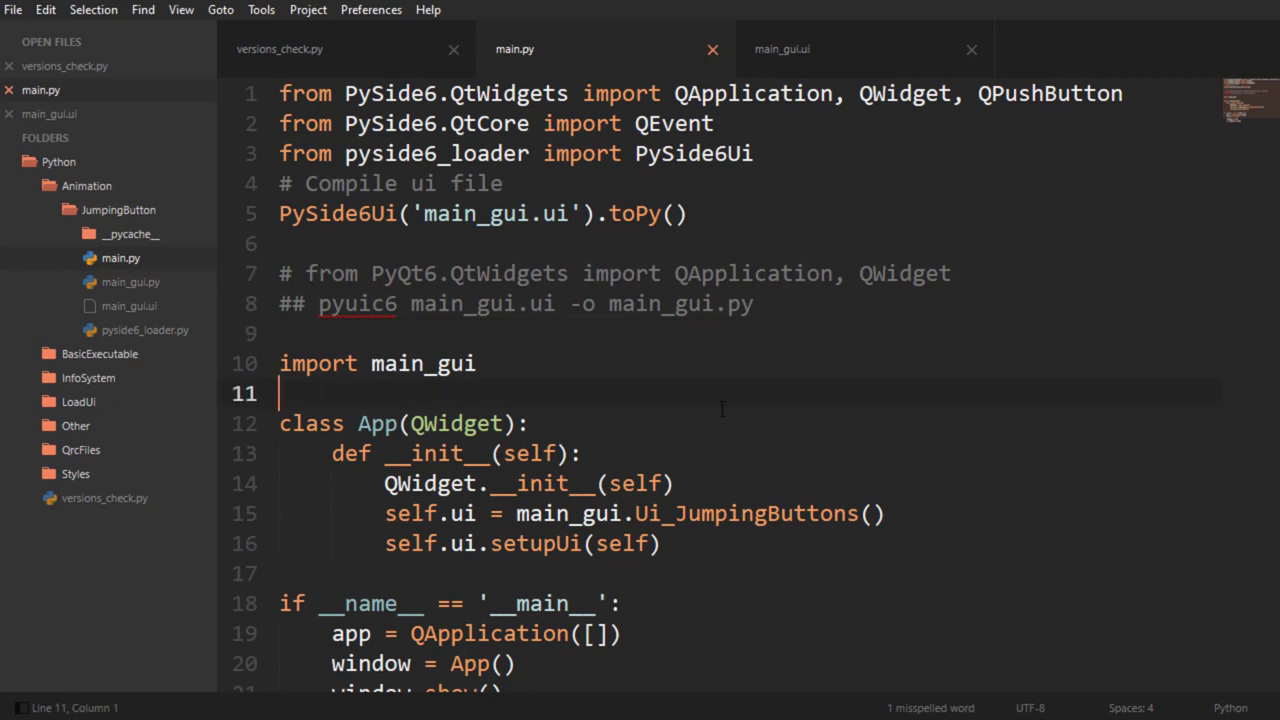
# Paste a copy of the App class header and rename it JumpButton, selecting QPushButton in the import
pyautogui.press('Enter')
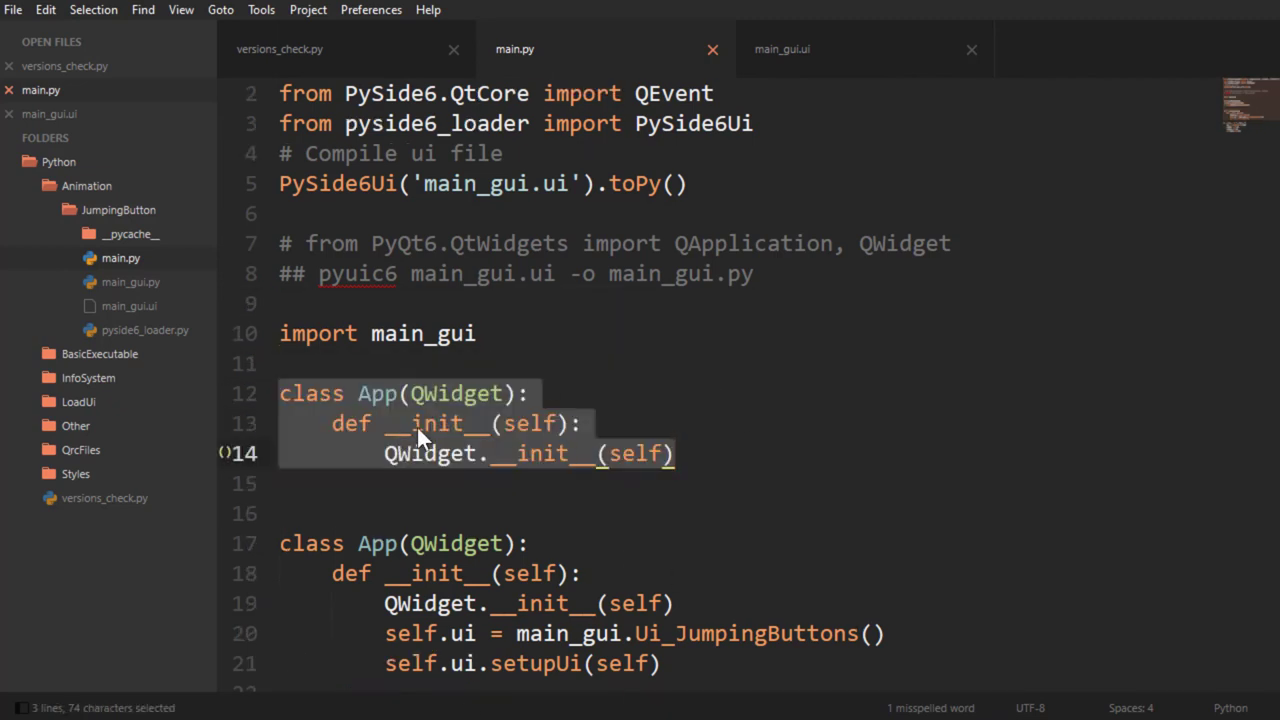
pyautogui.doubleClick(376, 392)
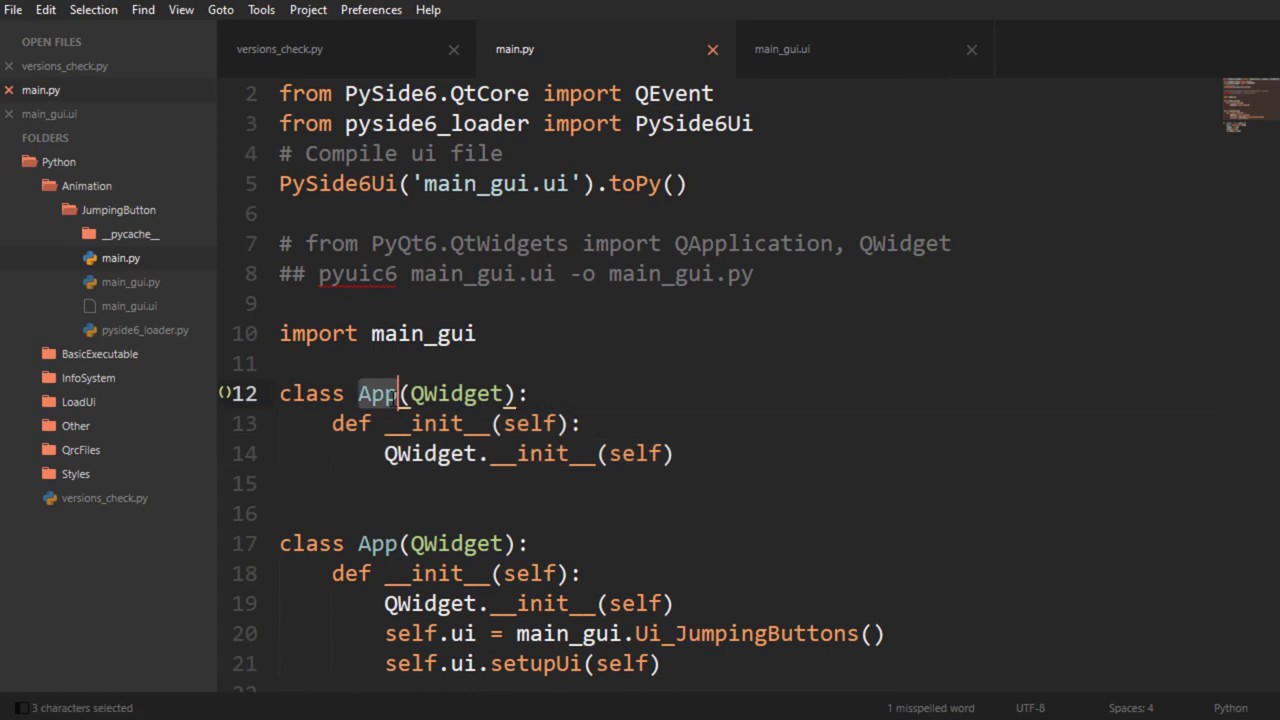
pyautogui.write('J')
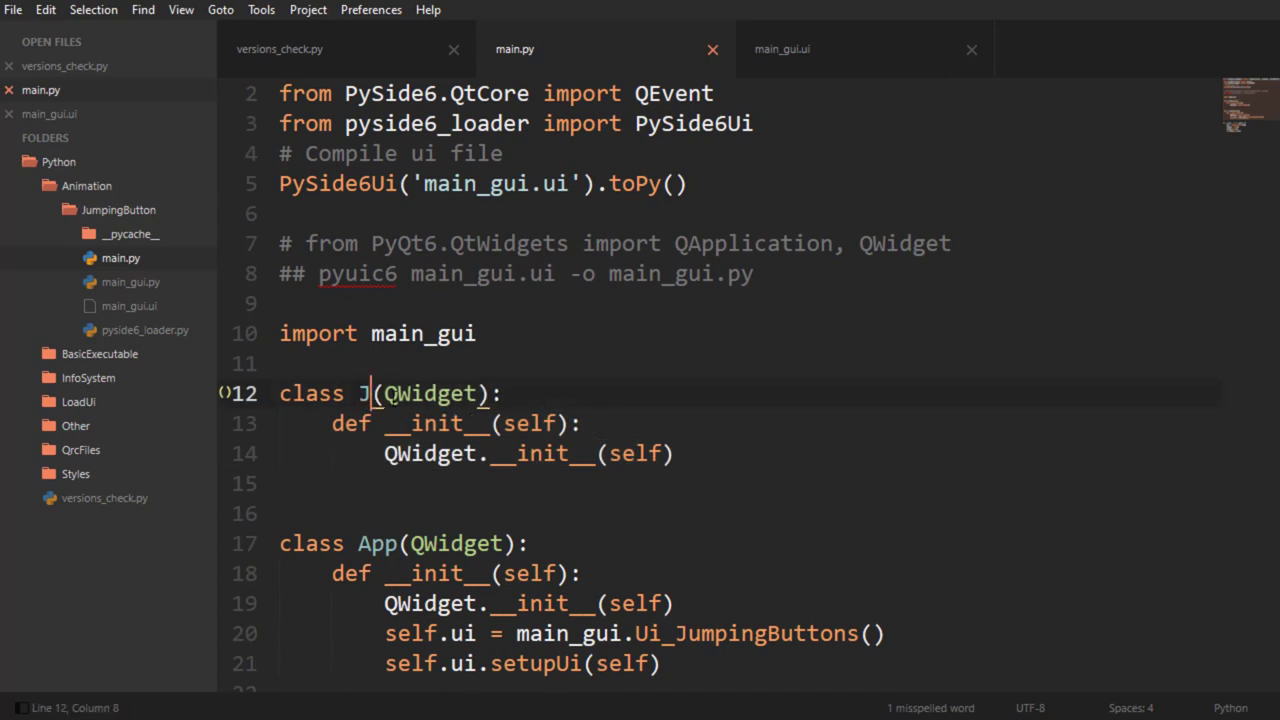
pyautogui.write('ump')
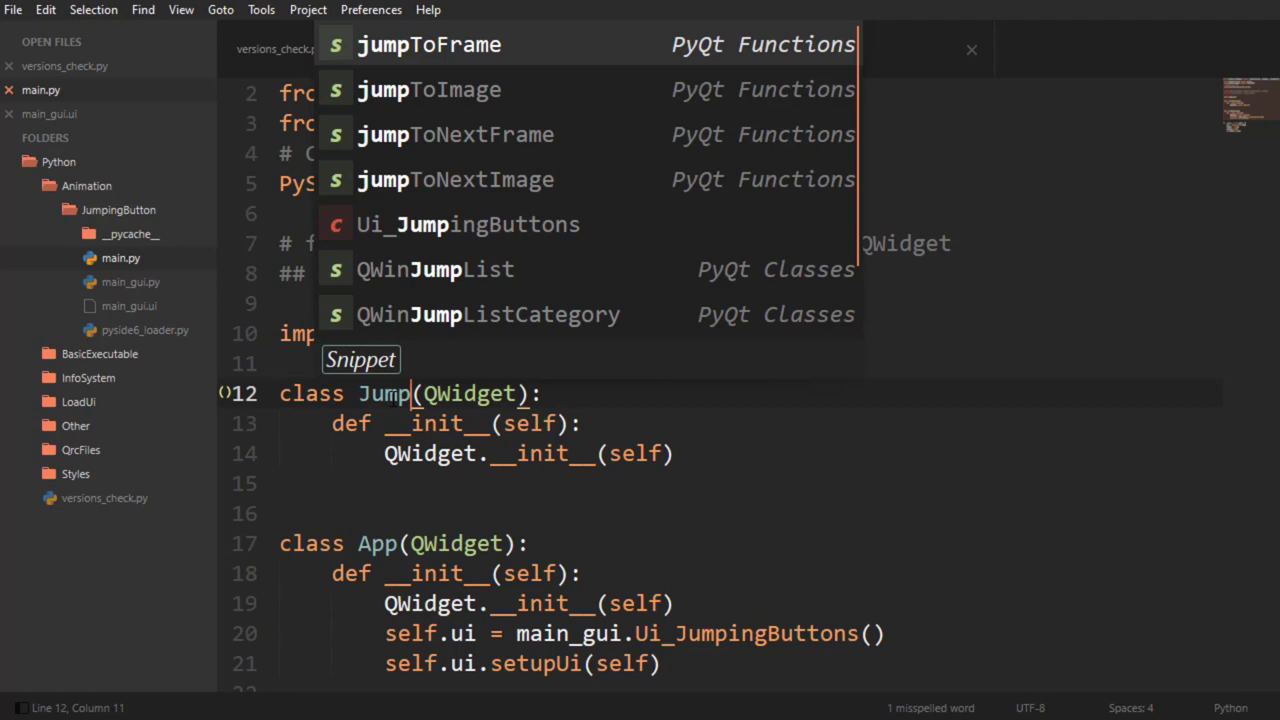
pyautogui.write('But')
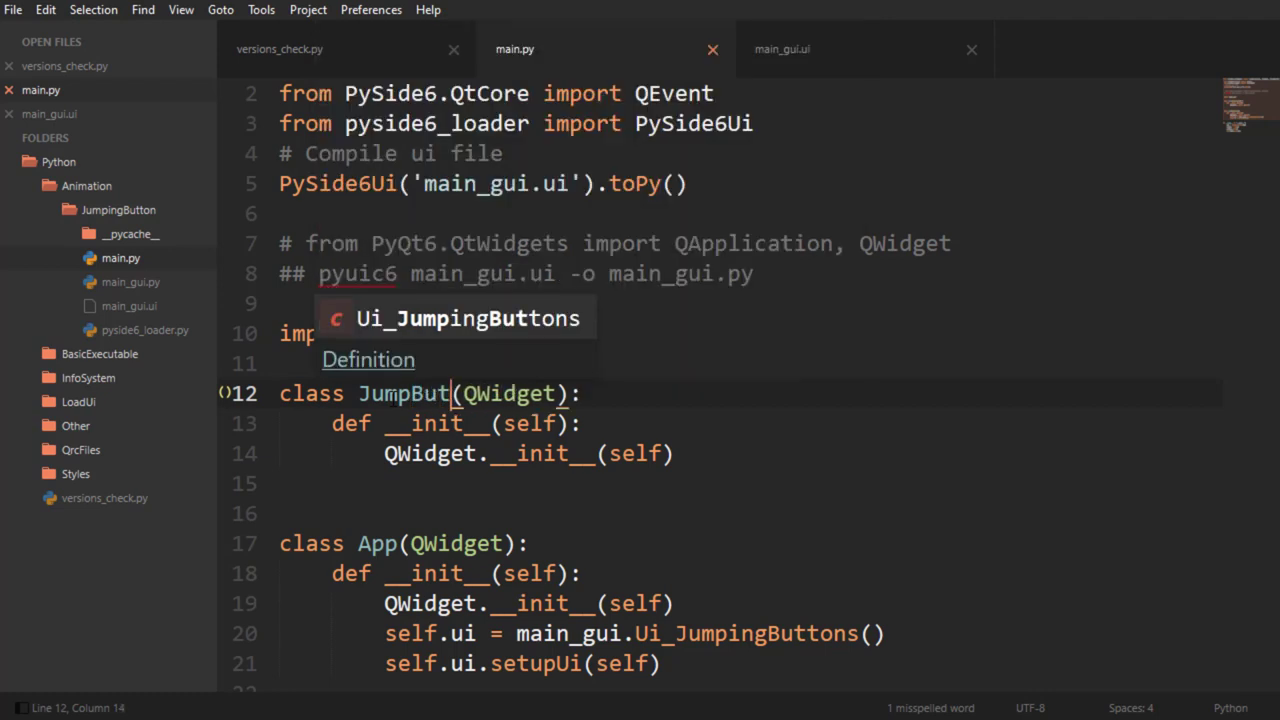
pyautogui.write('ton')
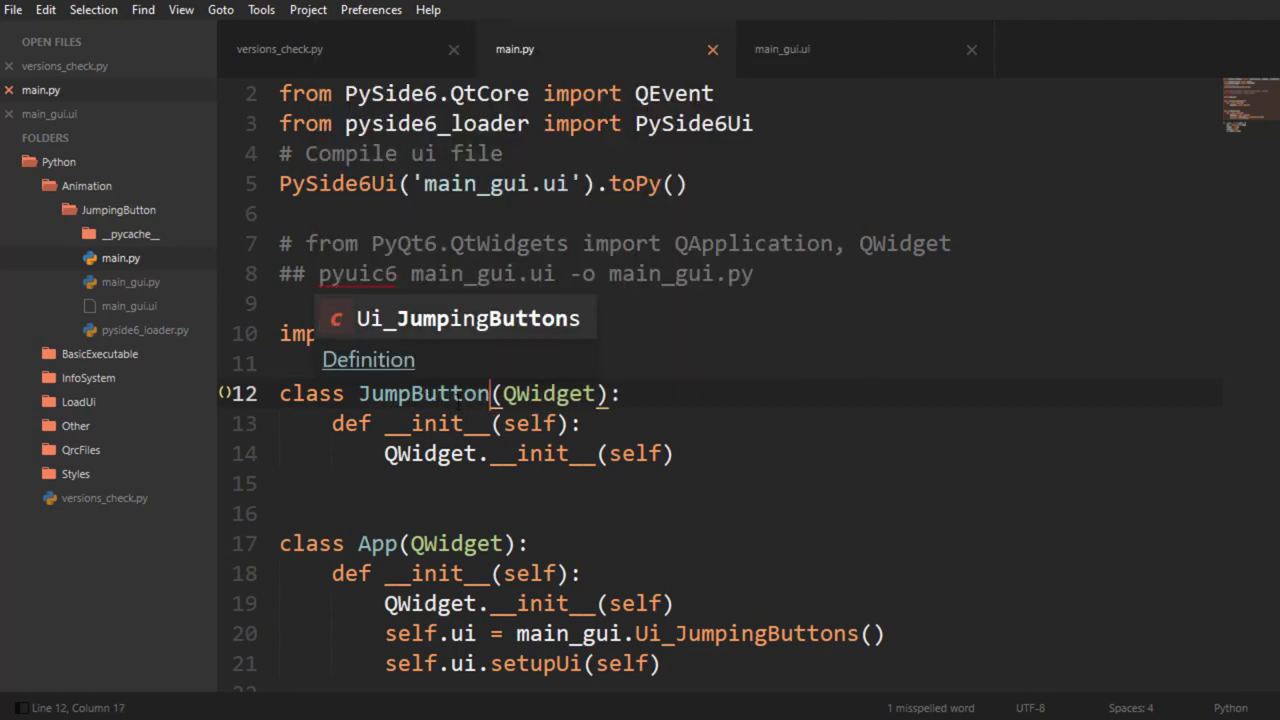
pyautogui.doubleClick(422, 392)
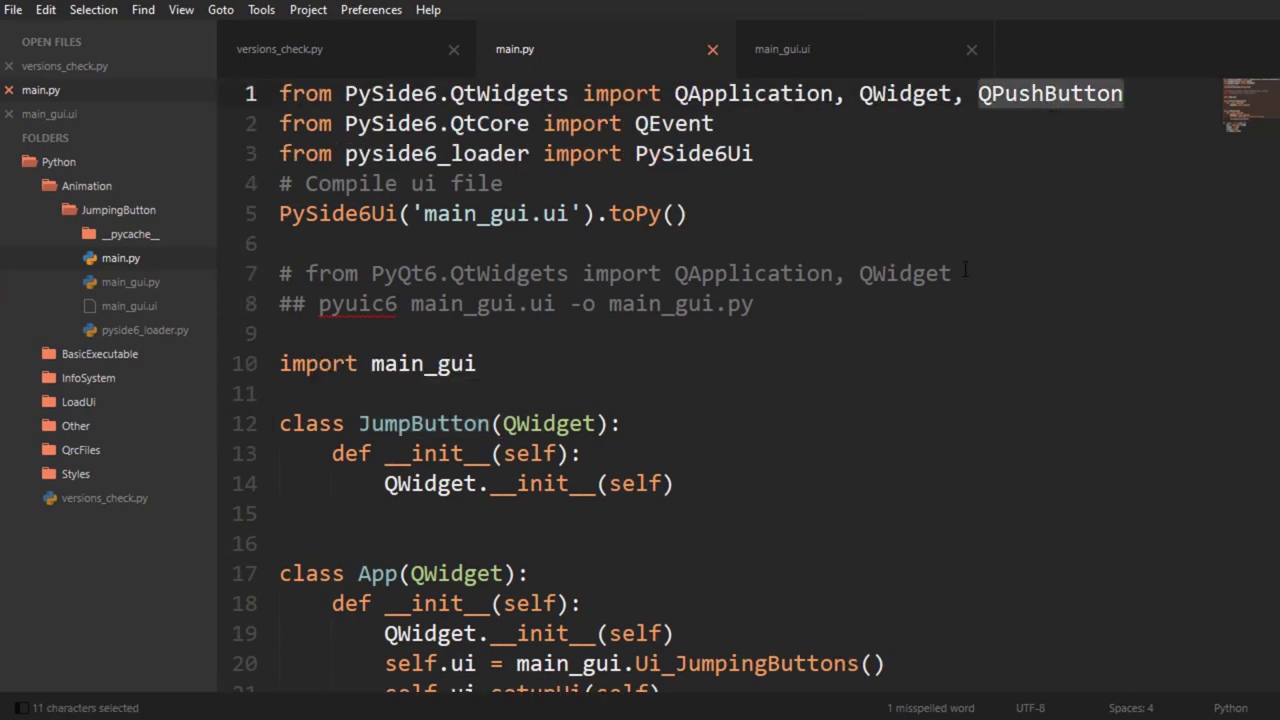
# Base JumpButton on QPushButton and add self.setStyleSheet("background-color:red") to __init__
pyautogui.write('QPushButton')
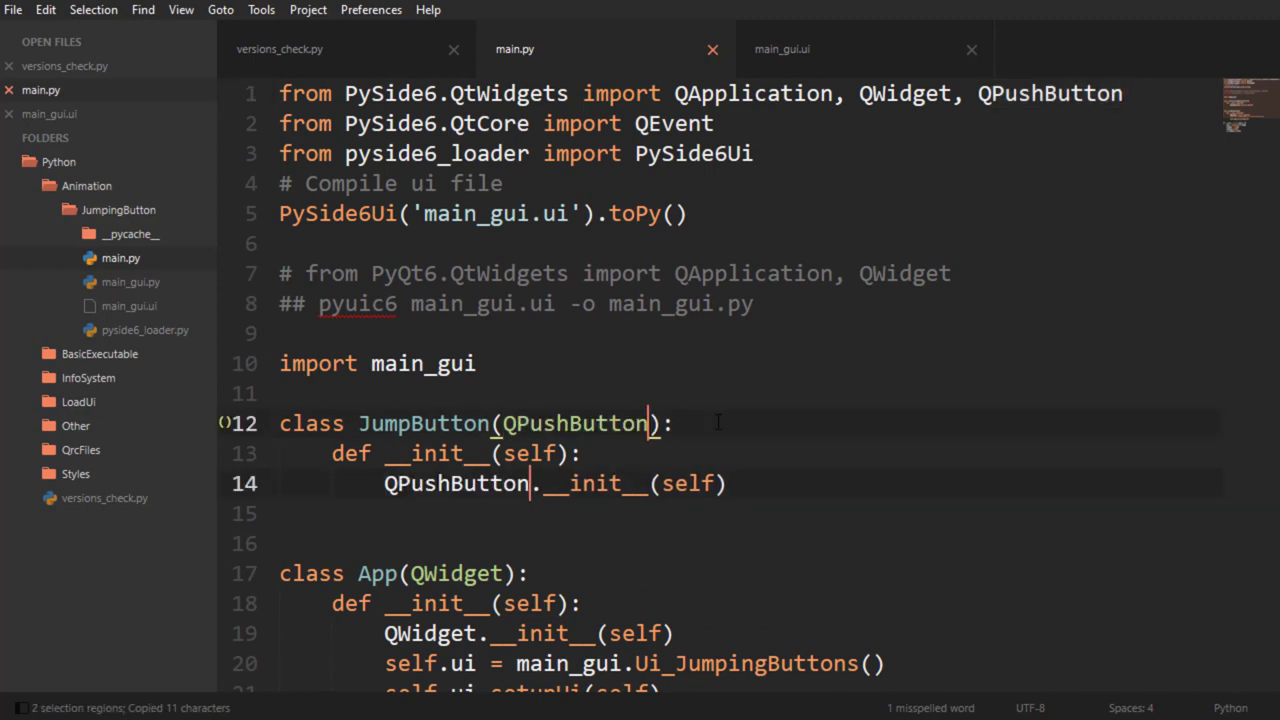
pyautogui.write('self.setStyleSheet("background-color:red")')
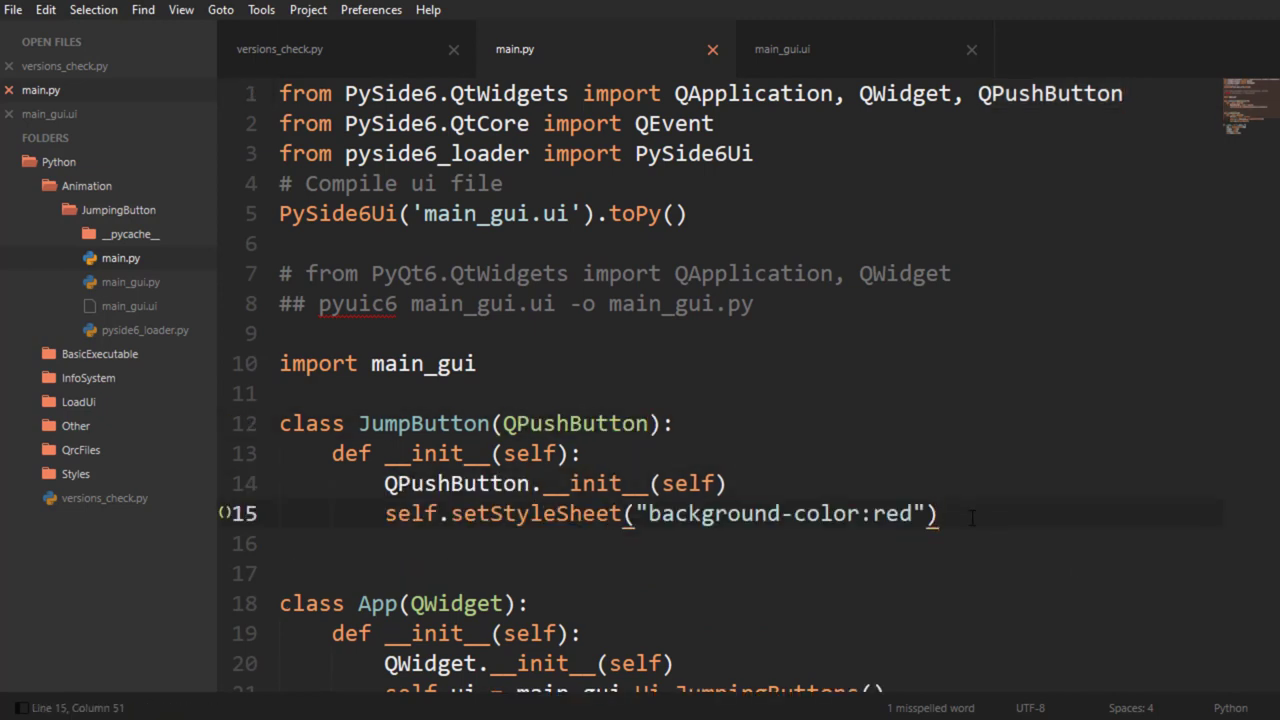
pyautogui.click(412, 512)
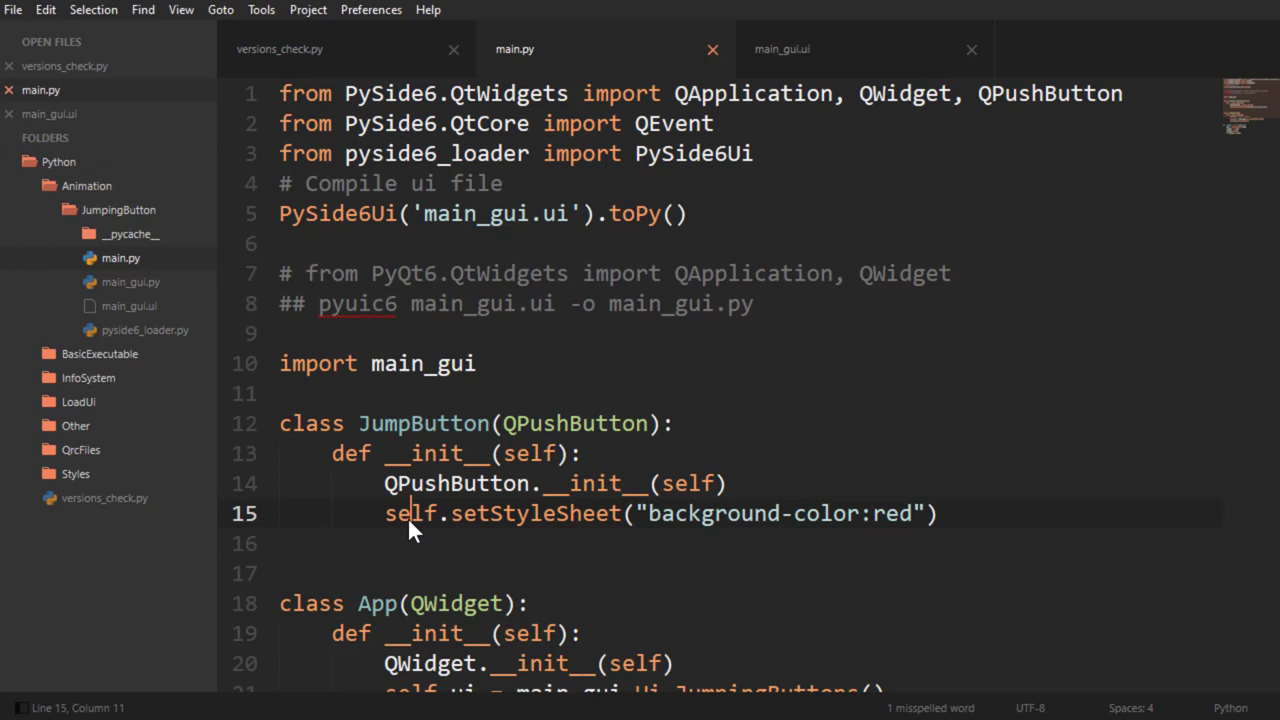
# Adjust the JumpButton __init__ call arguments, adding a comma separator
pyautogui.doubleClick(572, 424)
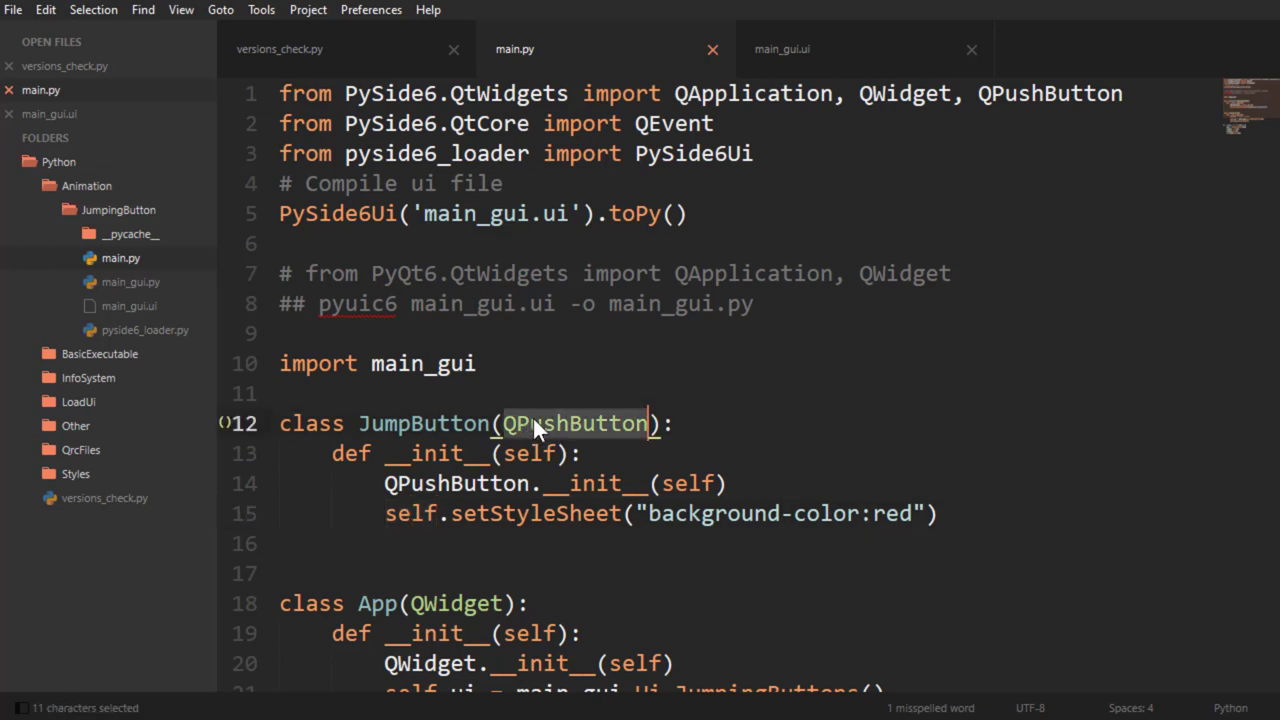
pyautogui.click(410, 512)
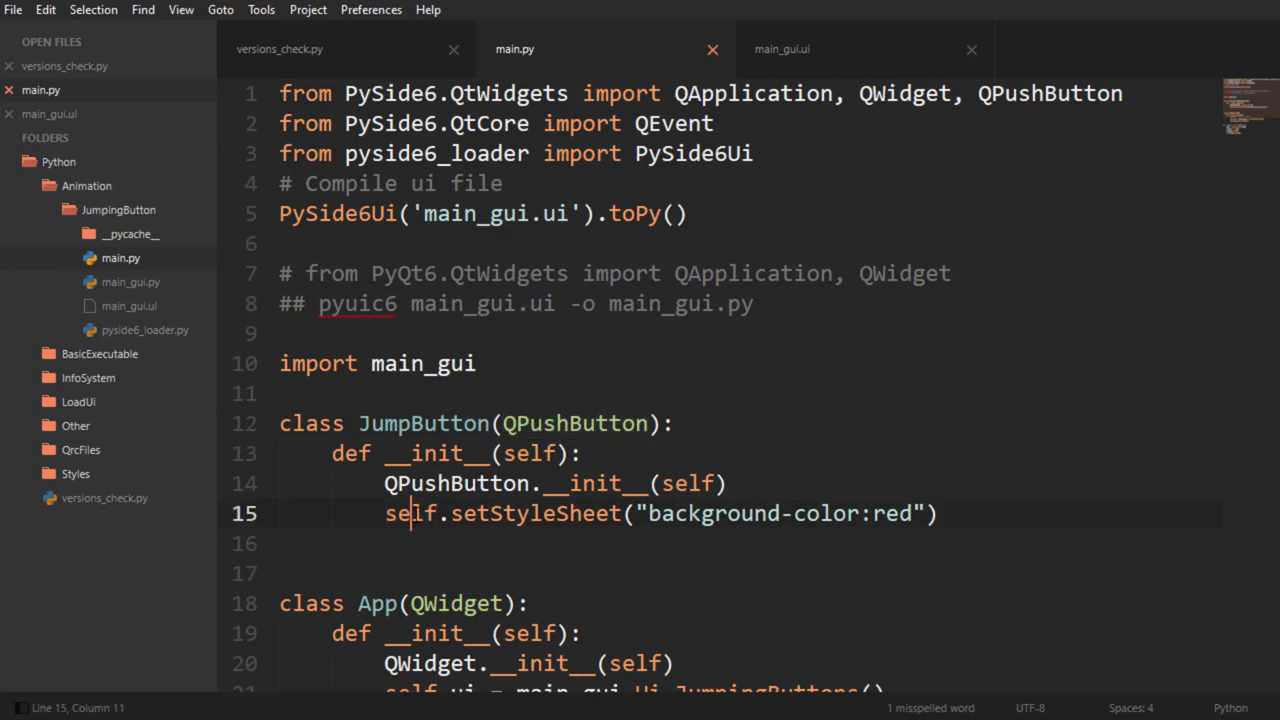
pyautogui.doubleClick(536, 512)
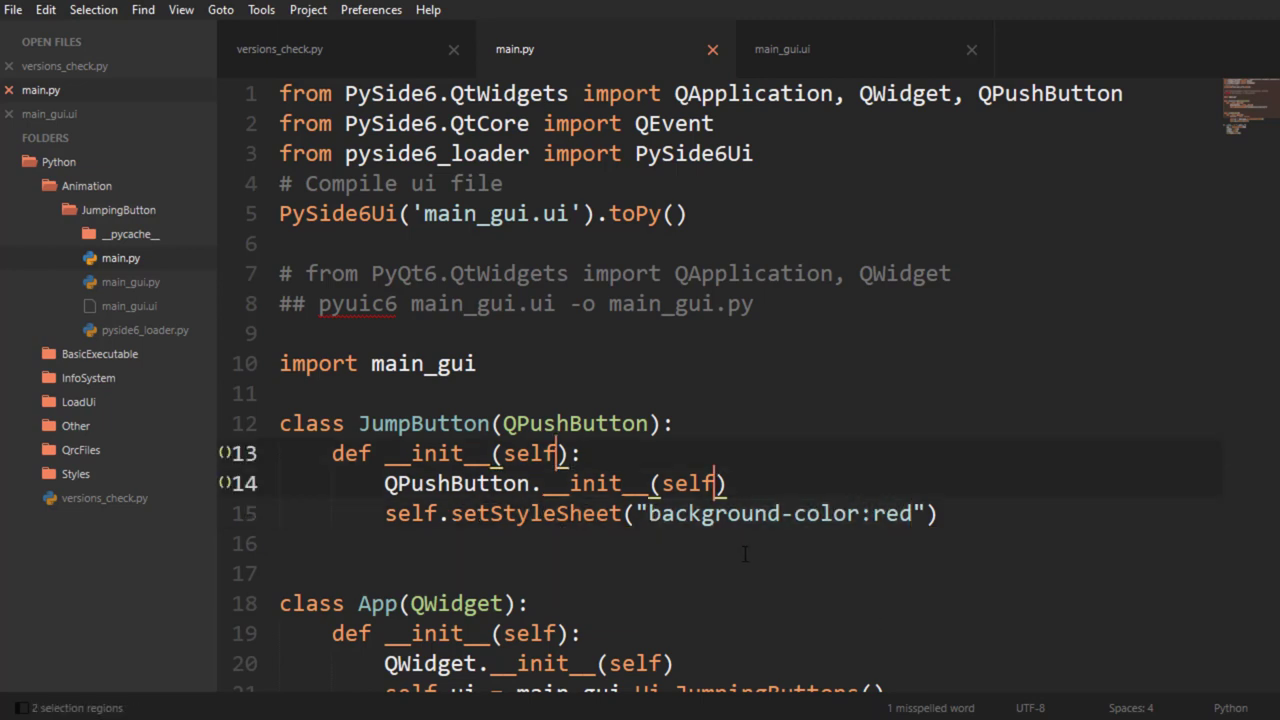
pyautogui.write(',self)')
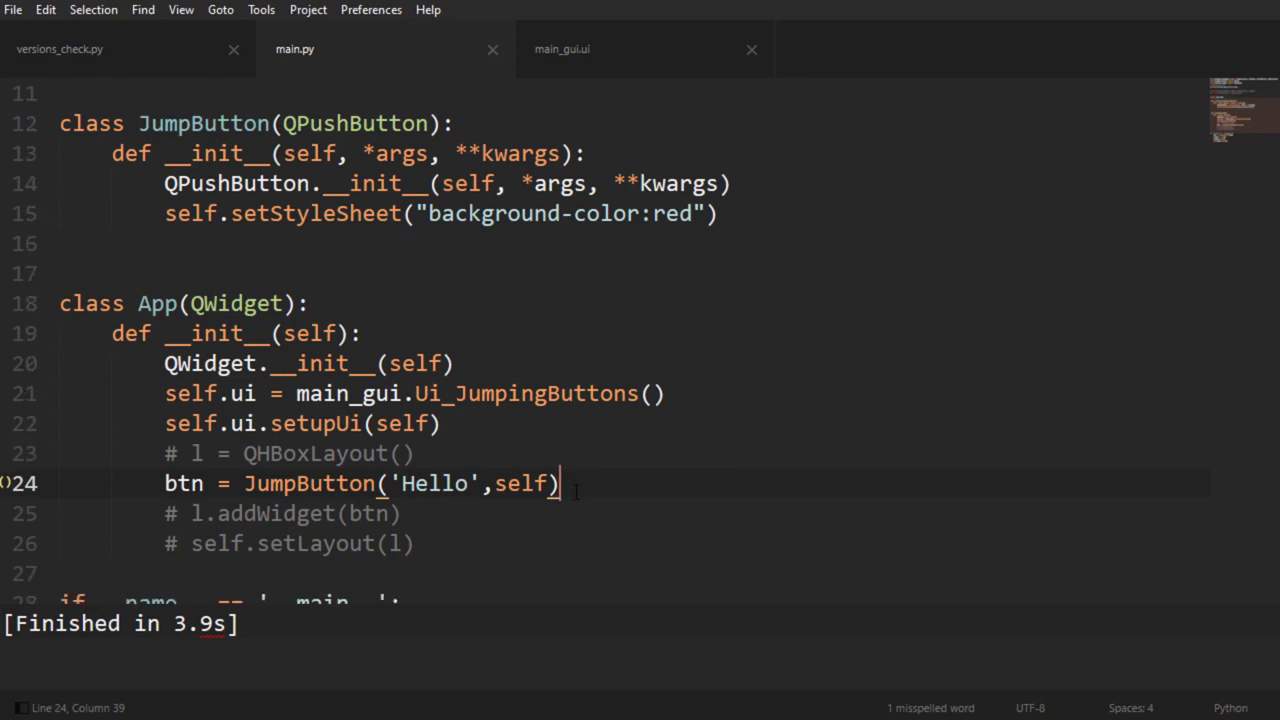
# Edit line 24 so App assigns a 'Hello' JumpButton to btn, then rerun the script
pyautogui.doubleClick(204, 124)
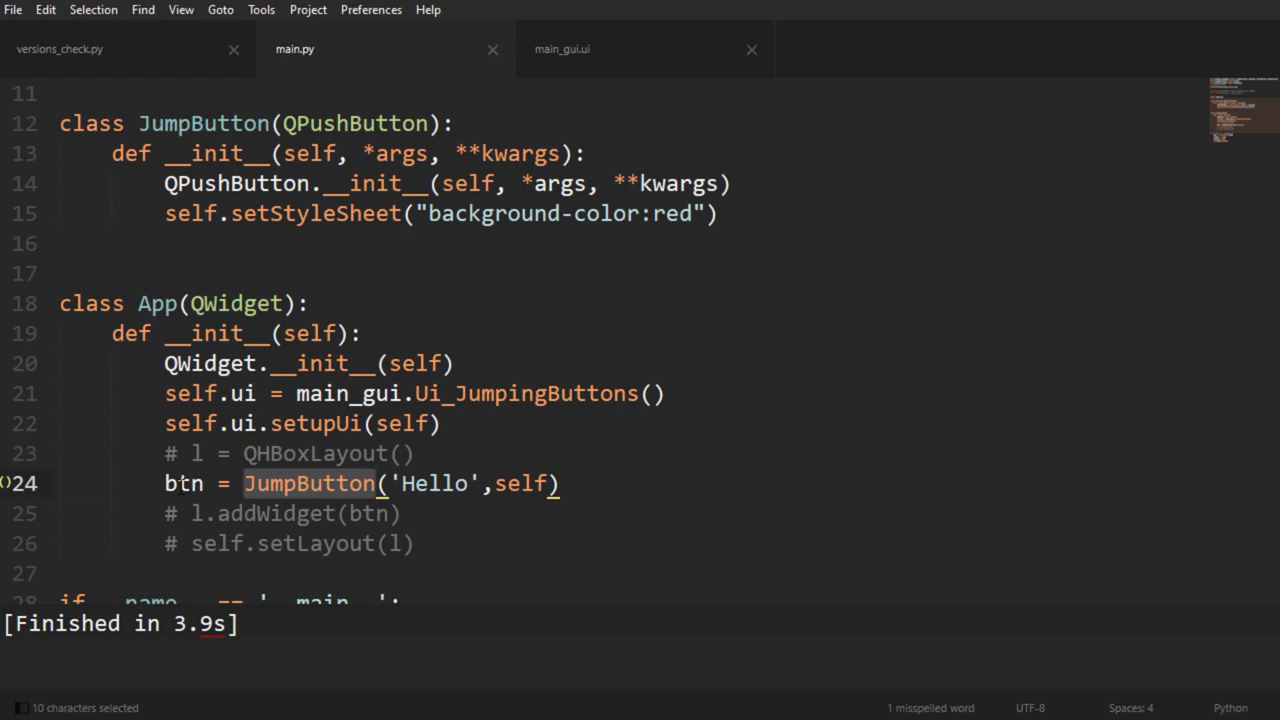
pyautogui.doubleClick(184, 482)
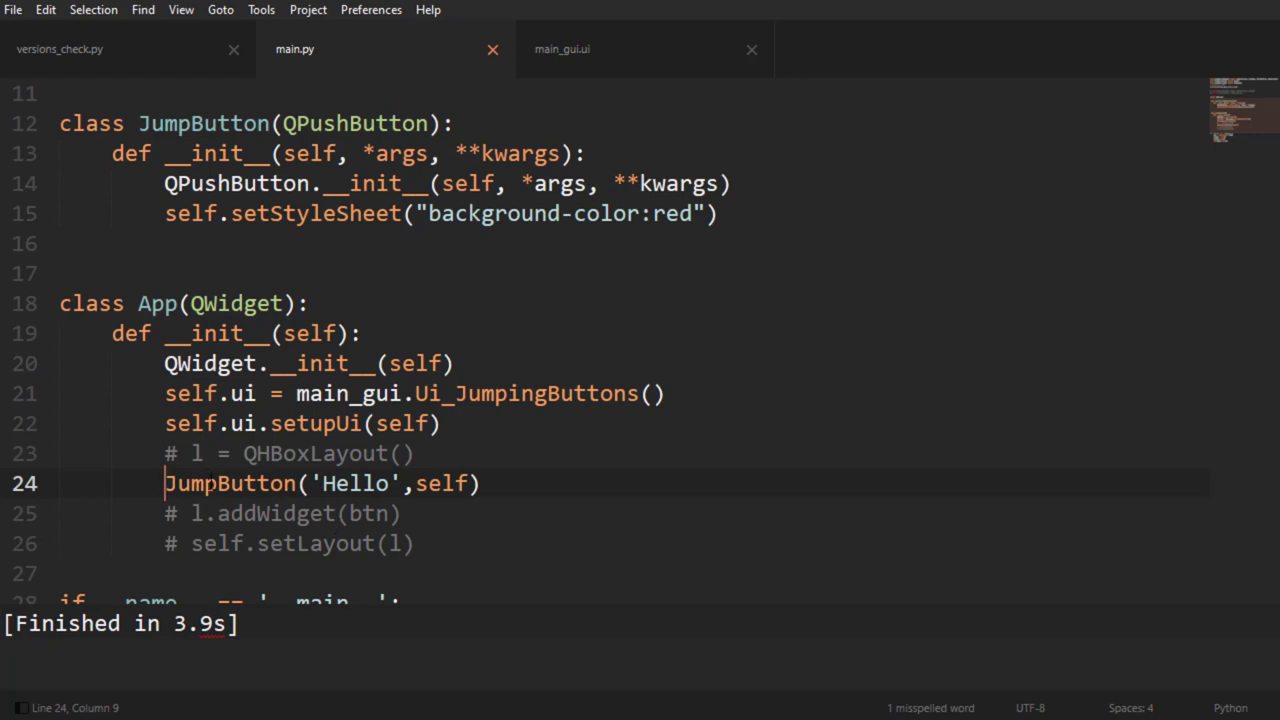
pyautogui.doubleClick(354, 482)
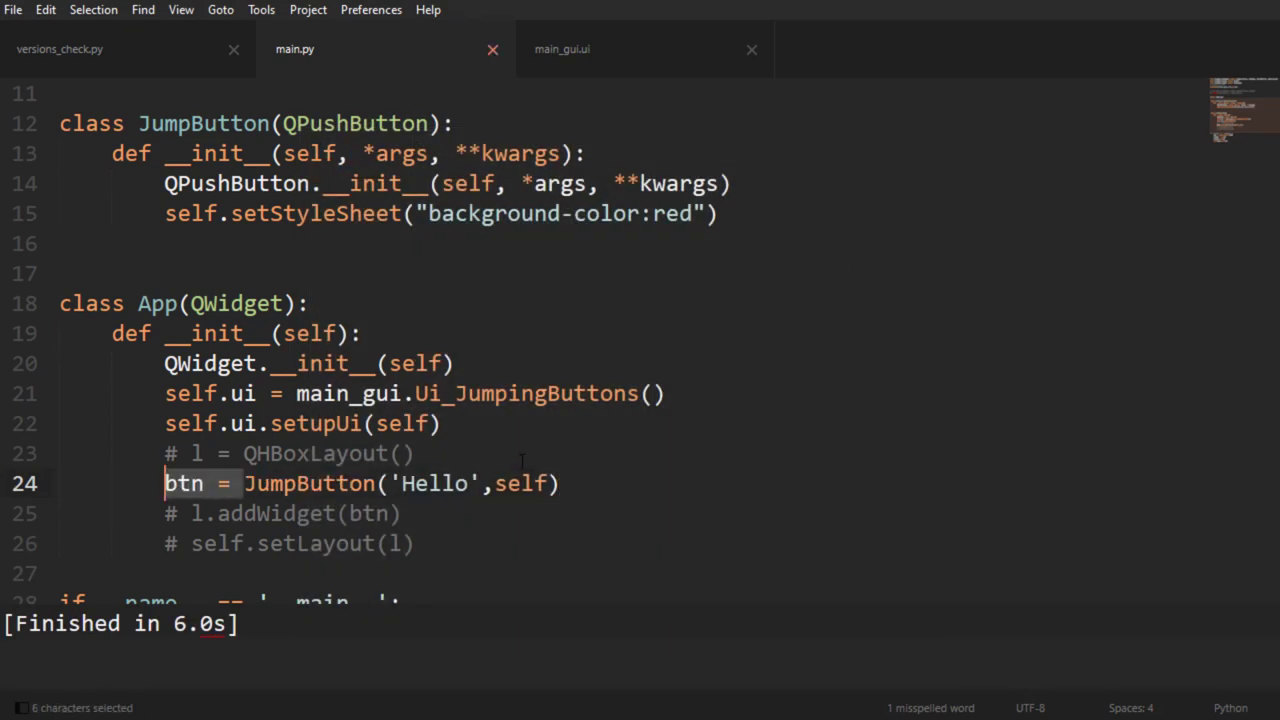
# Remove the self parent argument and uncomment the QHBoxLayout lines so the button sits in the layout
pyautogui.press('Delete')
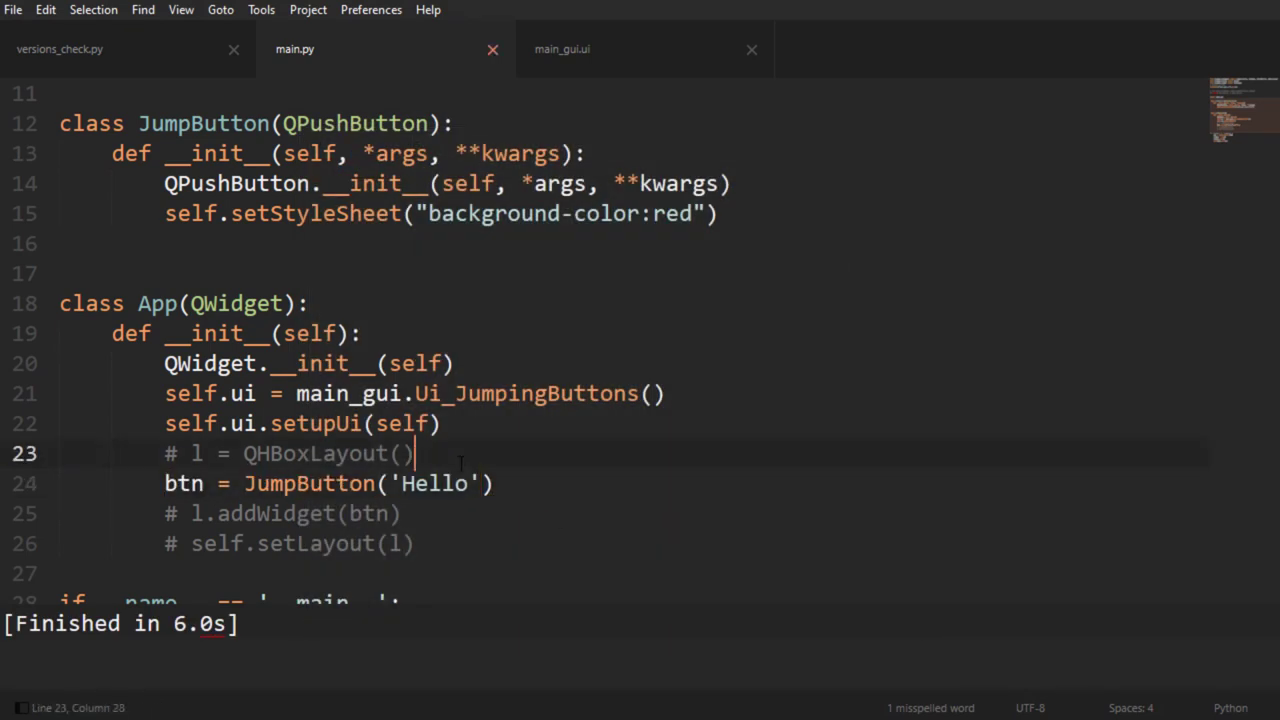
pyautogui.press('backspace')
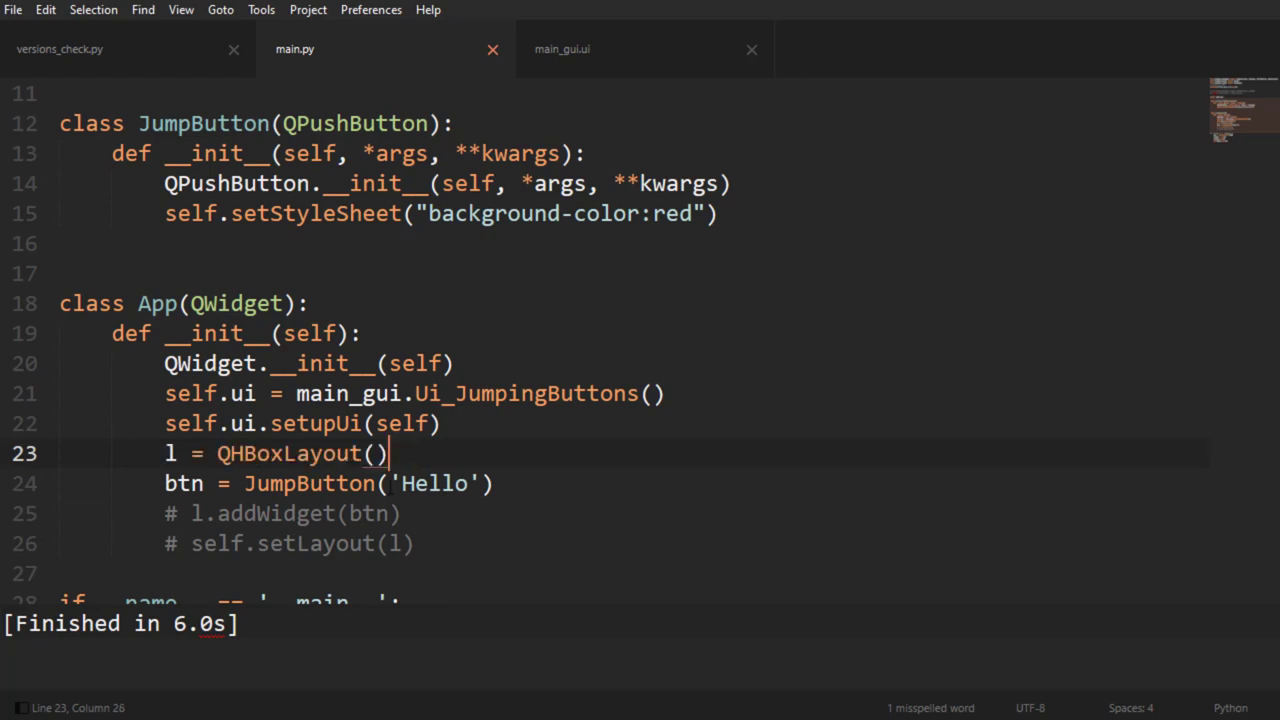
pyautogui.click(404, 512)
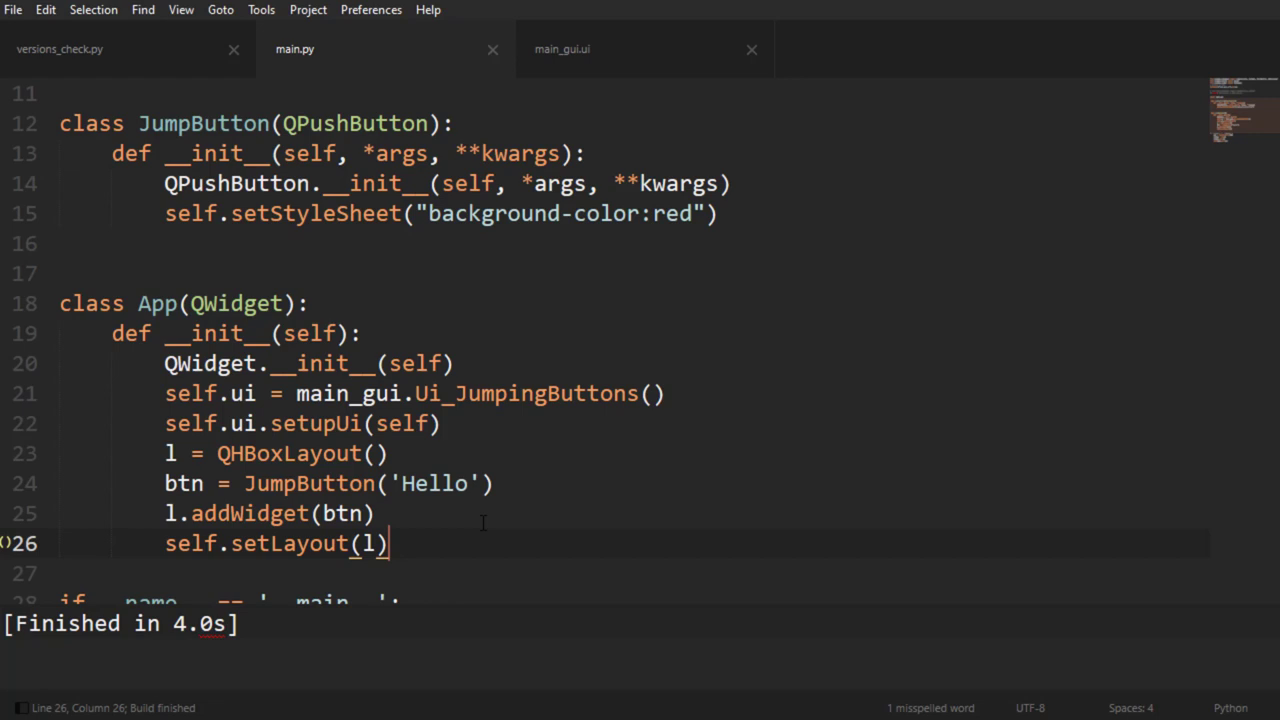
pyautogui.moveTo(462, 532)
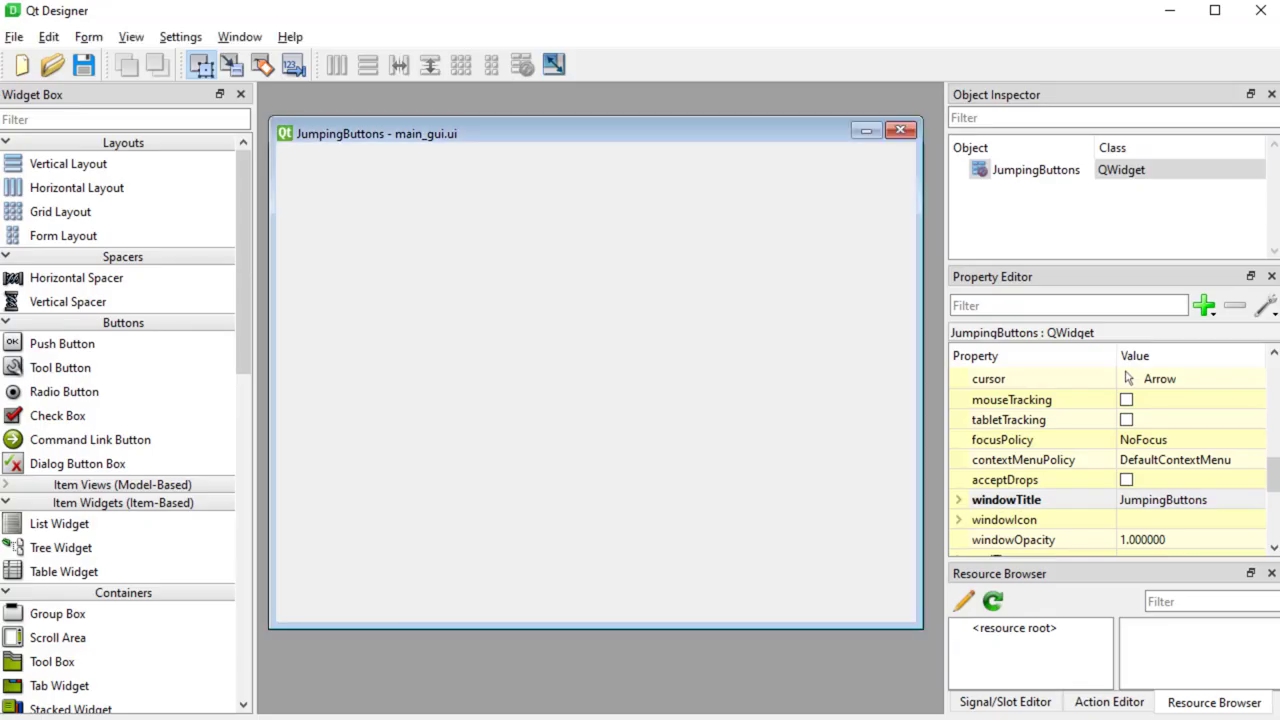
pyautogui.moveTo(56, 356)
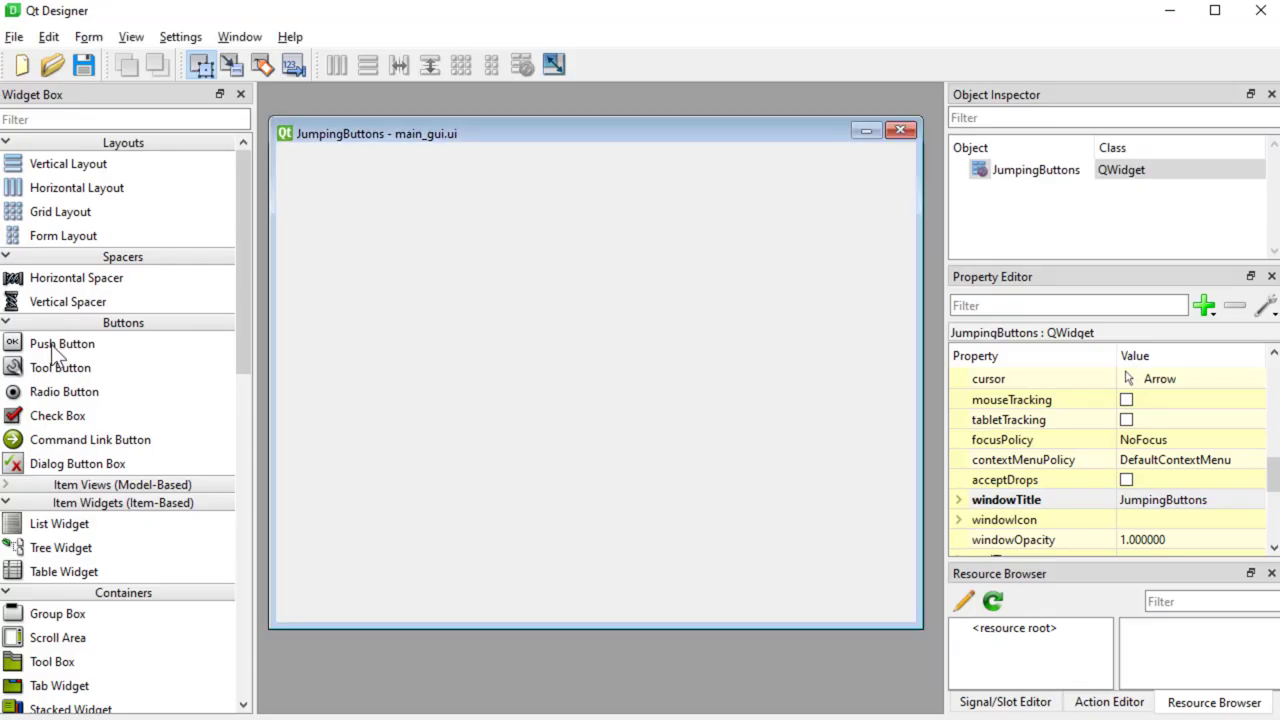
# Drag a Push Button onto the form, enlarge it, and choose Promote to… for it
pyautogui.moveTo(62, 344); pyautogui.dragTo(564, 314)
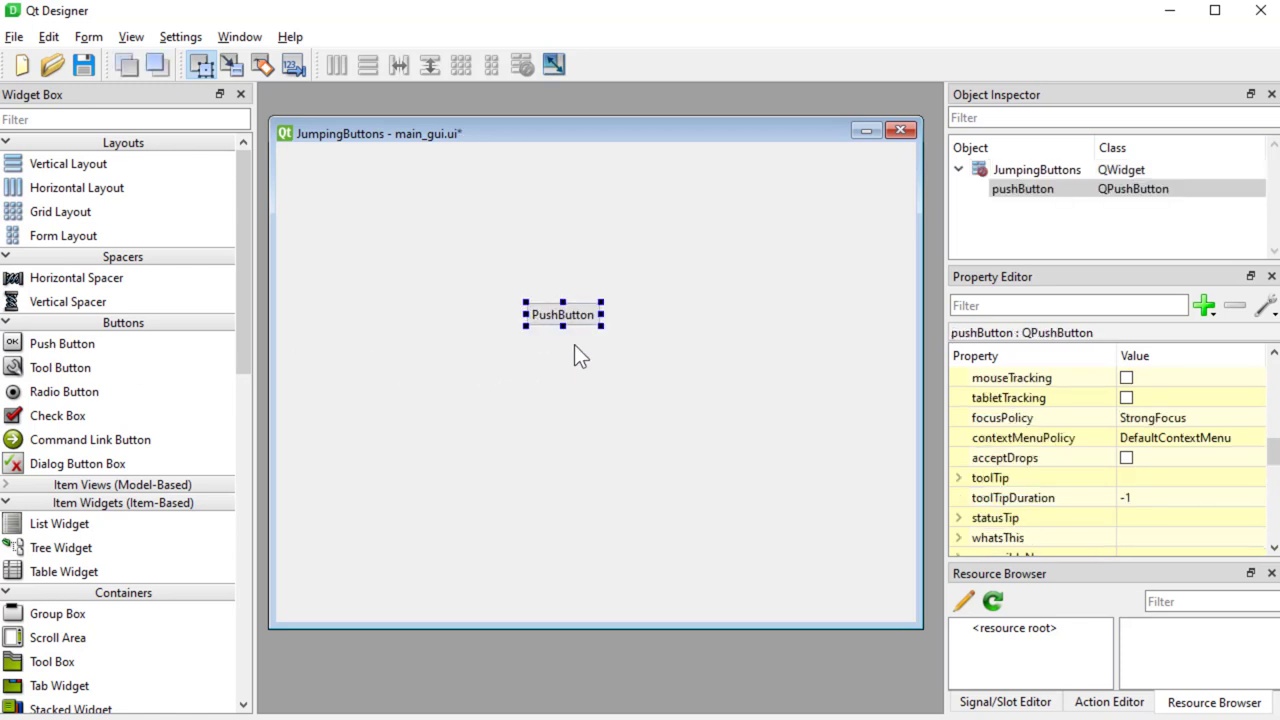
pyautogui.moveTo(624, 322)
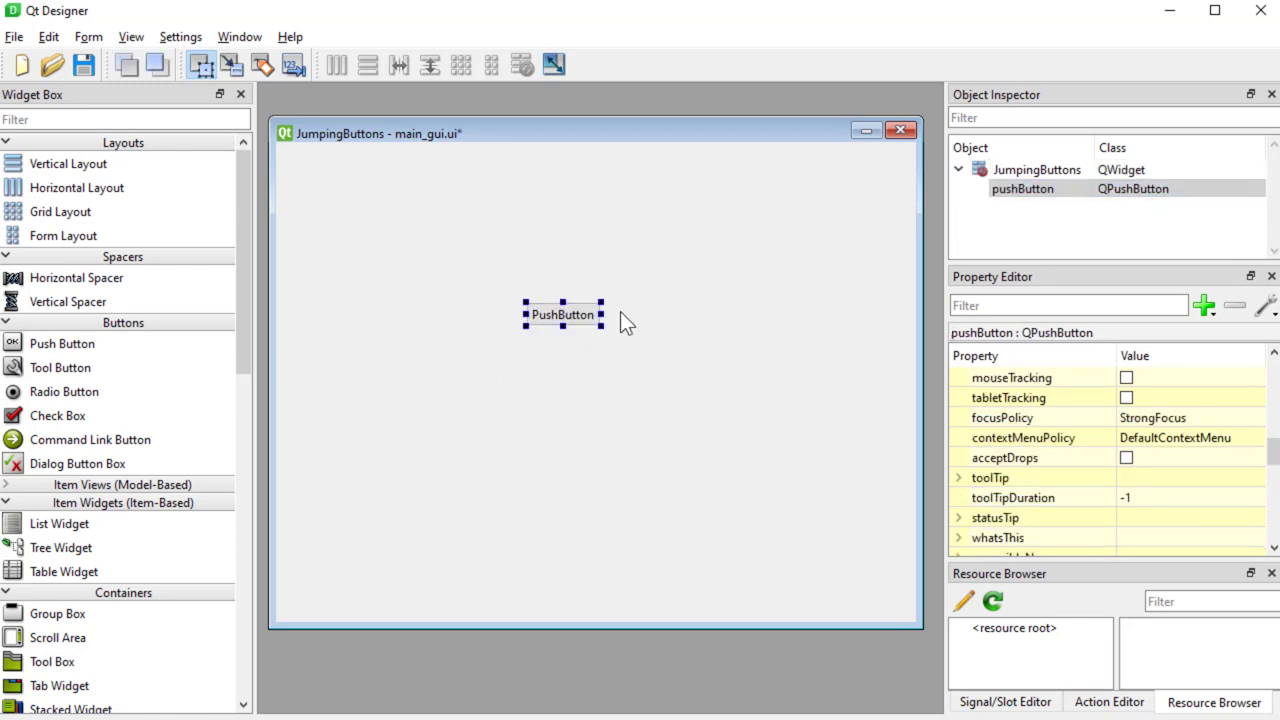
pyautogui.moveTo(604, 324); pyautogui.dragTo(648, 384)
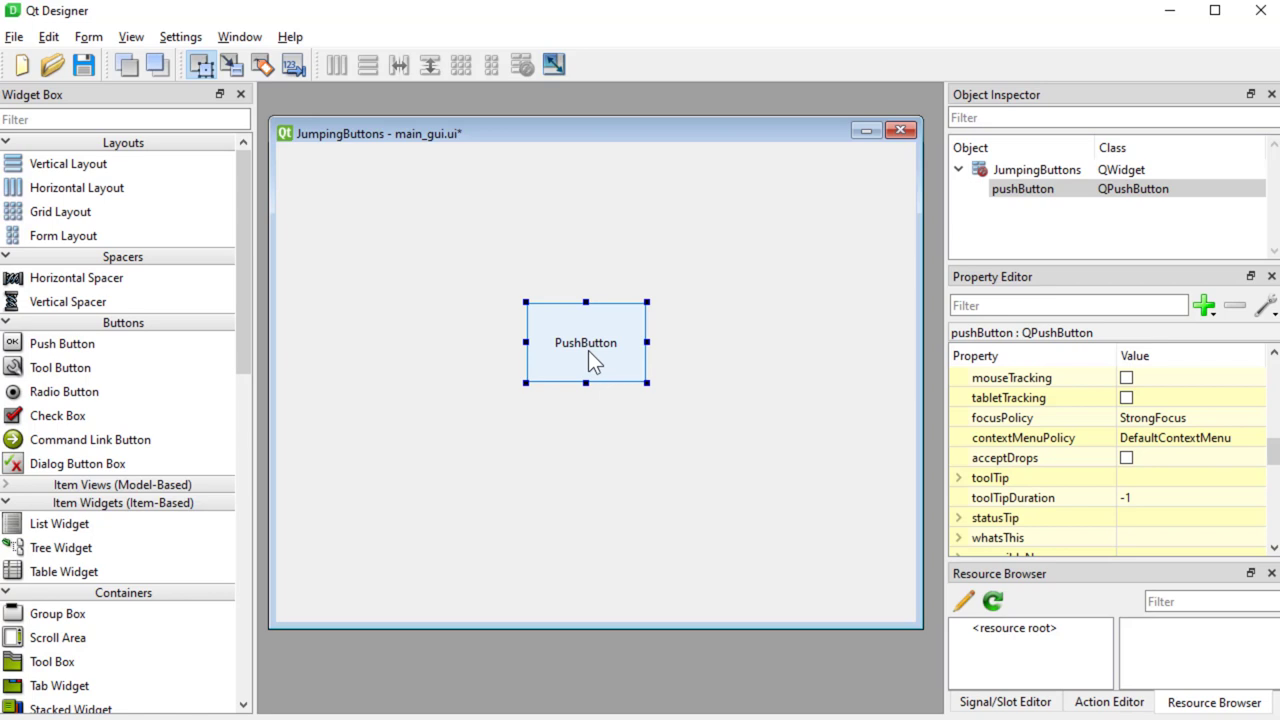
pyautogui.rightClick(584, 356)
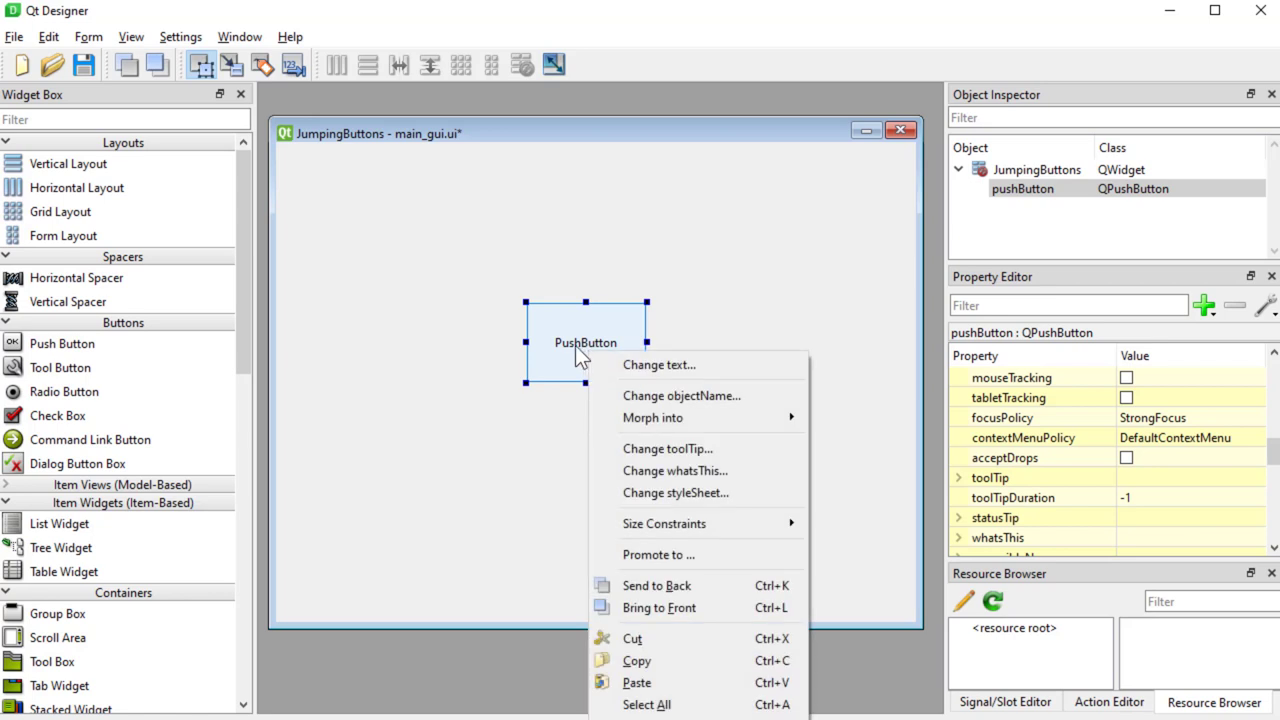
pyautogui.moveTo(578, 368)
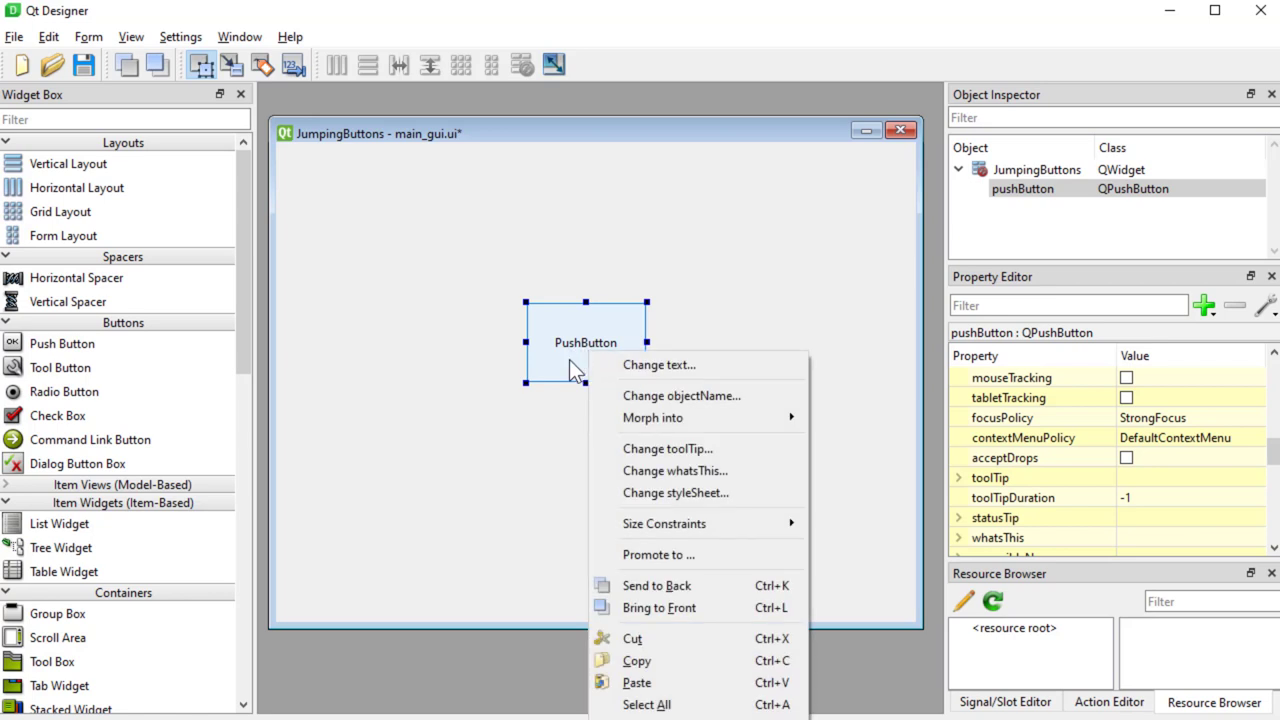
pyautogui.moveTo(656, 554)
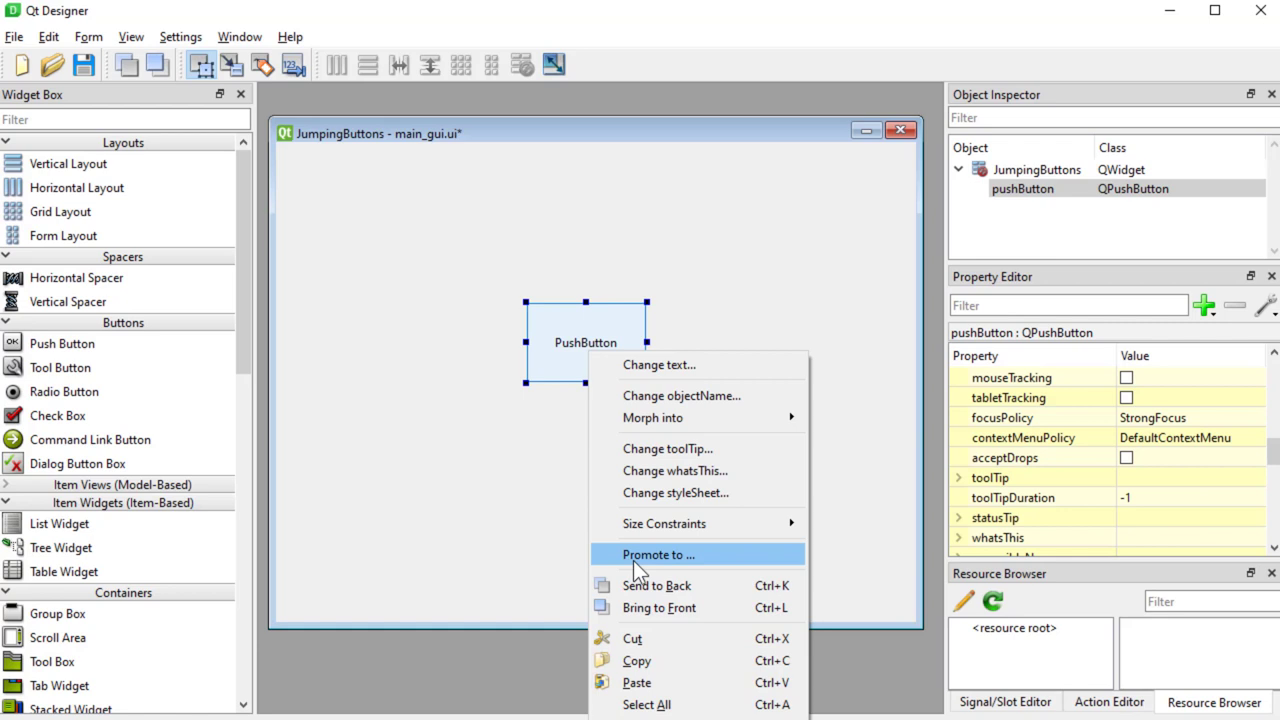
pyautogui.click(656, 554)
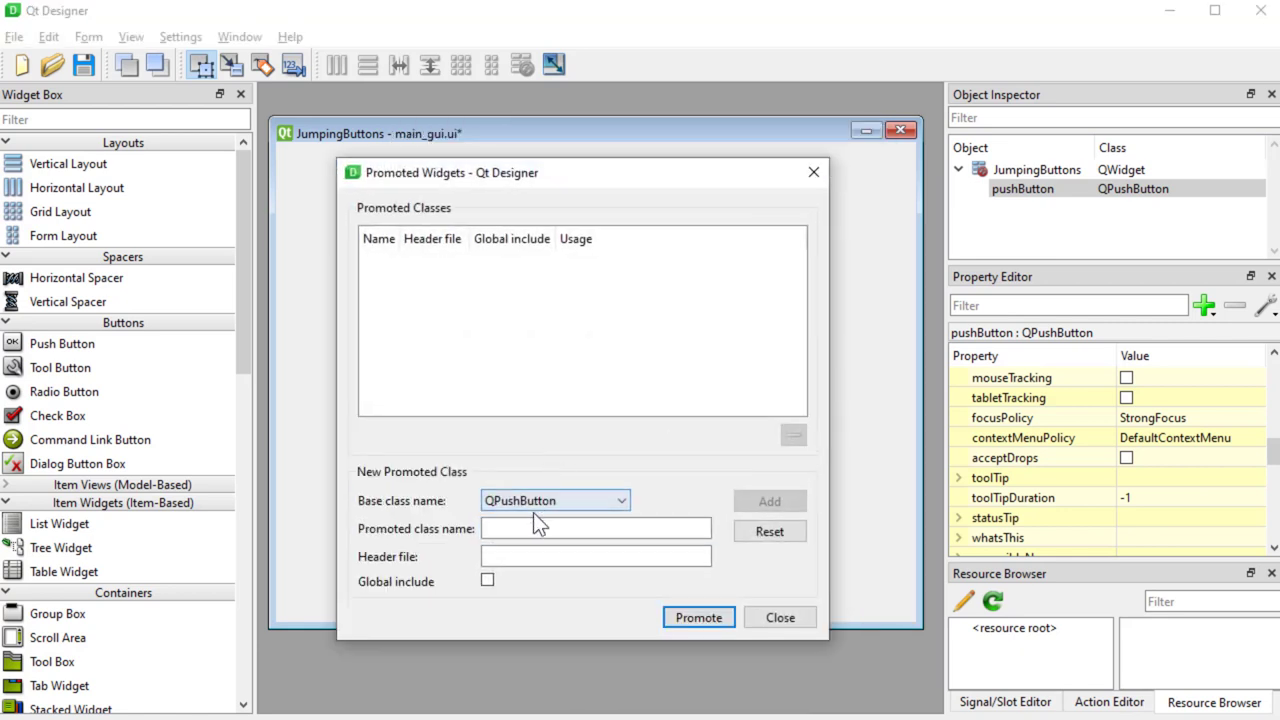
# Add JumpButton with header myWidgets.h as a promoted class and promote the push button to it
pyautogui.write('JumpButton')
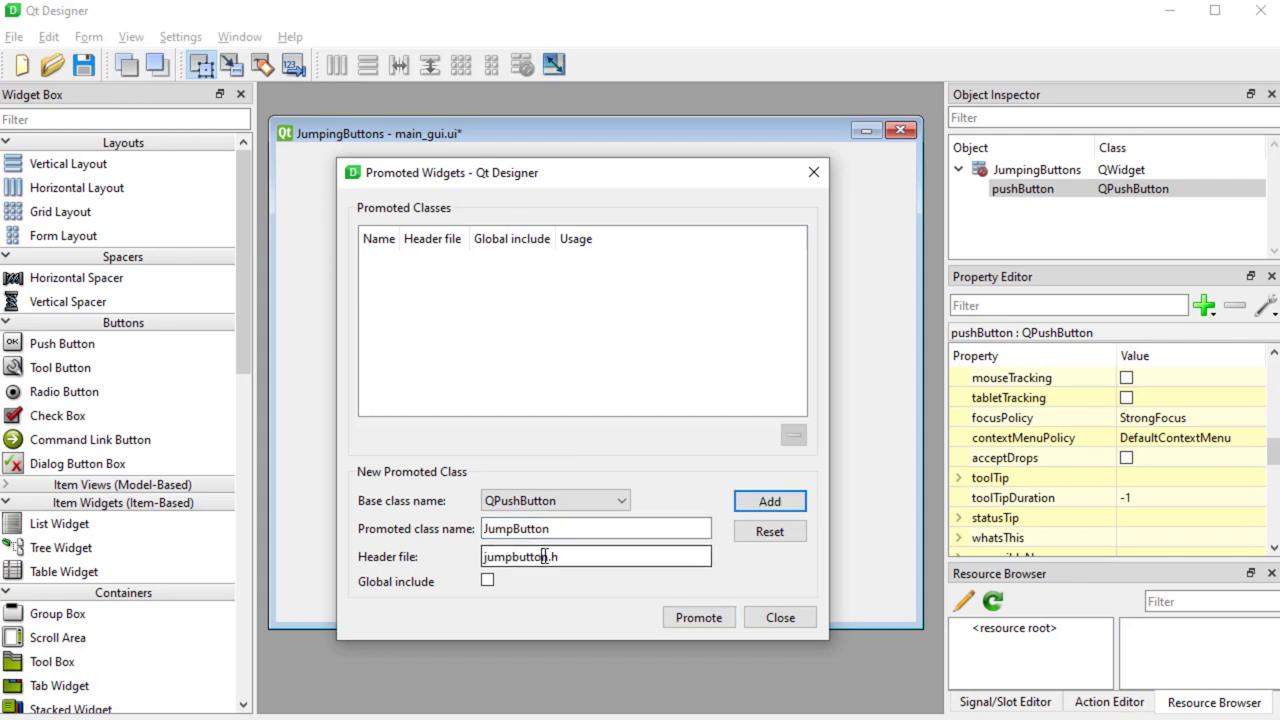
pyautogui.write('myWidgets.h')
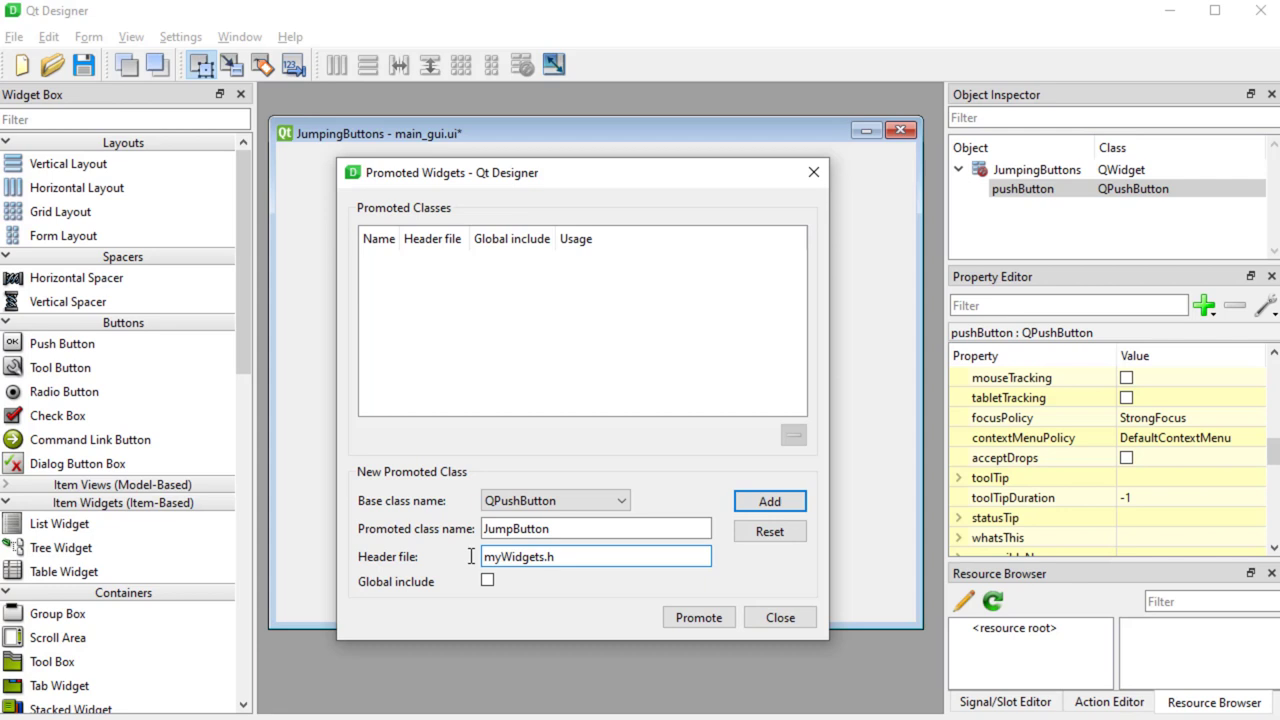
pyautogui.doubleClick(516, 556)
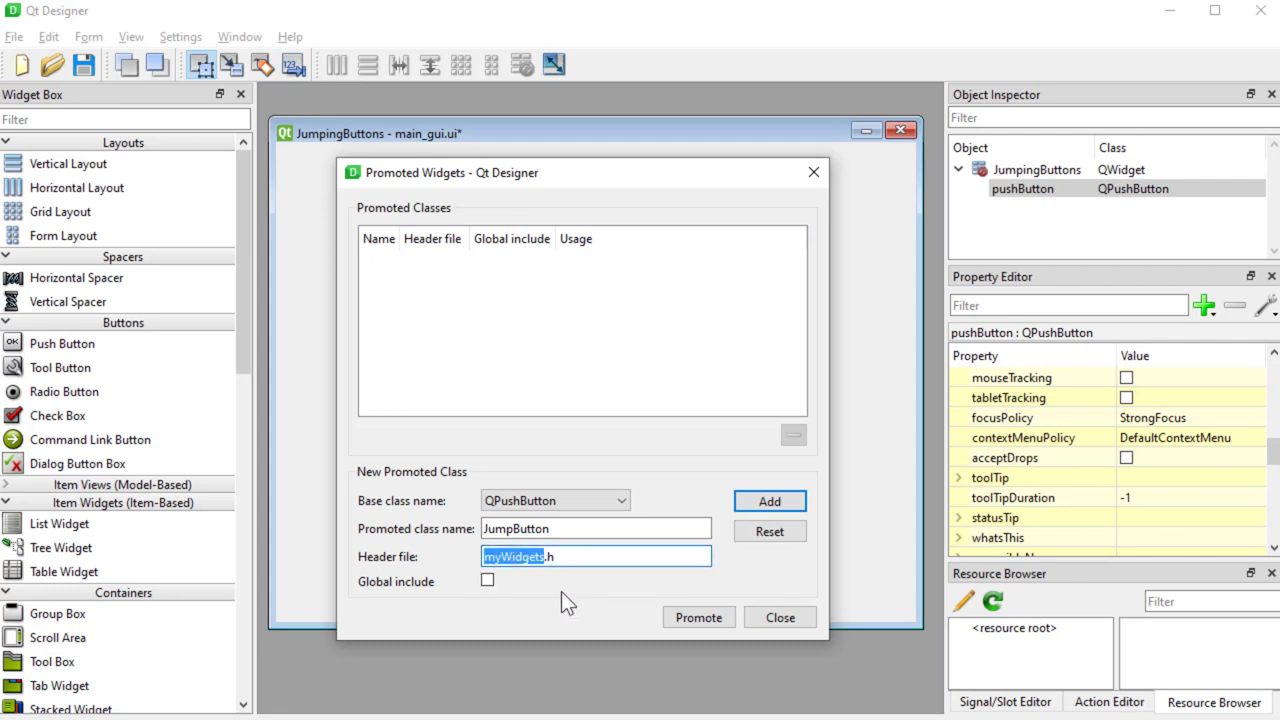
pyautogui.moveTo(768, 500)
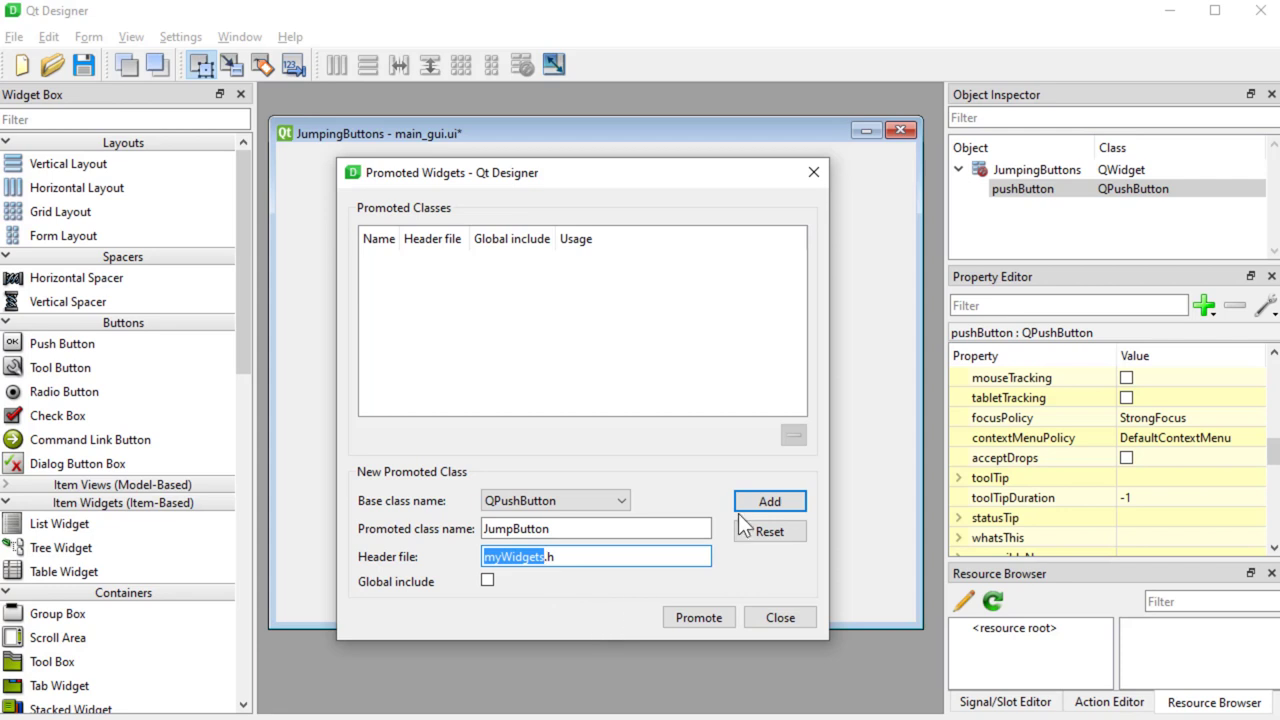
pyautogui.click(768, 500)
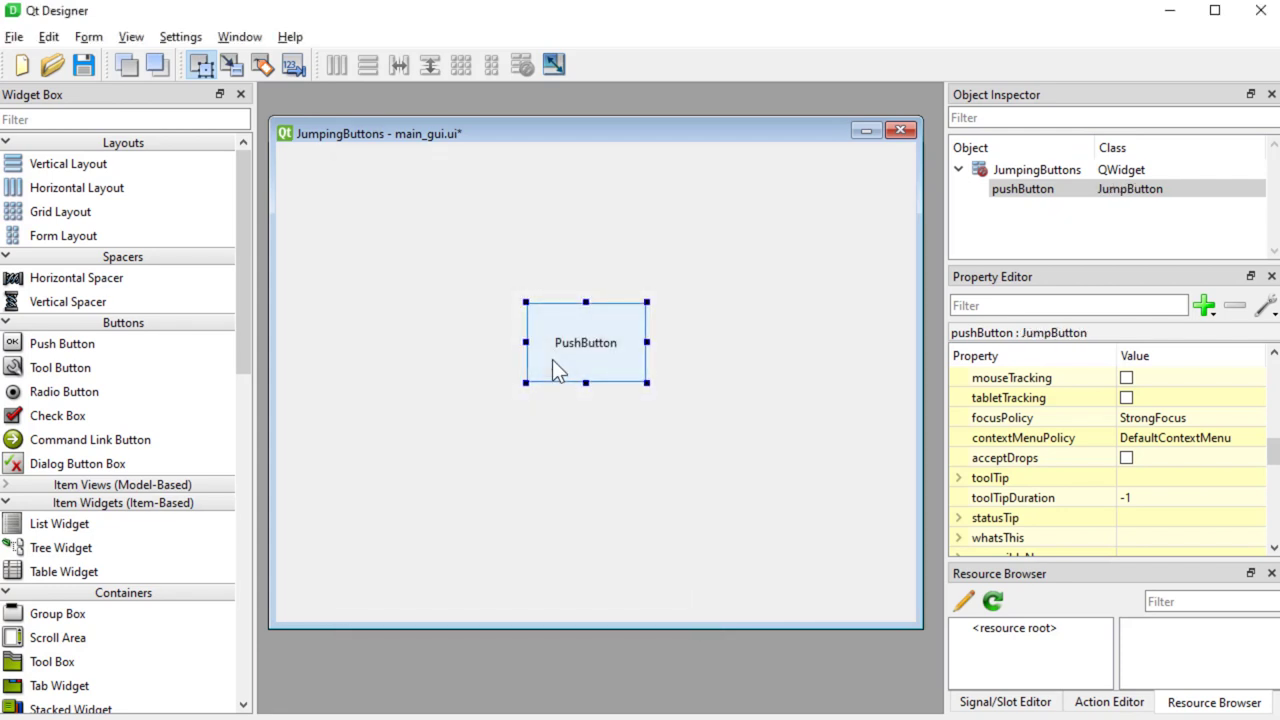
pyautogui.click(550, 486)
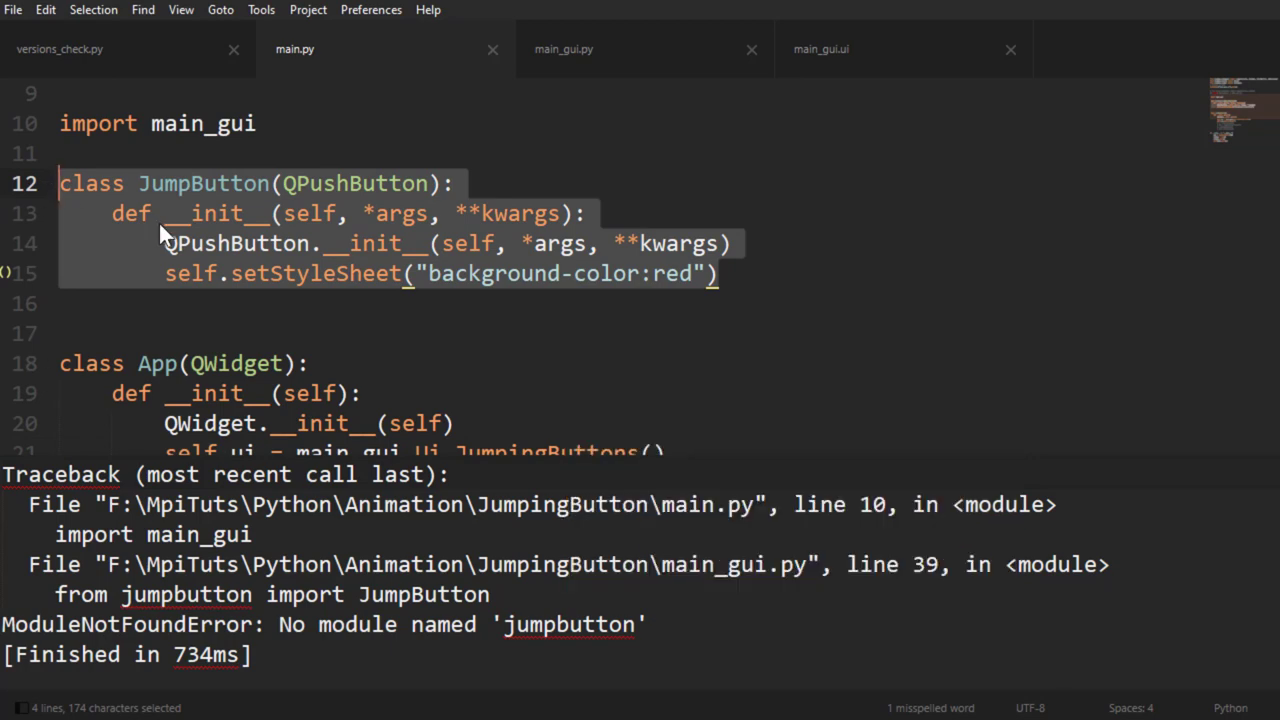
# Create a new file and save it as myWidgets.py in the JumpingButton folder
pyautogui.press('ctrl+n')
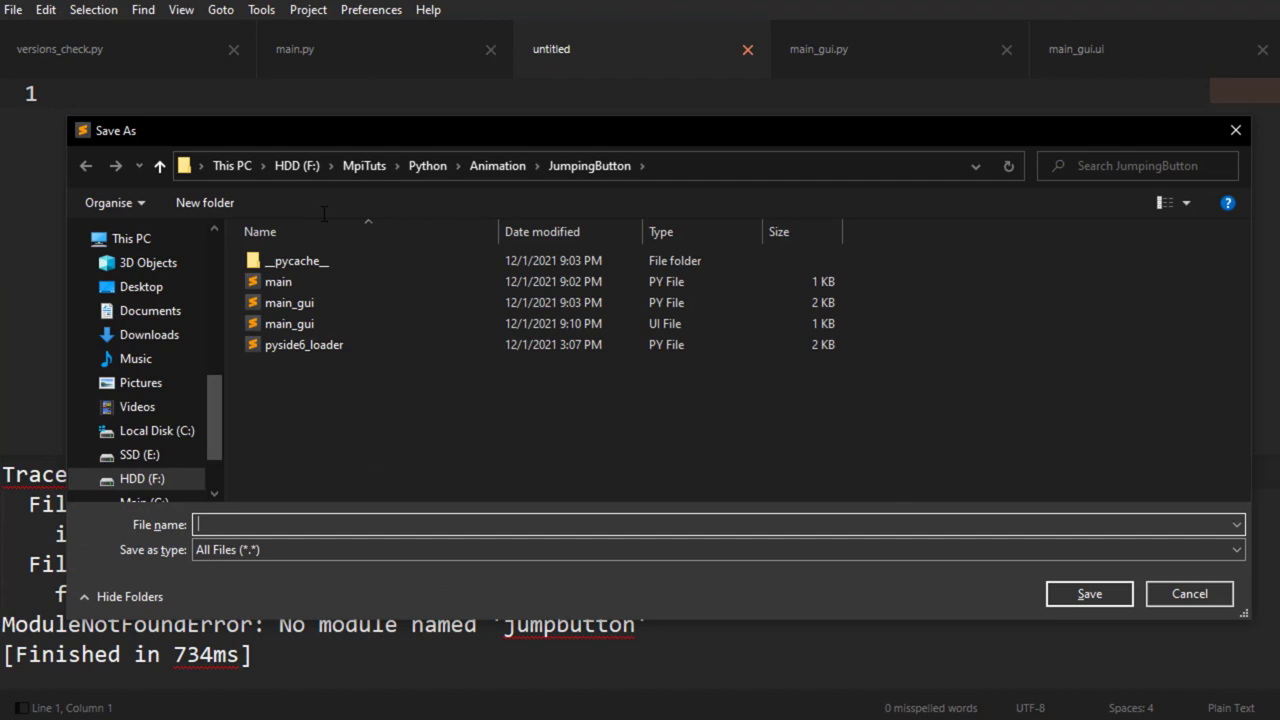
pyautogui.write('myWidgets')
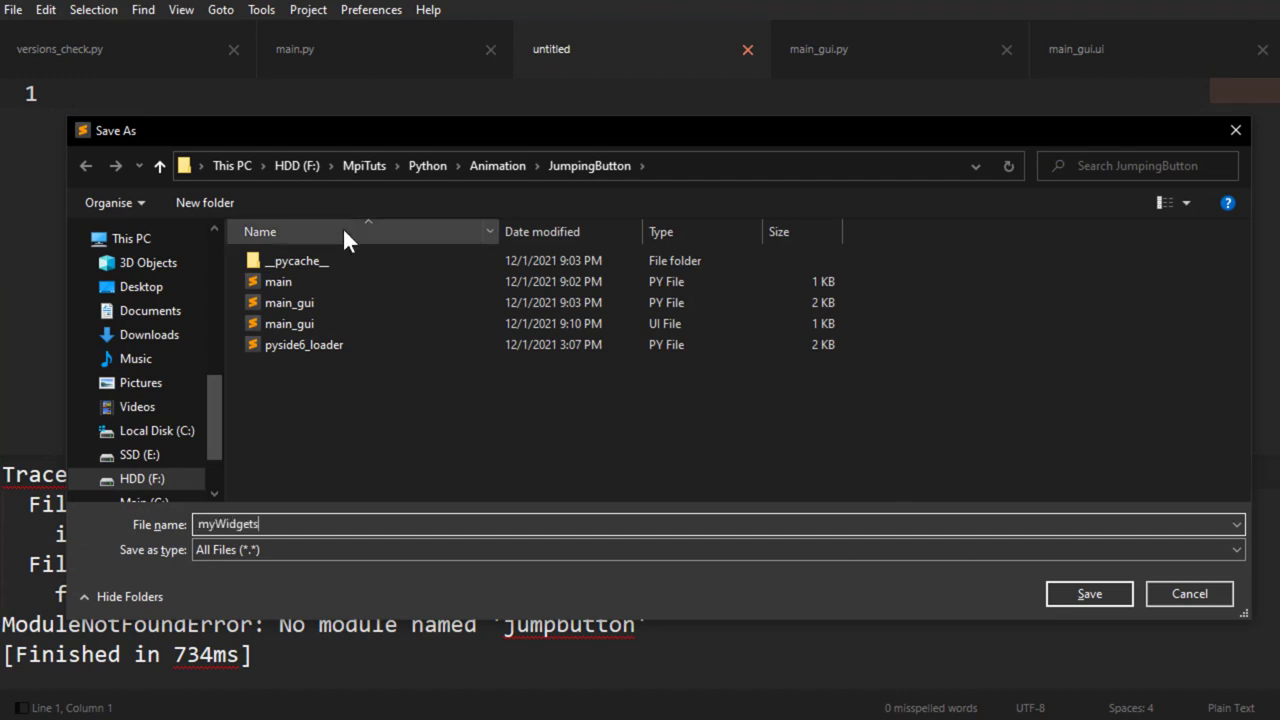
pyautogui.write('.p')
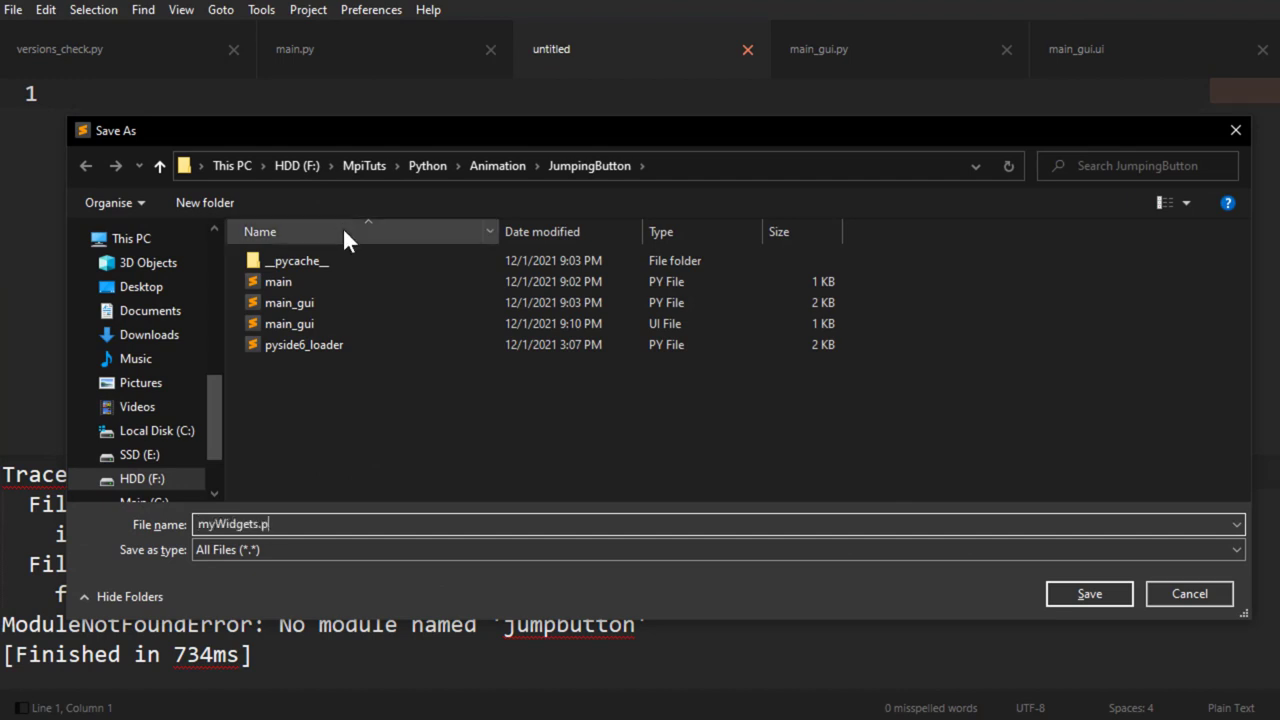
pyautogui.click(1088, 592)
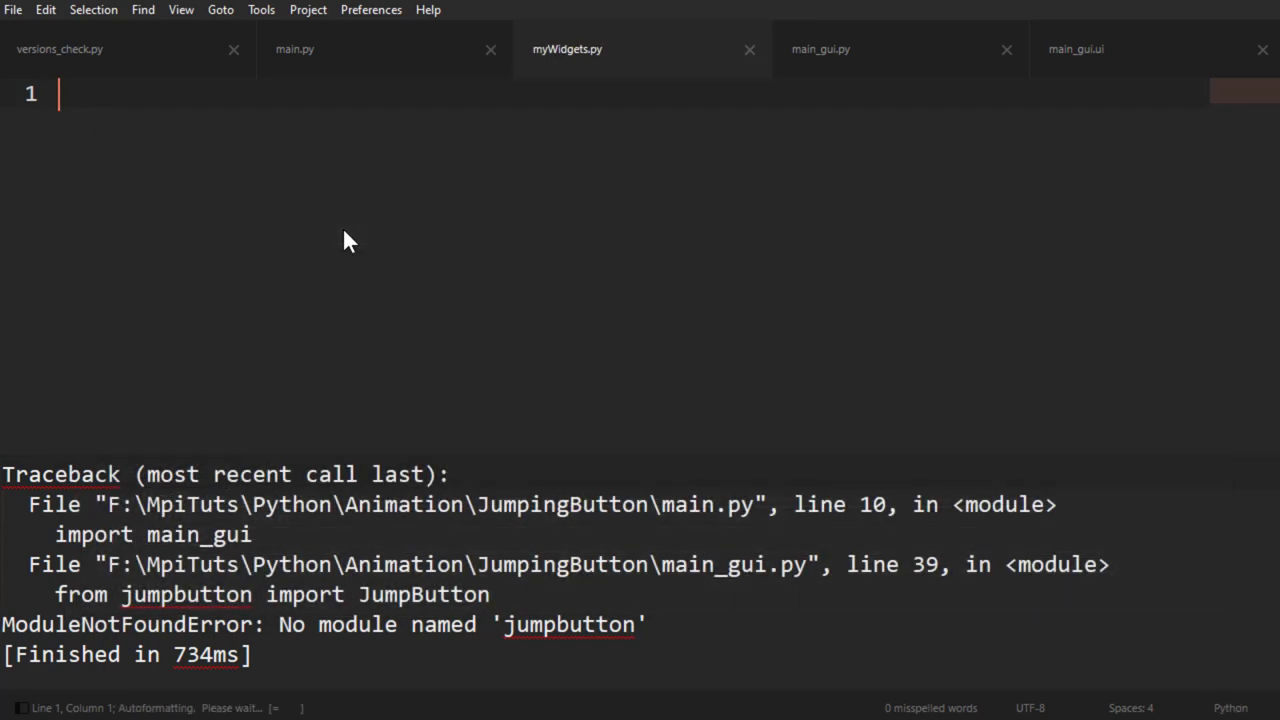
pyautogui.write('myWidgets')
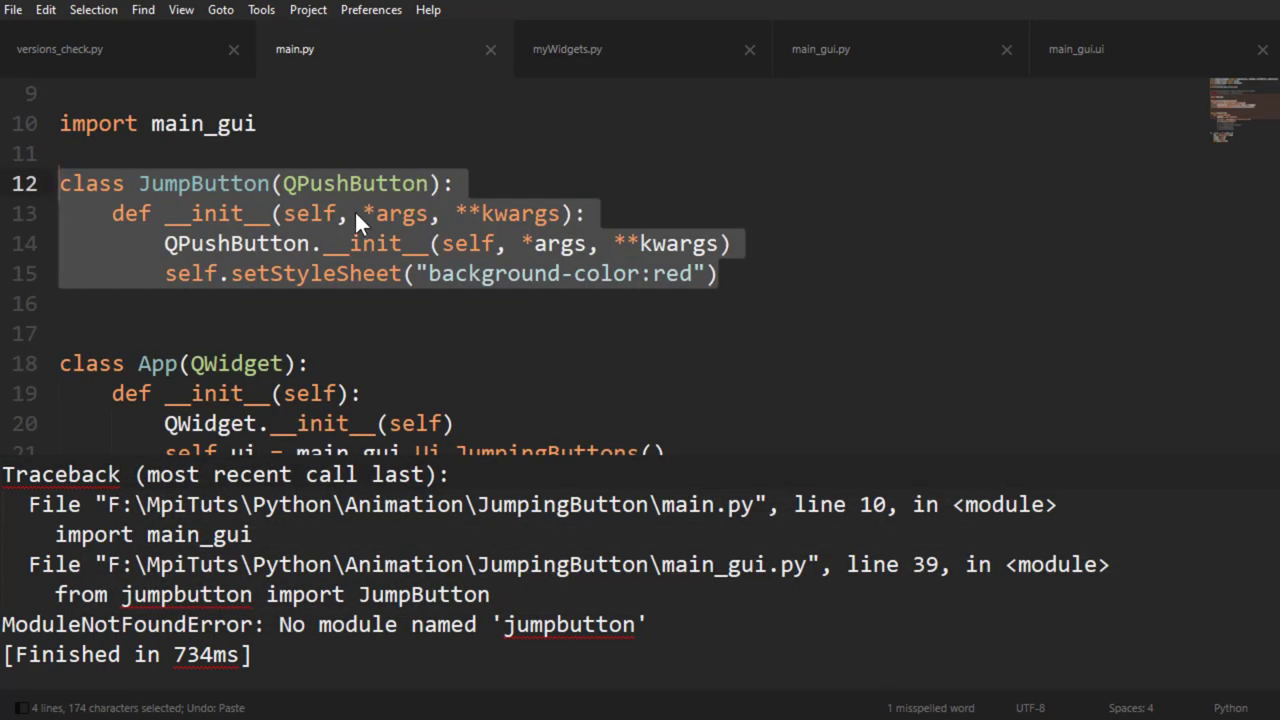
# Cut the JumpButton class from main.py, paste it into myWidgets.py, save and rerun
pyautogui.press('ctrl+x')
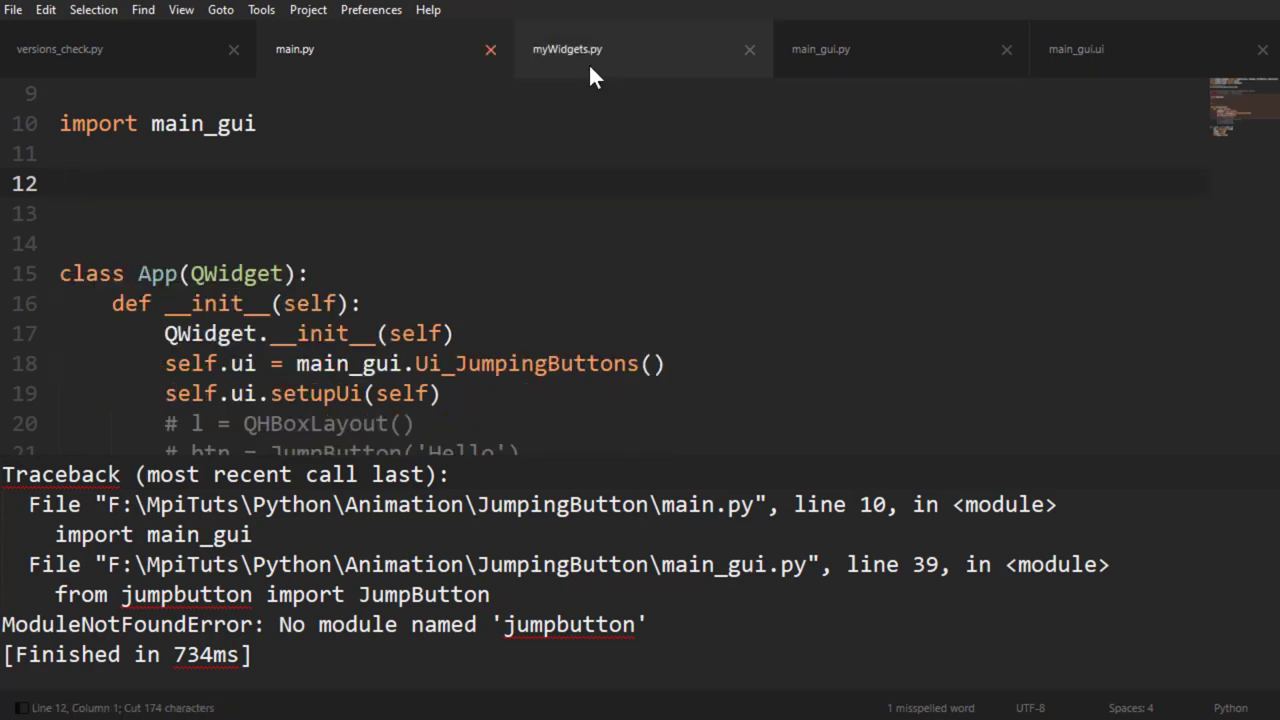
pyautogui.click(568, 48)
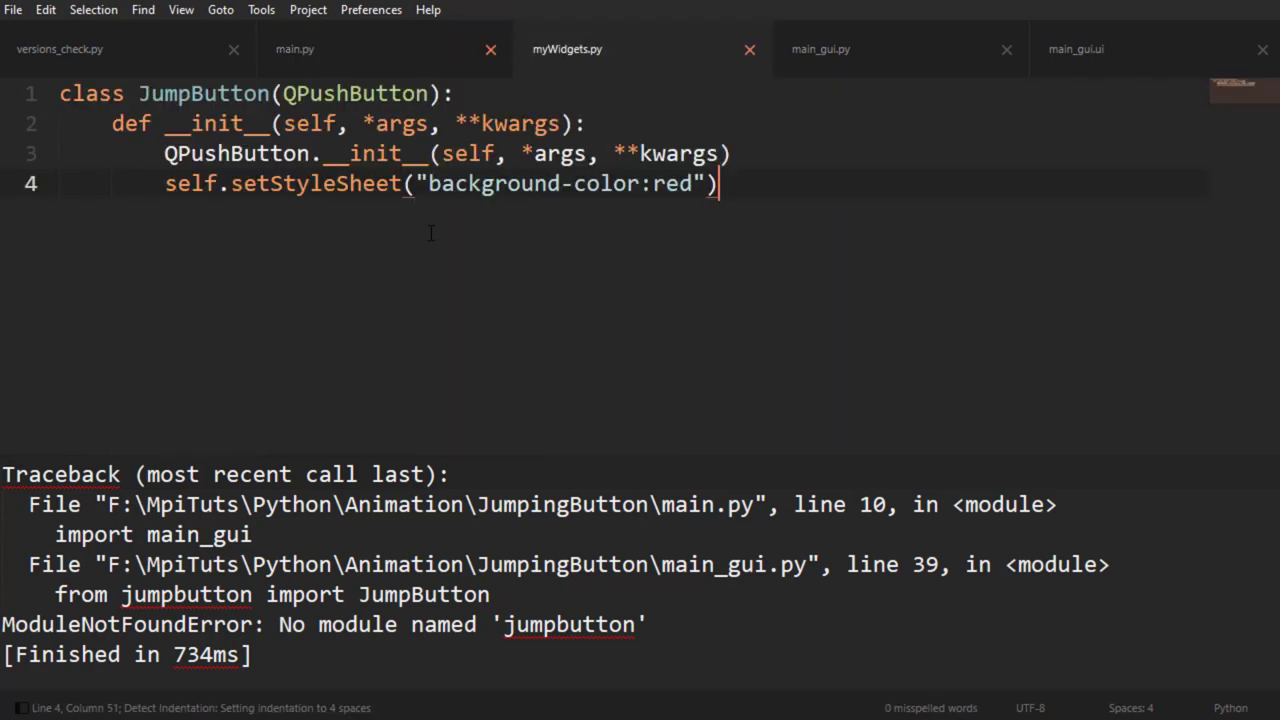
pyautogui.press('enter')
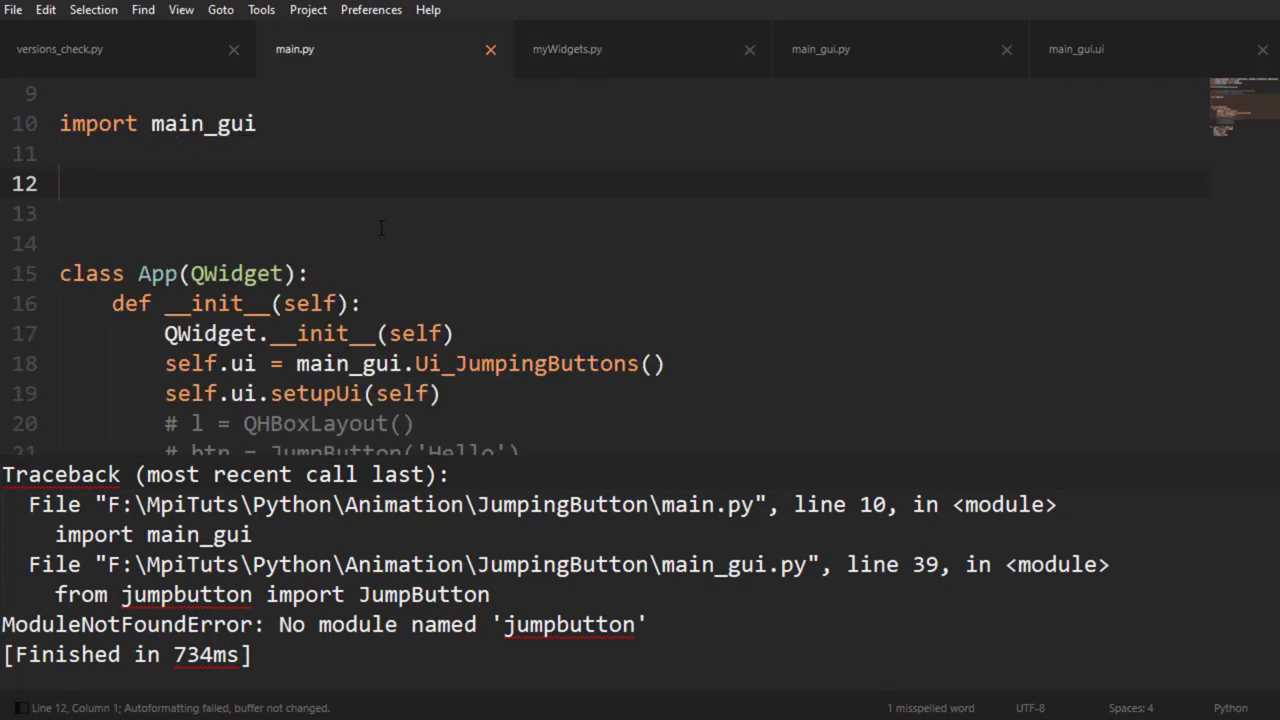
pyautogui.moveTo(398, 256)
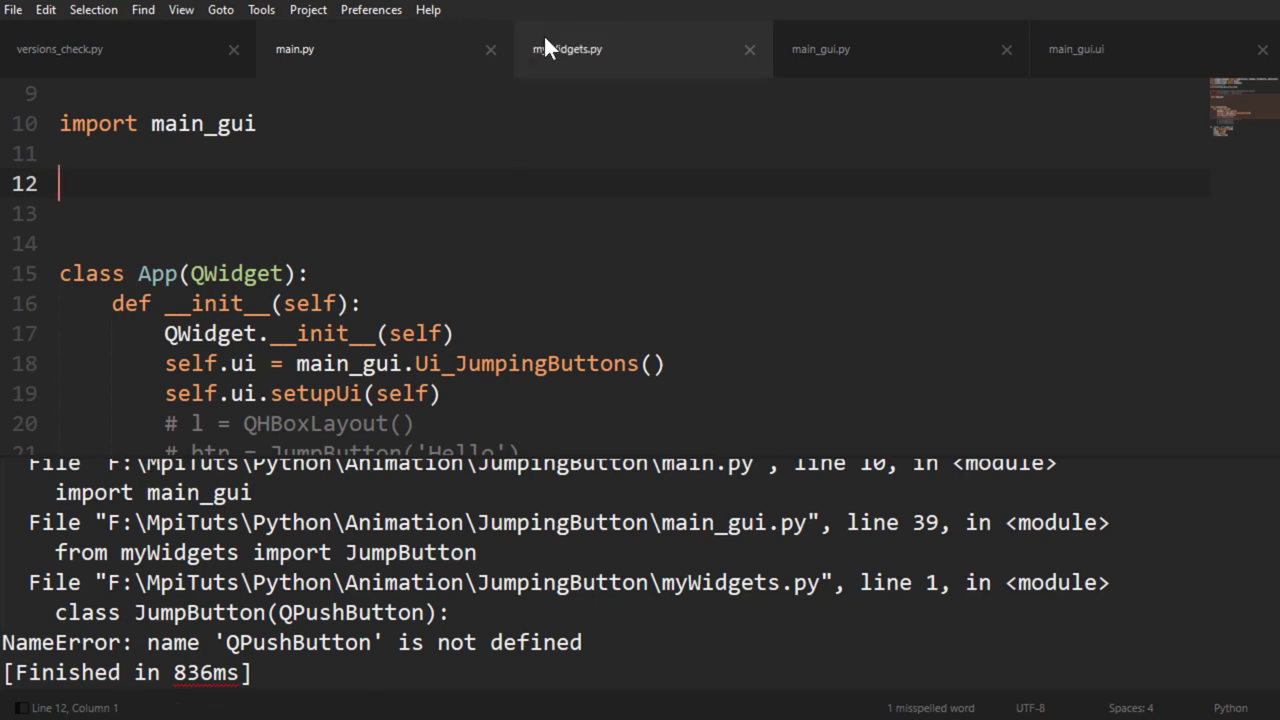
pyautogui.click(568, 48)
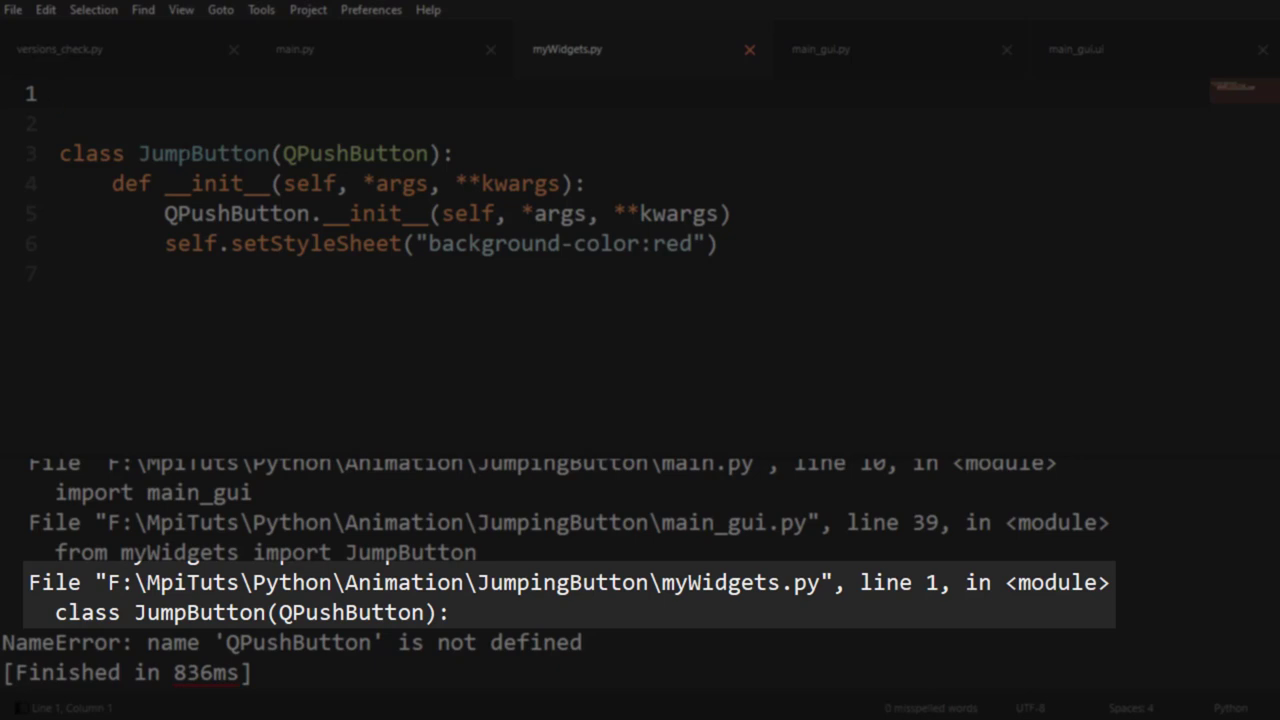
# Add 'from PySide6.QtWidgets import QPushButton' at the top of myWidgets.py
pyautogui.doubleClick(354, 152)
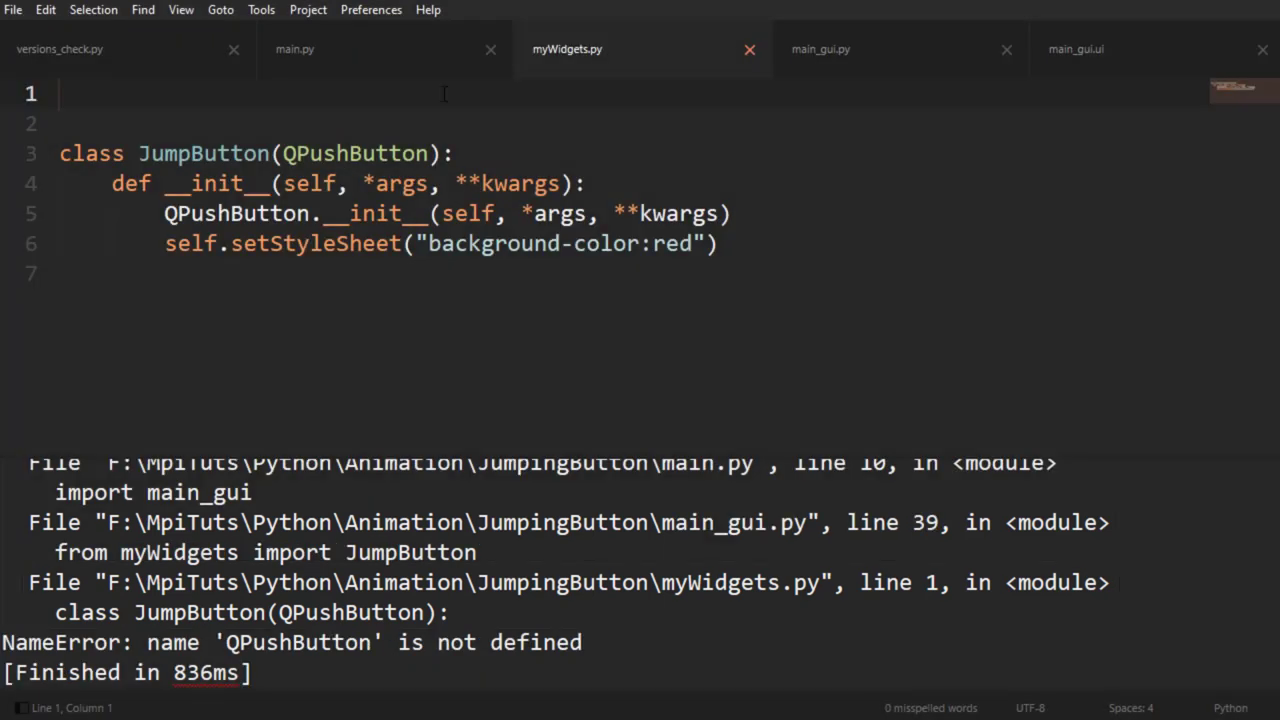
pyautogui.click(294, 48)
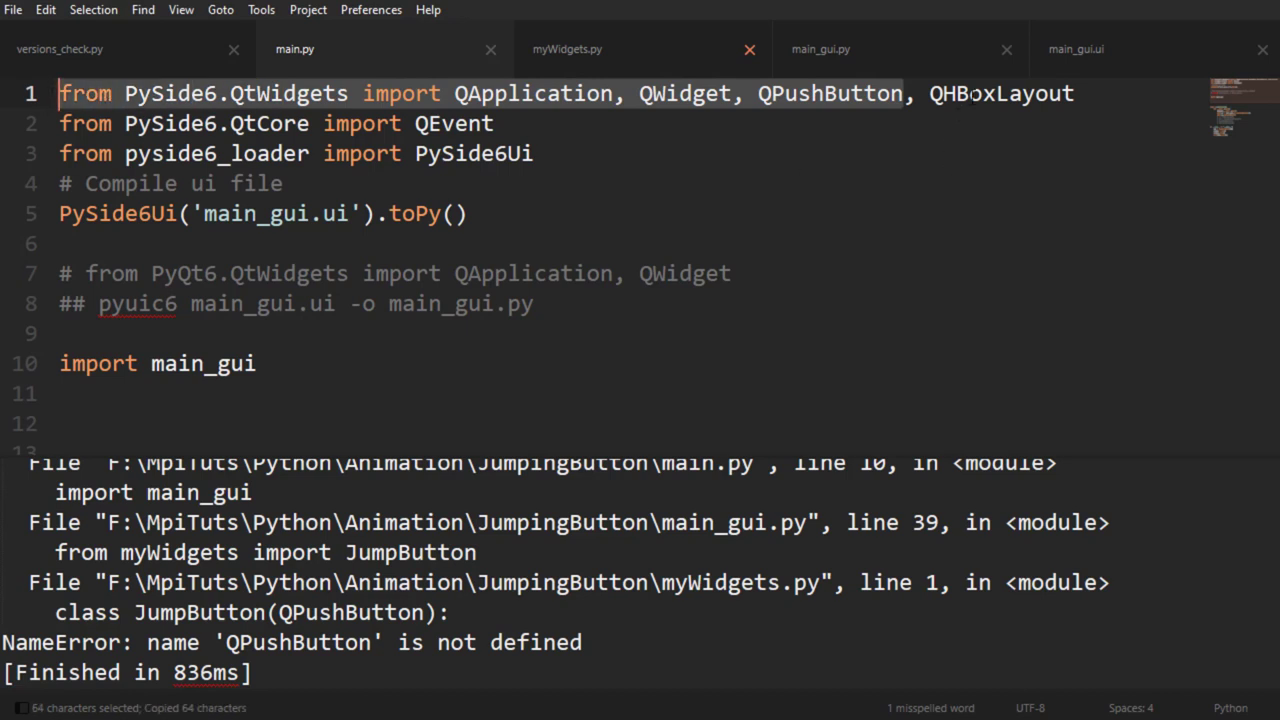
pyautogui.doubleClick(1000, 94)
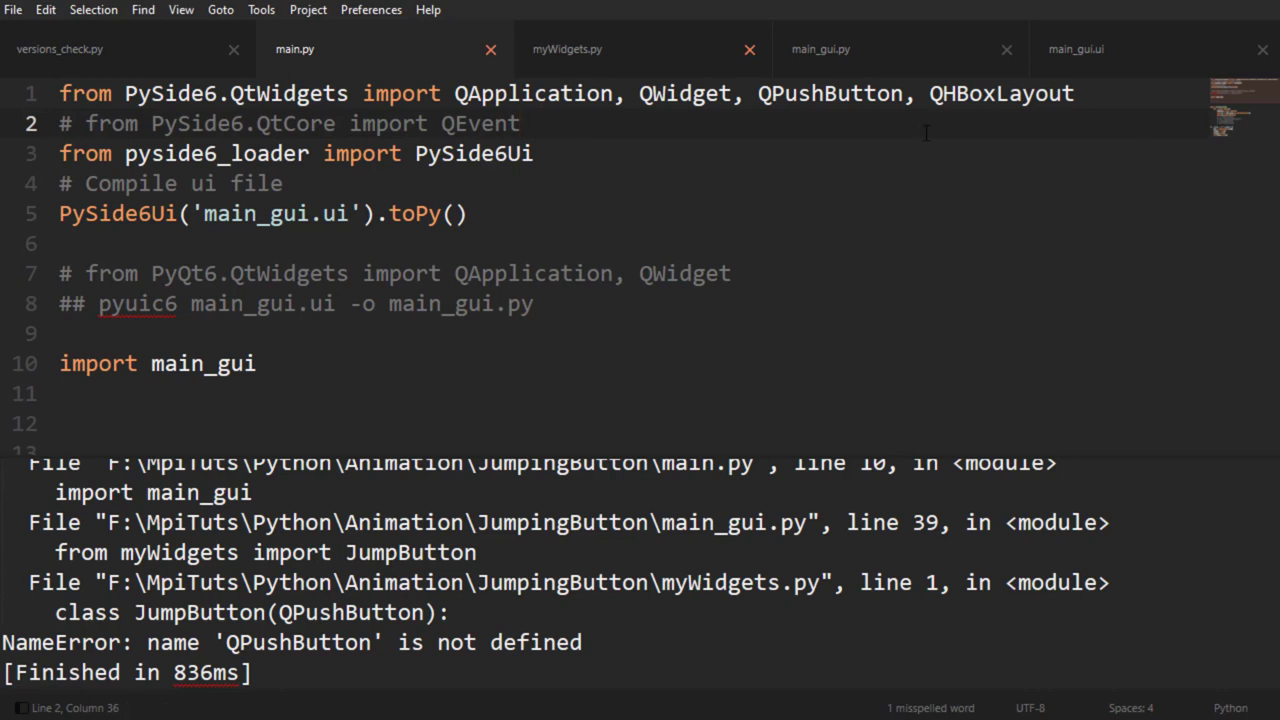
pyautogui.click(758, 94)
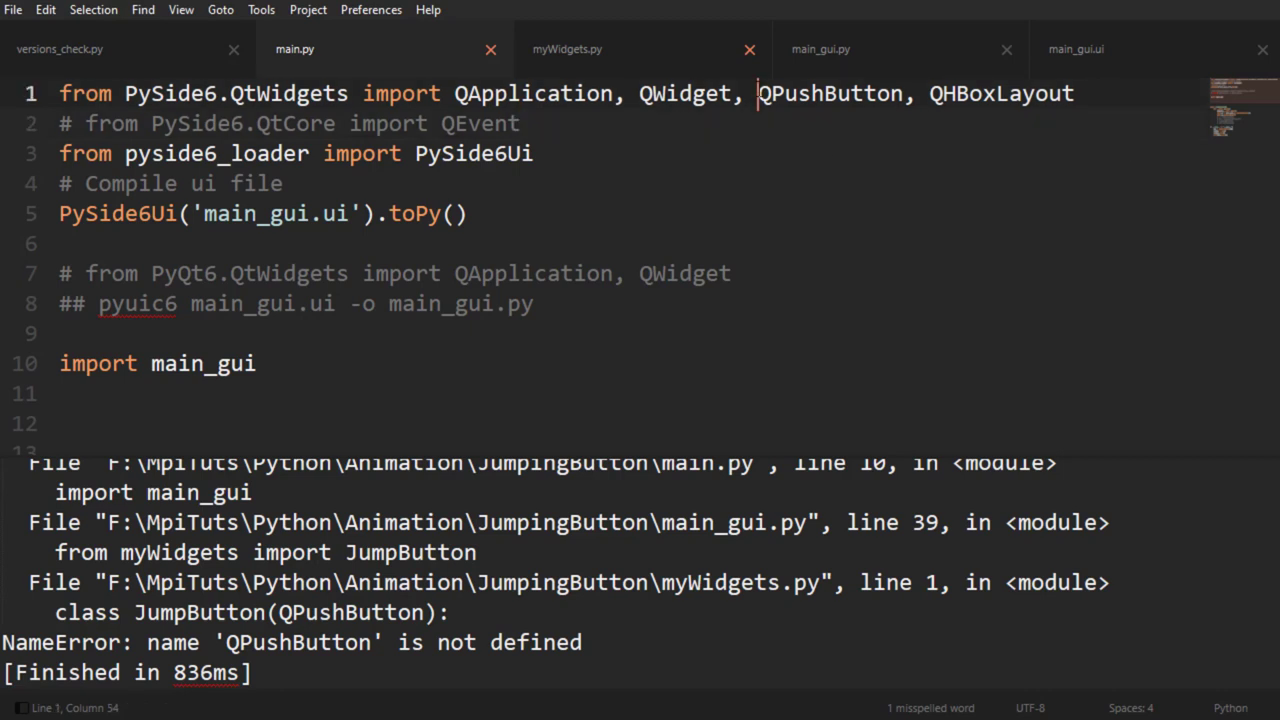
# Trim main.py's widget import to QApplication and QWidget, removing QPushButton and QHBoxLayout
pyautogui.moveTo(758, 94); pyautogui.dragTo(1076, 94)
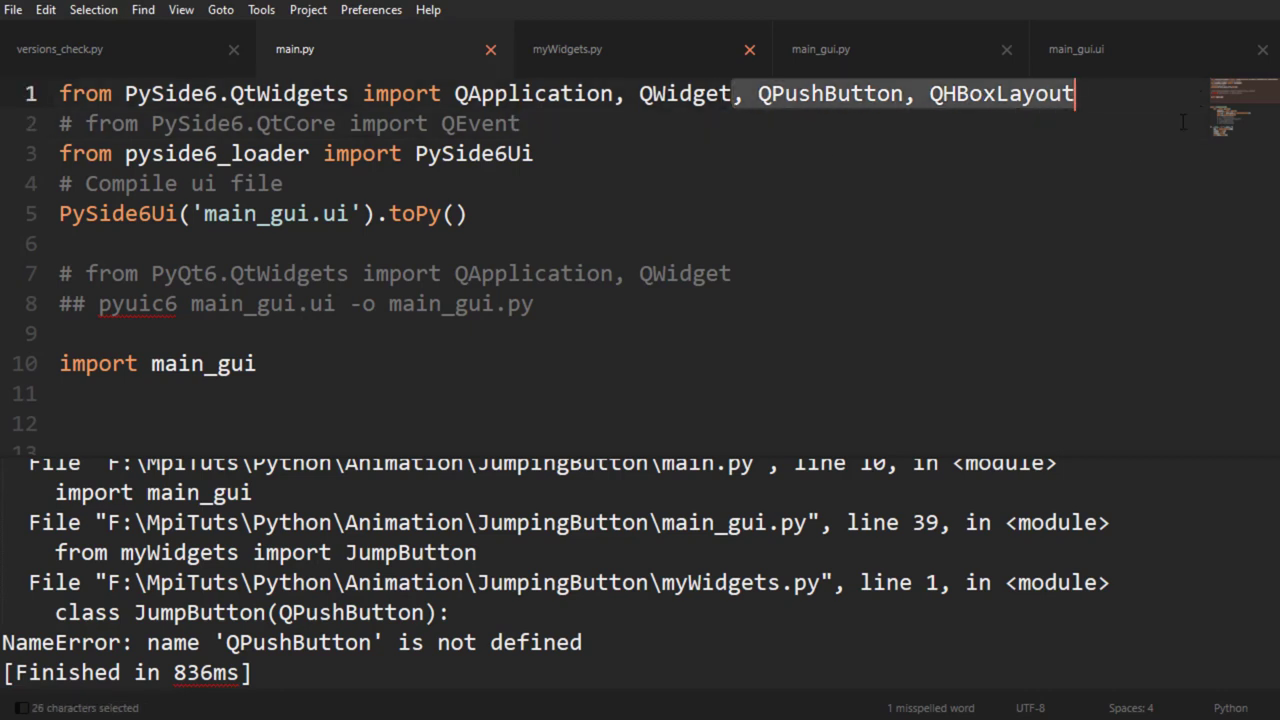
pyautogui.press('Backspace')
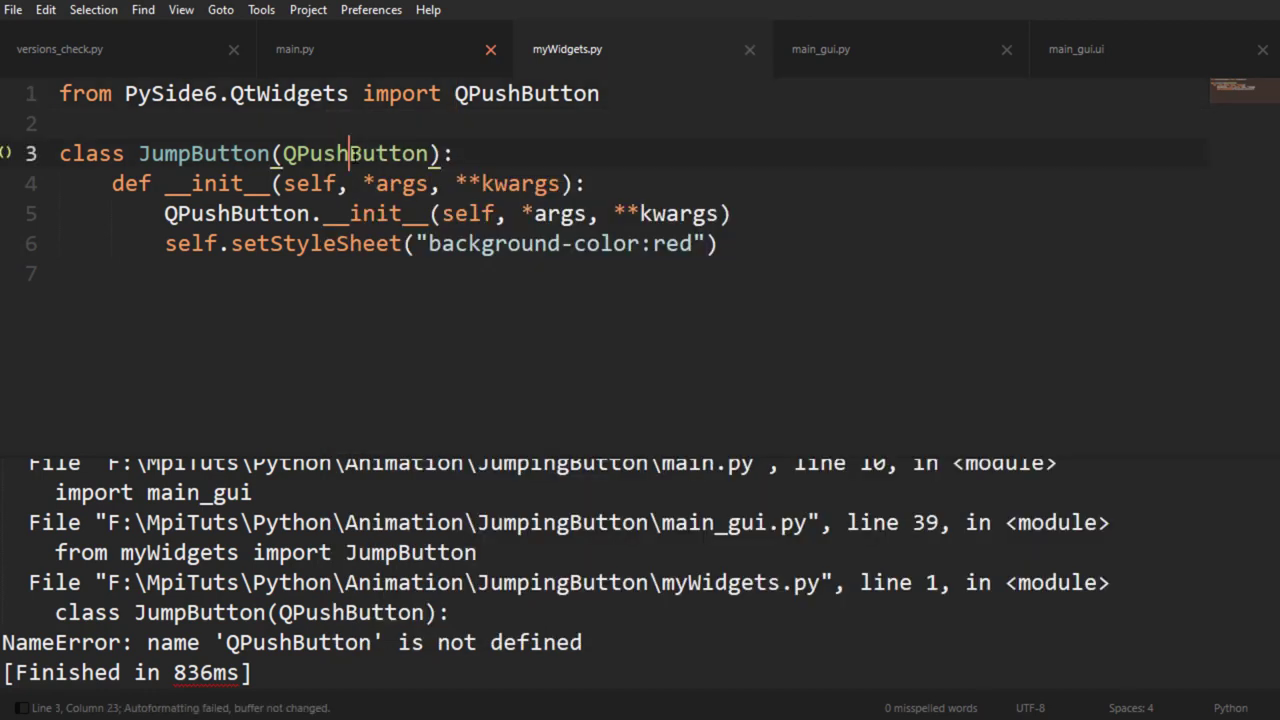
pyautogui.doubleClick(352, 152)
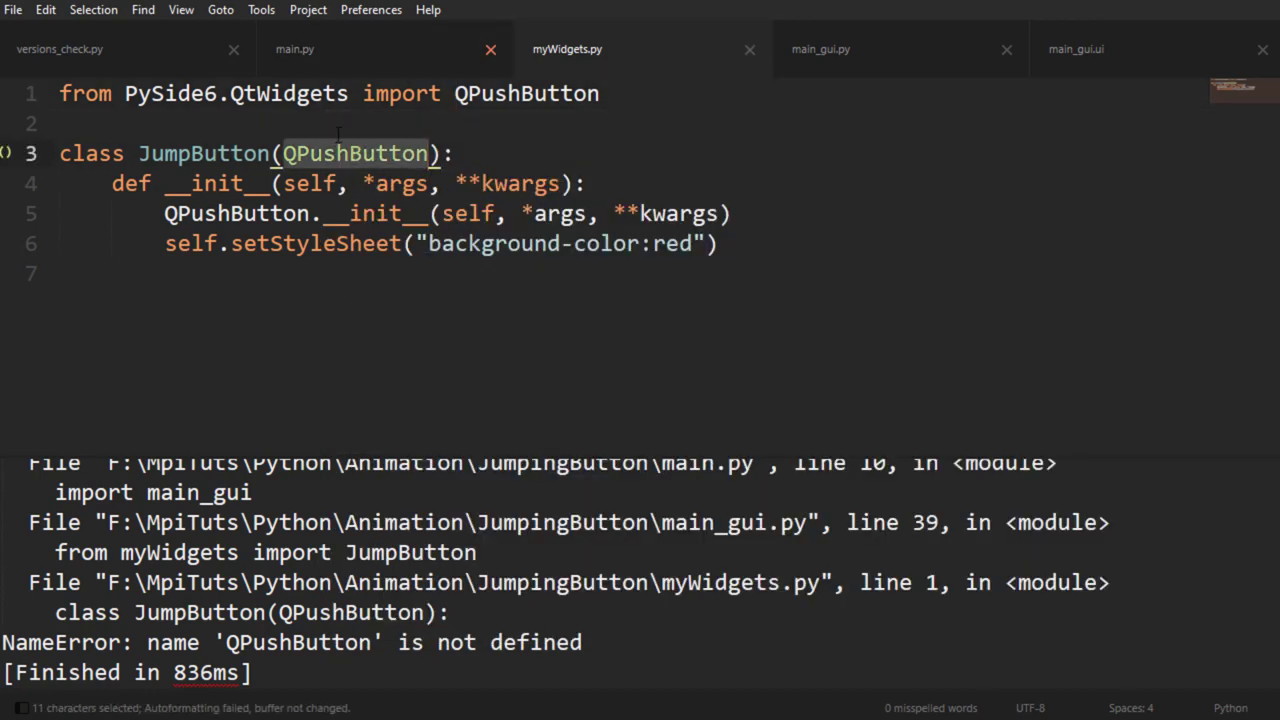
pyautogui.click(294, 48)
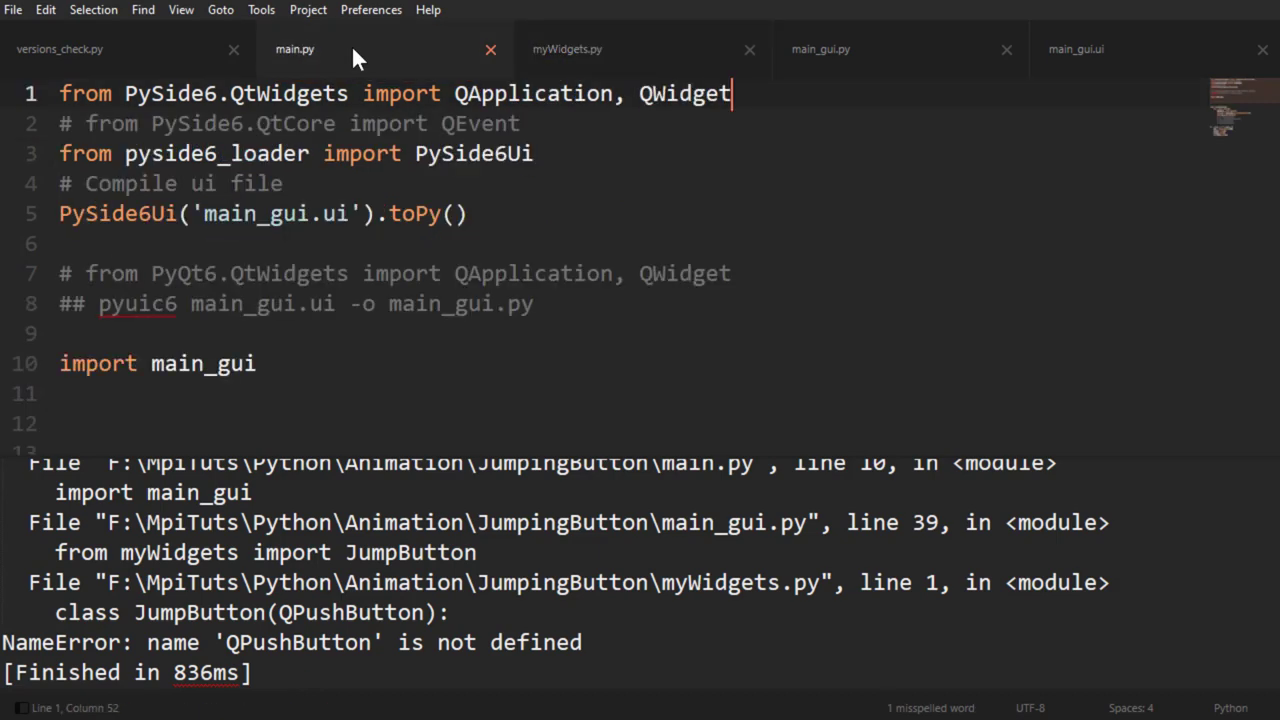
# Run main.py so the JumpingButtons window shows the red promoted push button
pyautogui.scroll(-3)
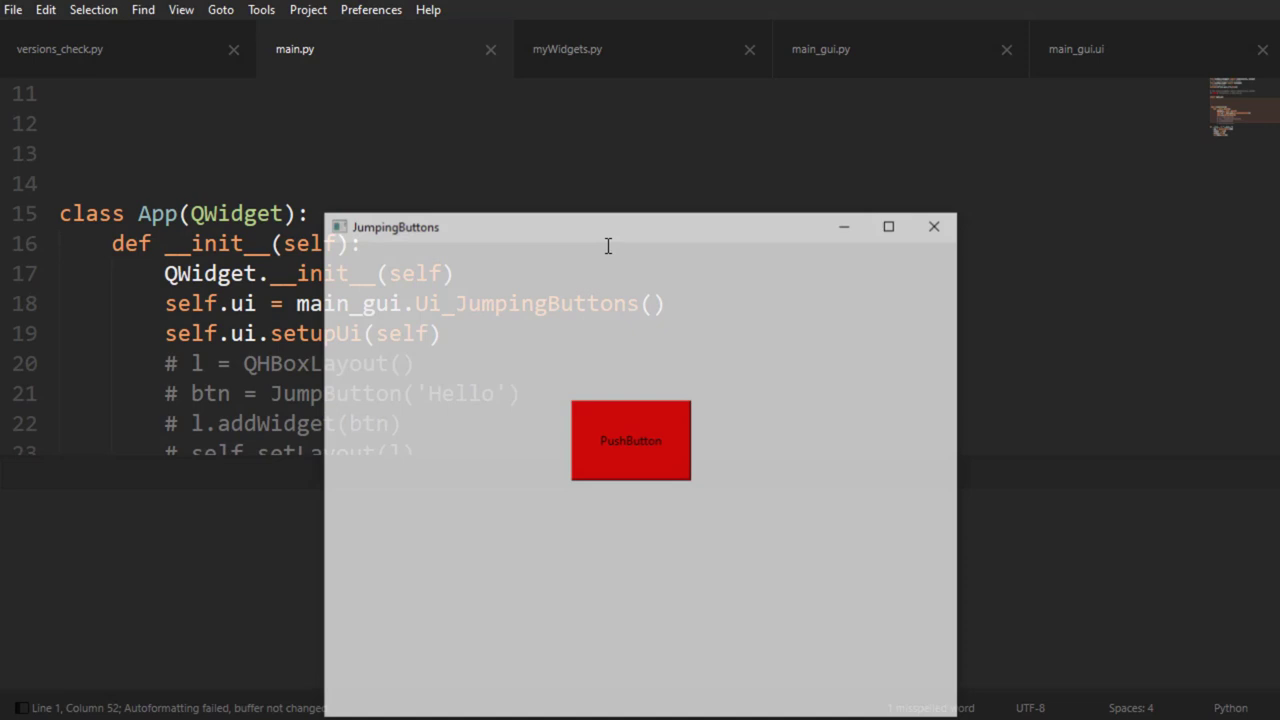
pyautogui.moveTo(608, 226); pyautogui.dragTo(568, 120)
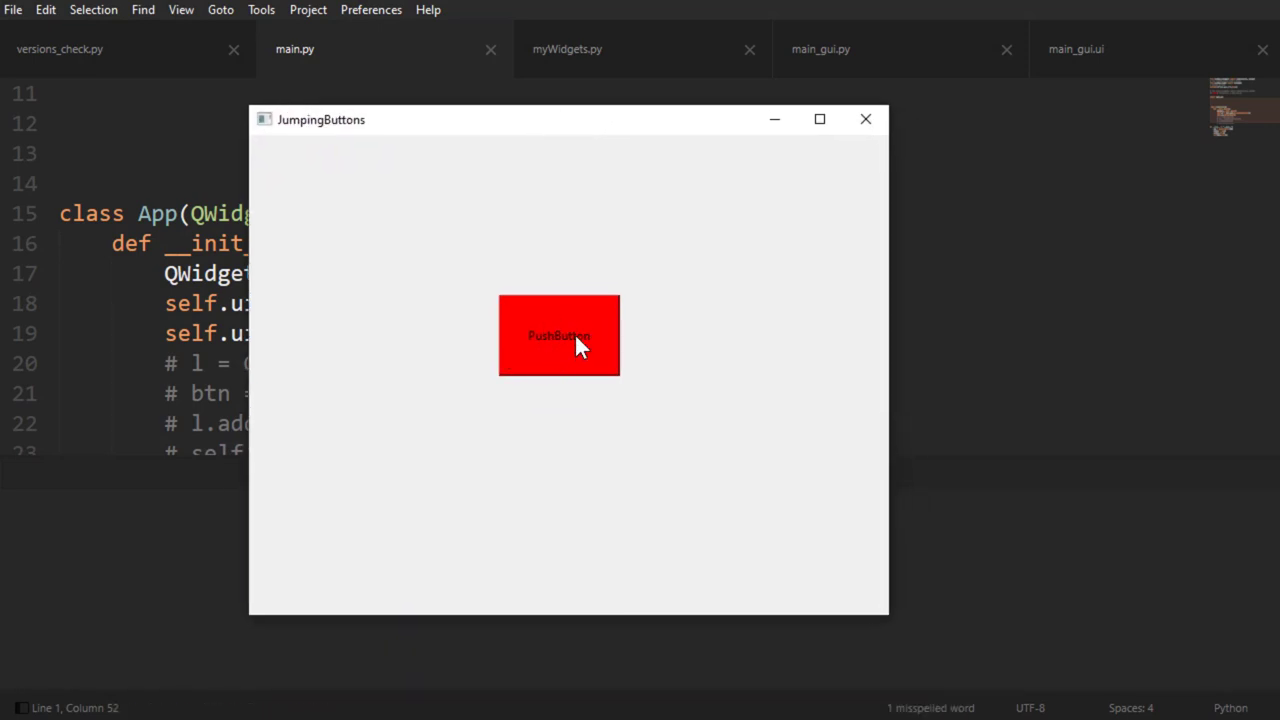
pyautogui.moveTo(578, 300)
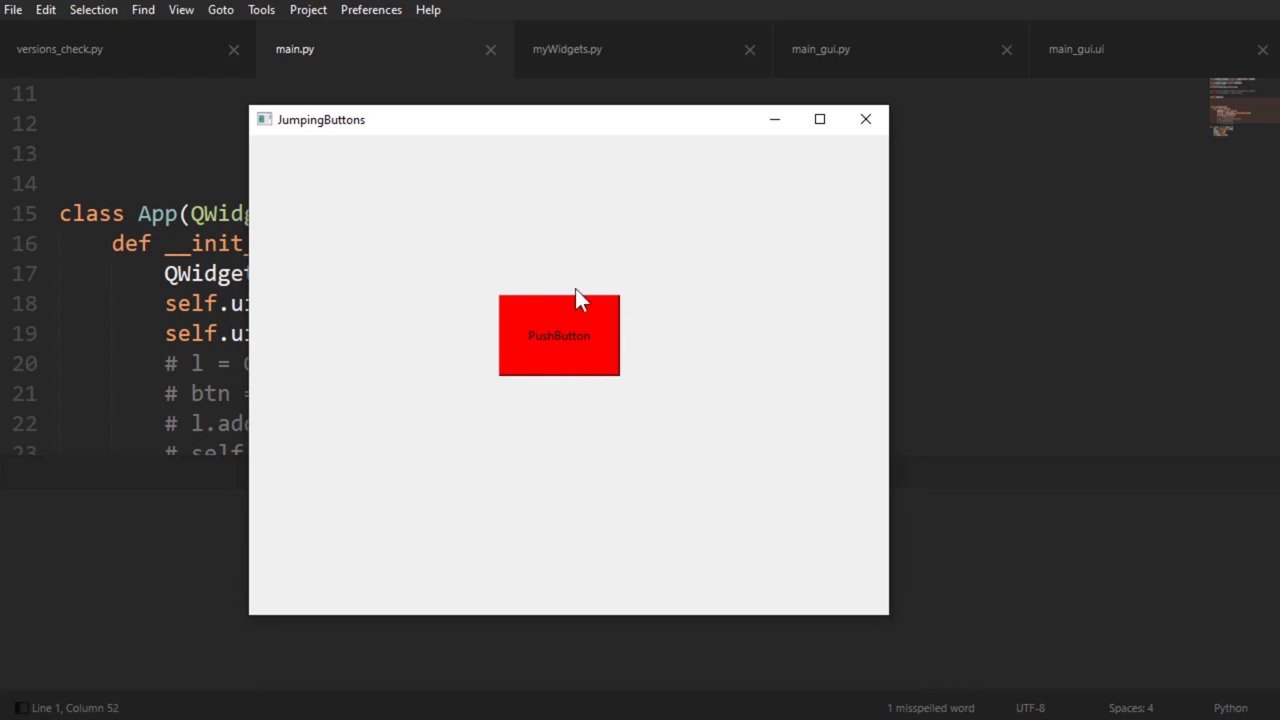
pyautogui.moveTo(518, 332)
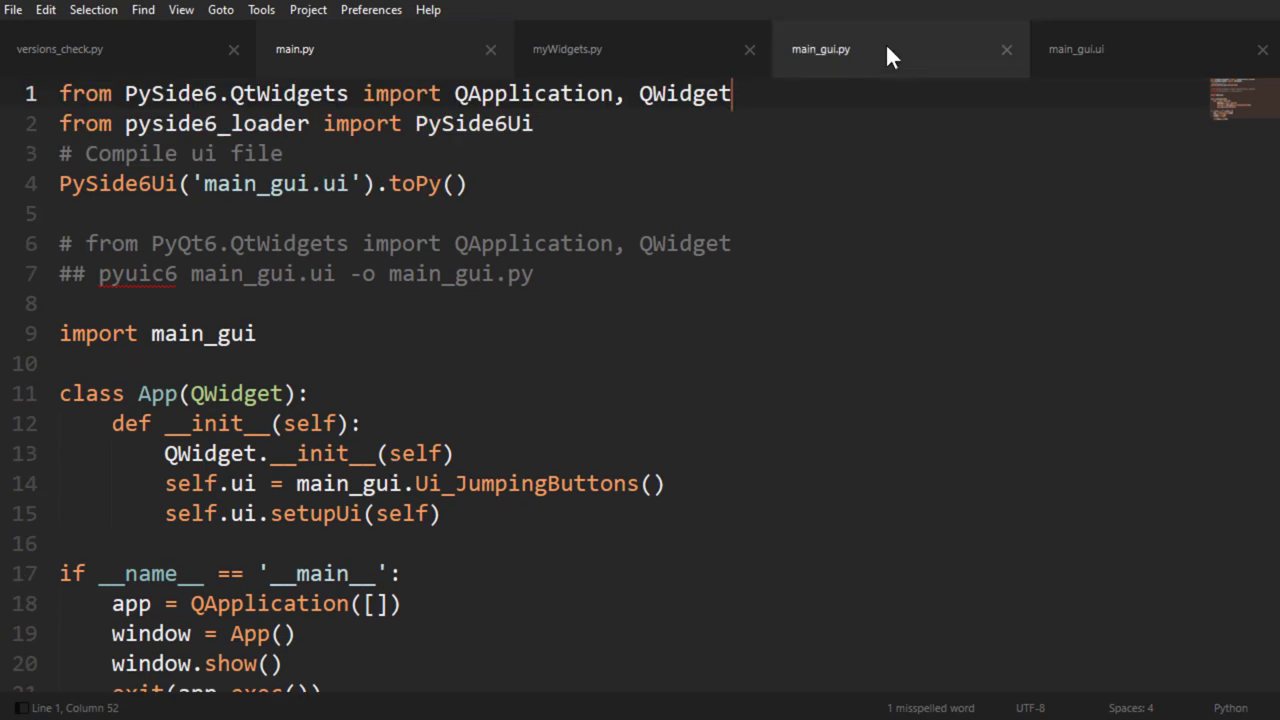
# Check main_gui.py imports JumpButton from myWidgets, then view myWidgets.py's JumpButton class
pyautogui.click(820, 48)
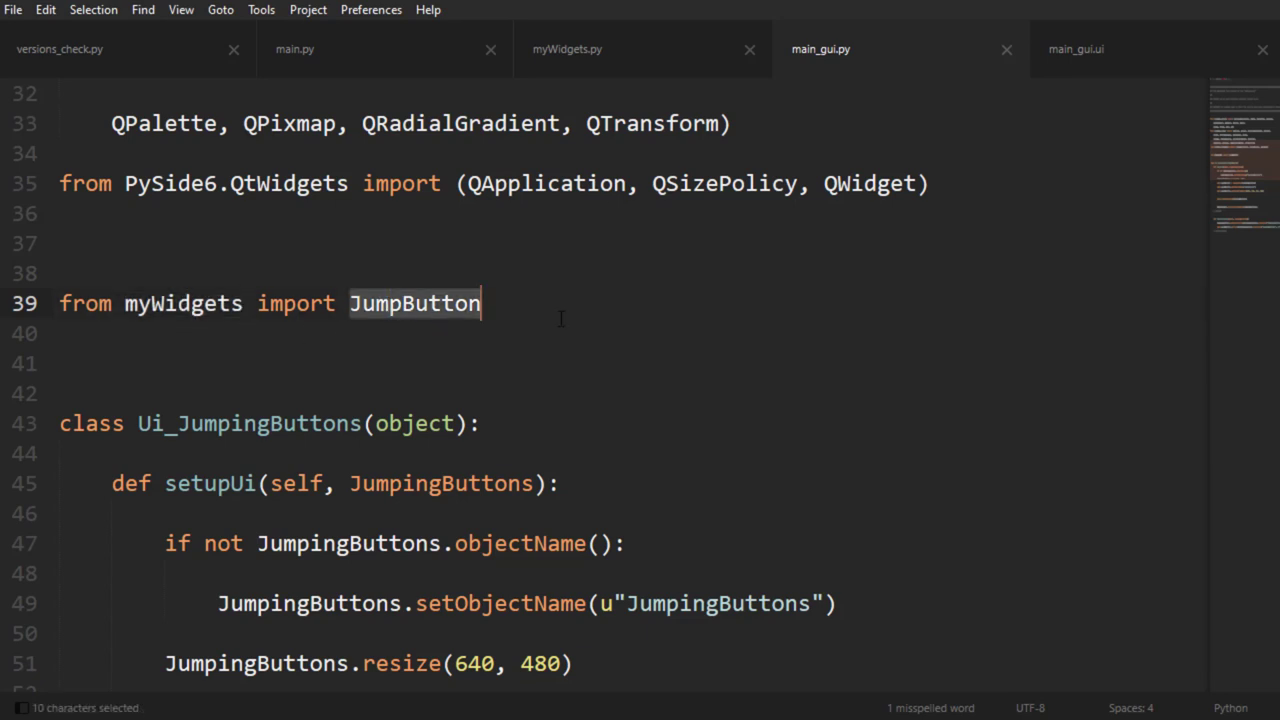
pyautogui.click(568, 48)
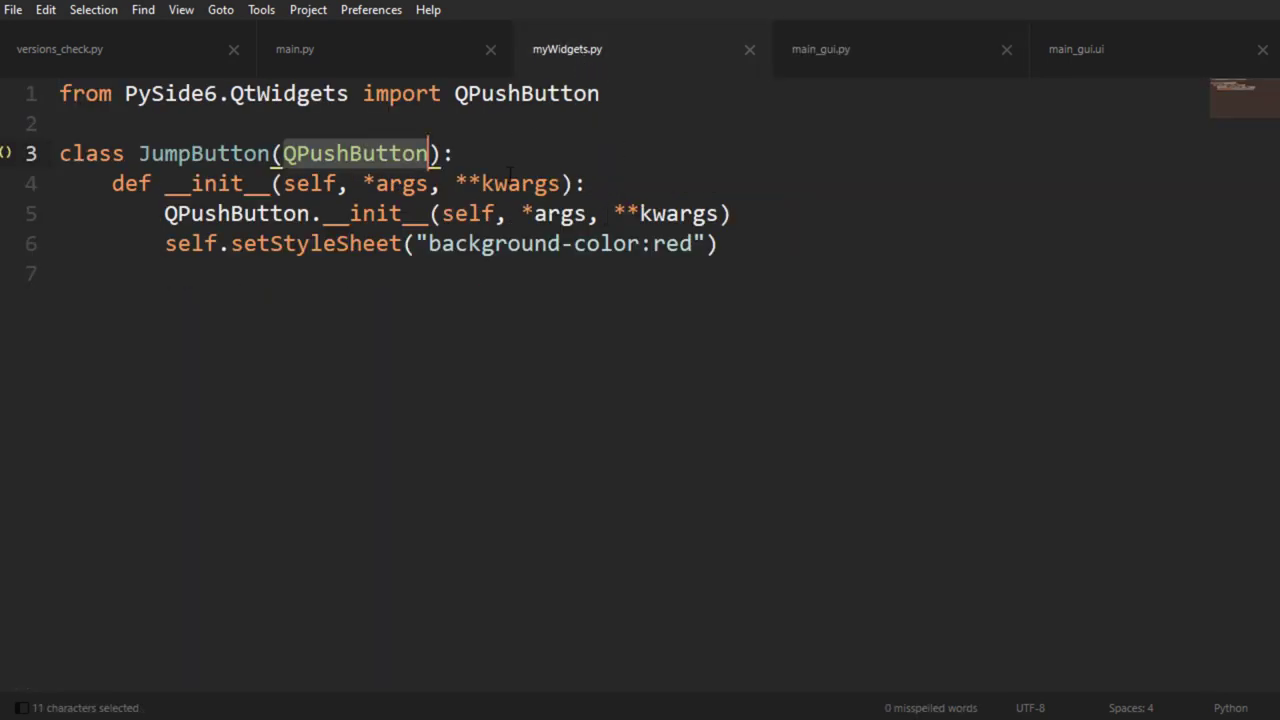